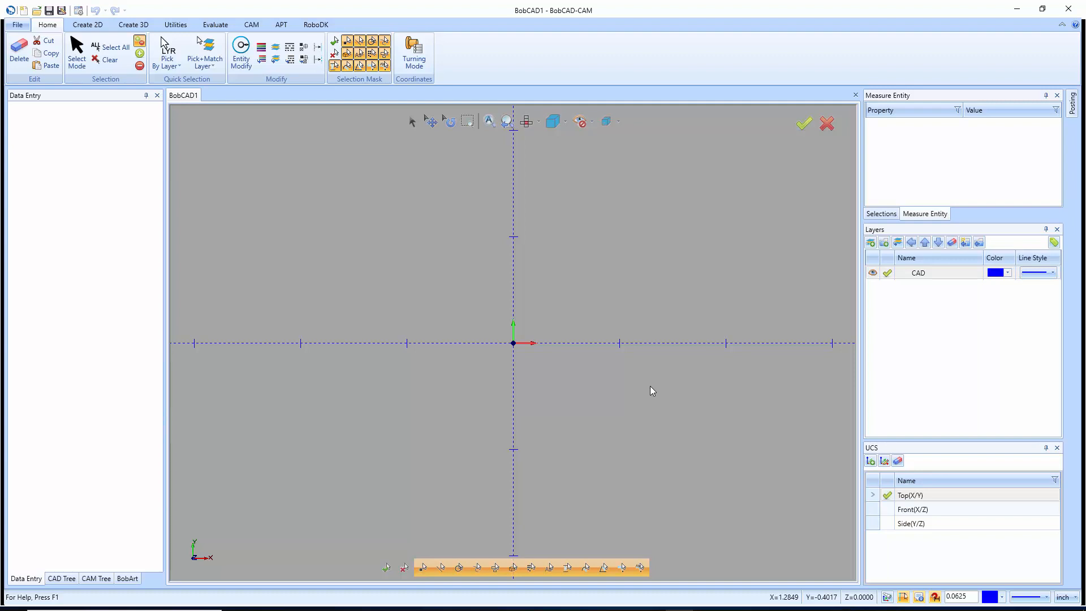
mouse_move(655, 396)
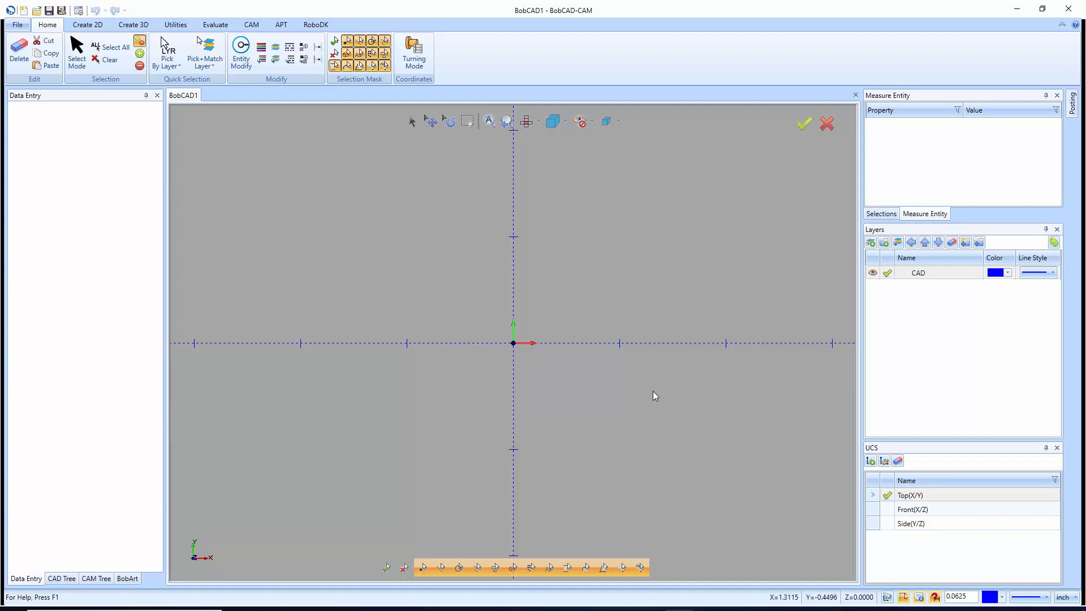
mouse_move(647, 388)
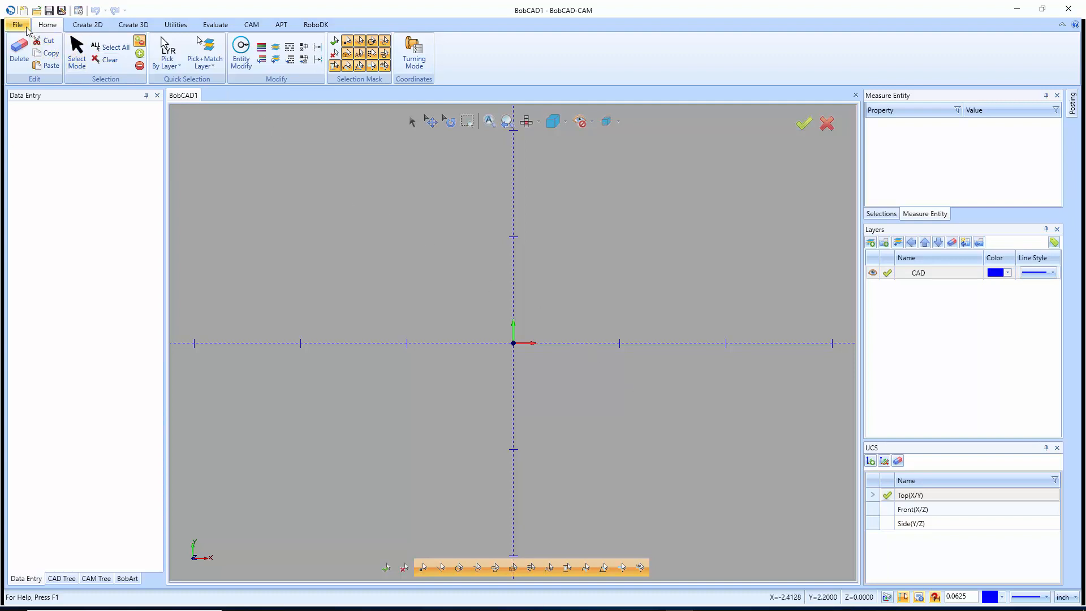
Bring up the program Settings window from the Quick Access Toolbar
click(17, 24)
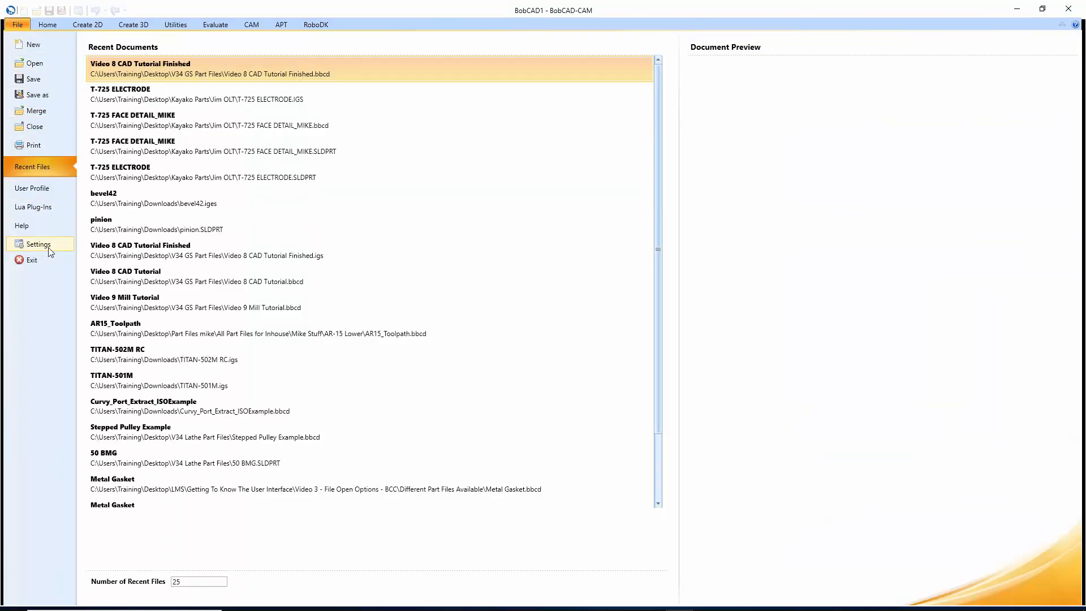
click(36, 244)
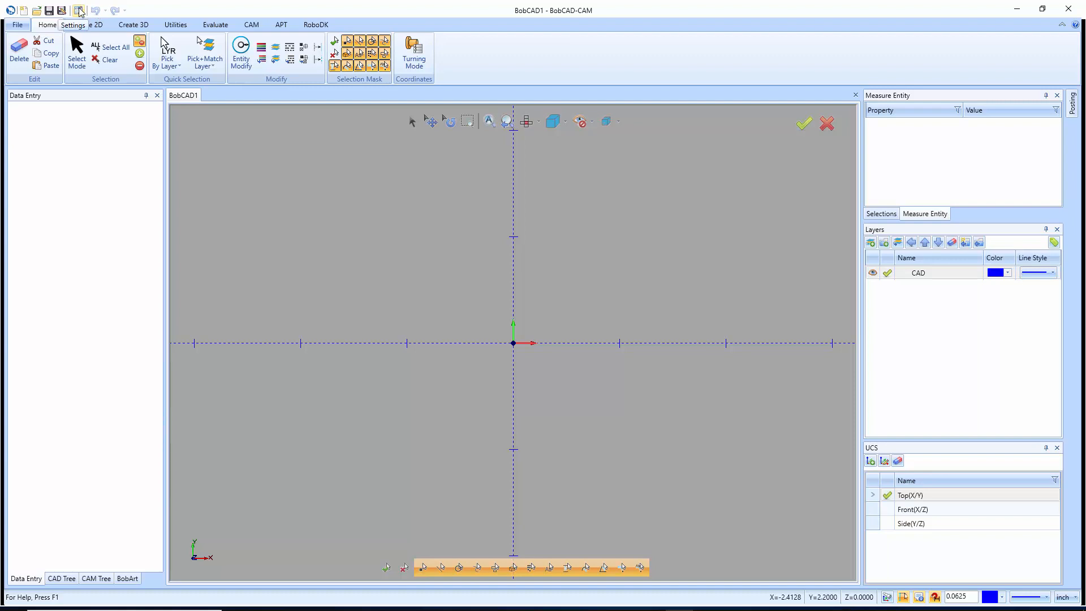
click(78, 10)
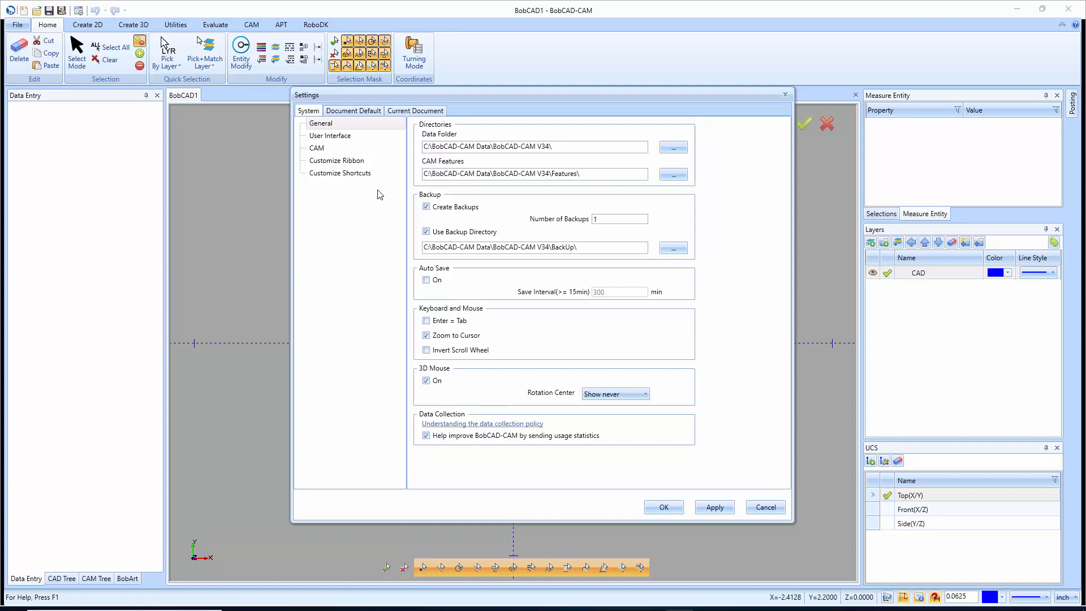
Browse the Document Default and Current Document tabs, ending on Document Default Units (inches, 4 digits)
click(353, 111)
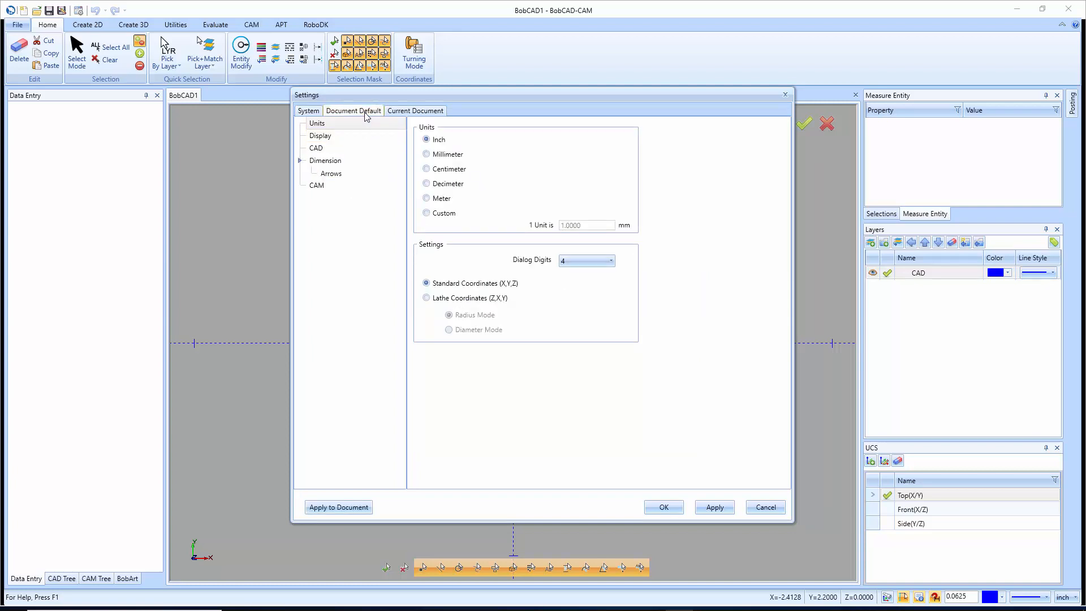
click(415, 110)
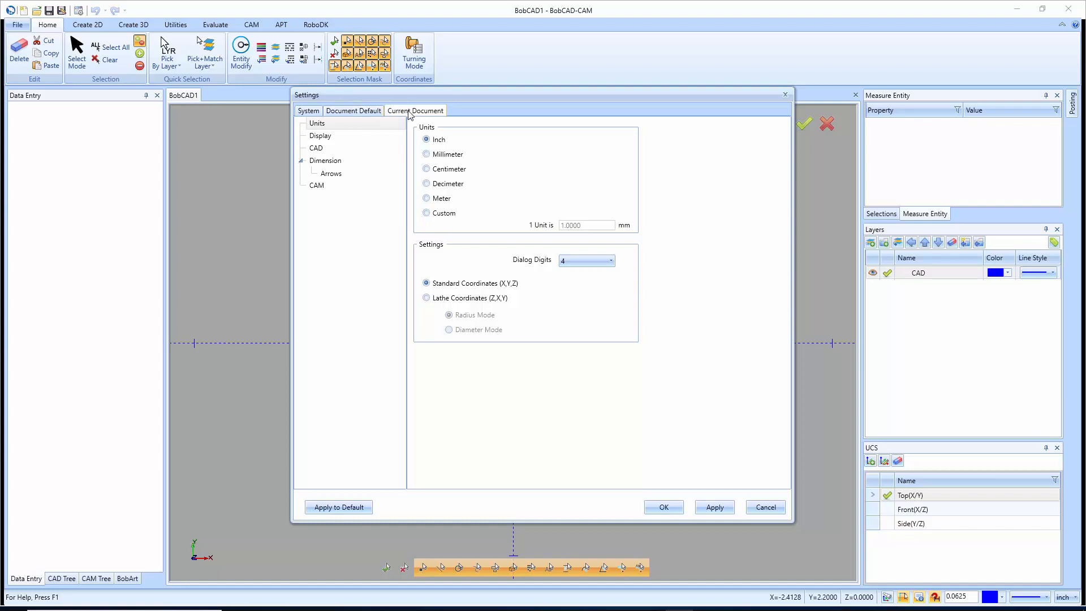
click(320, 135)
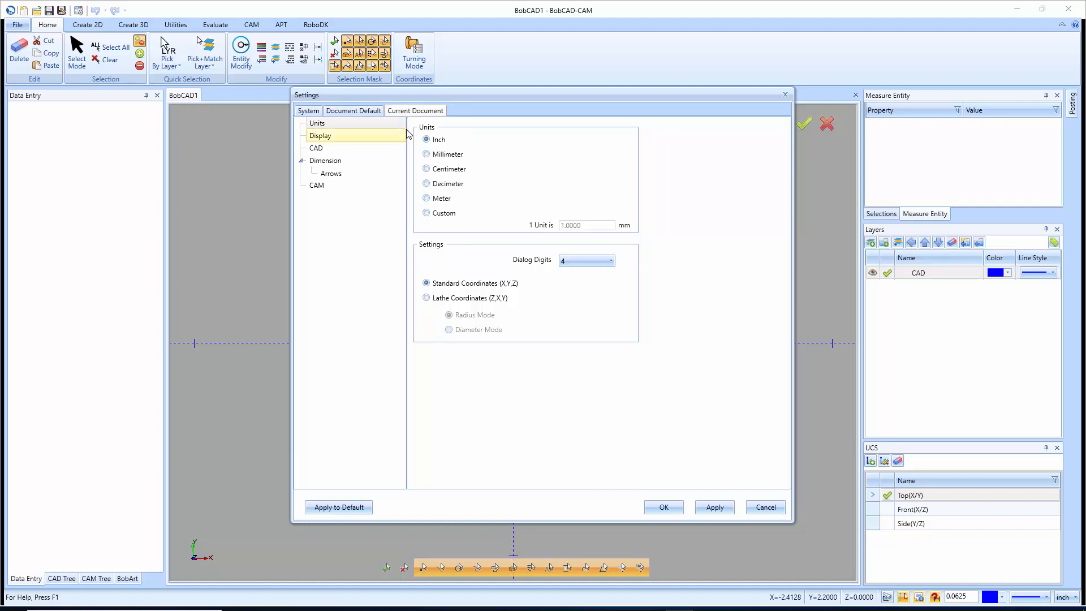
click(317, 122)
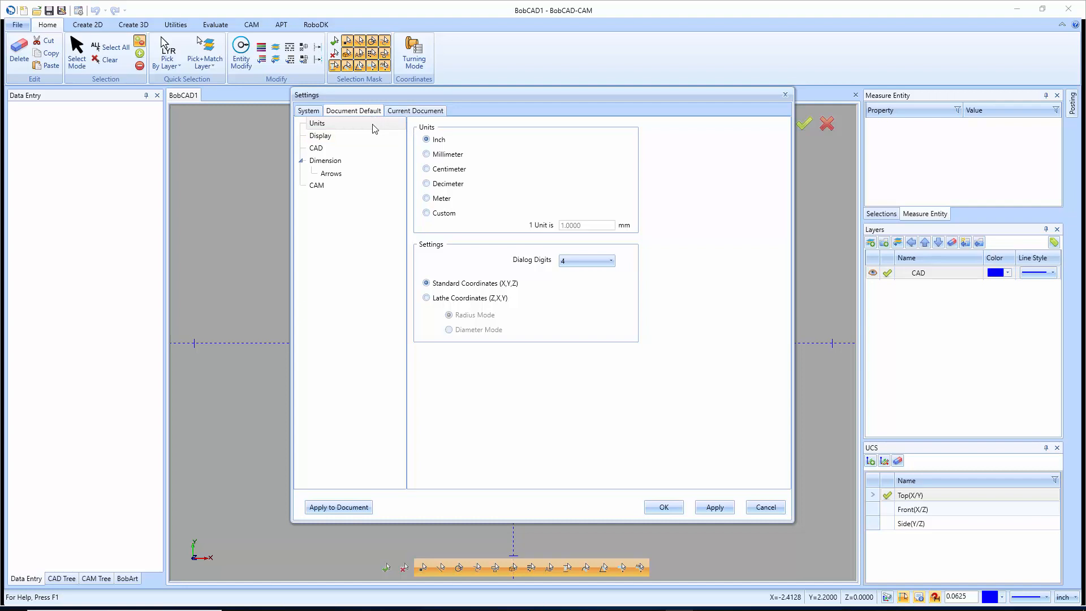
click(326, 161)
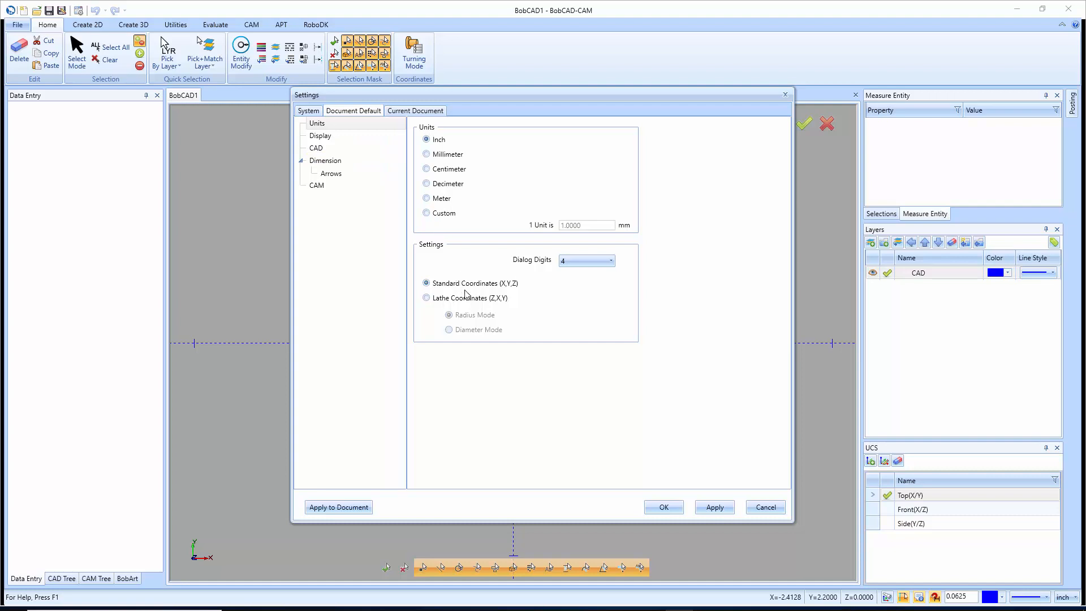
mouse_move(463, 299)
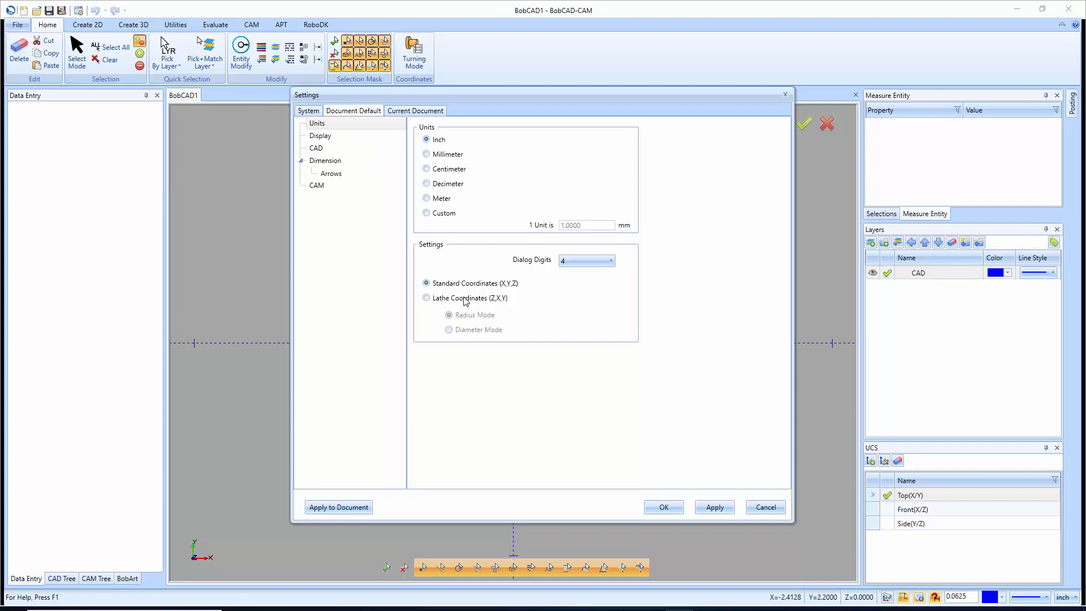
Show the Display defaults and review the background and first colour list entries
click(320, 134)
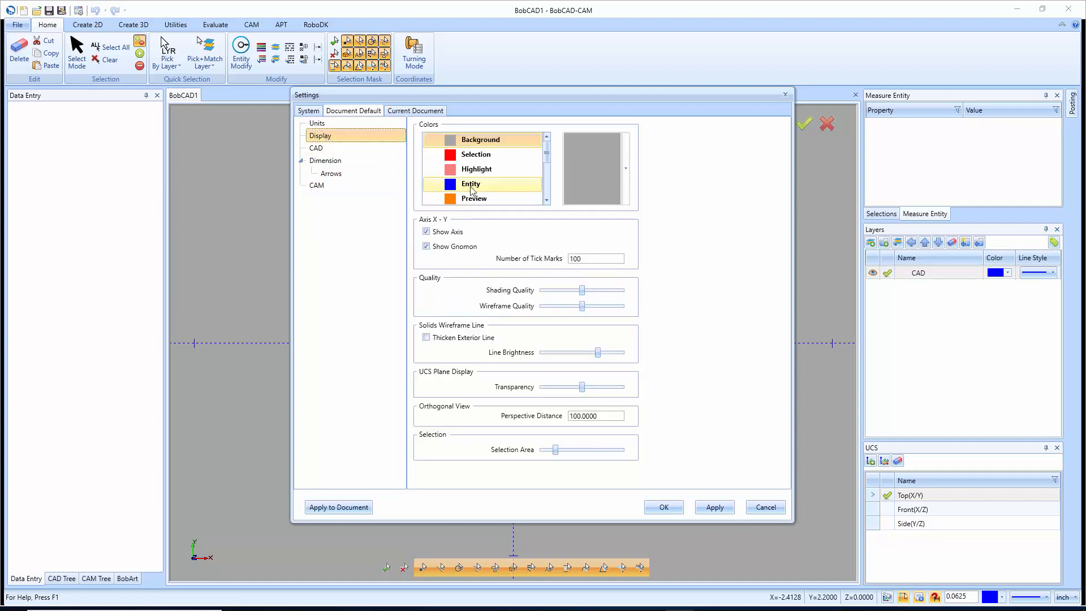
click(480, 139)
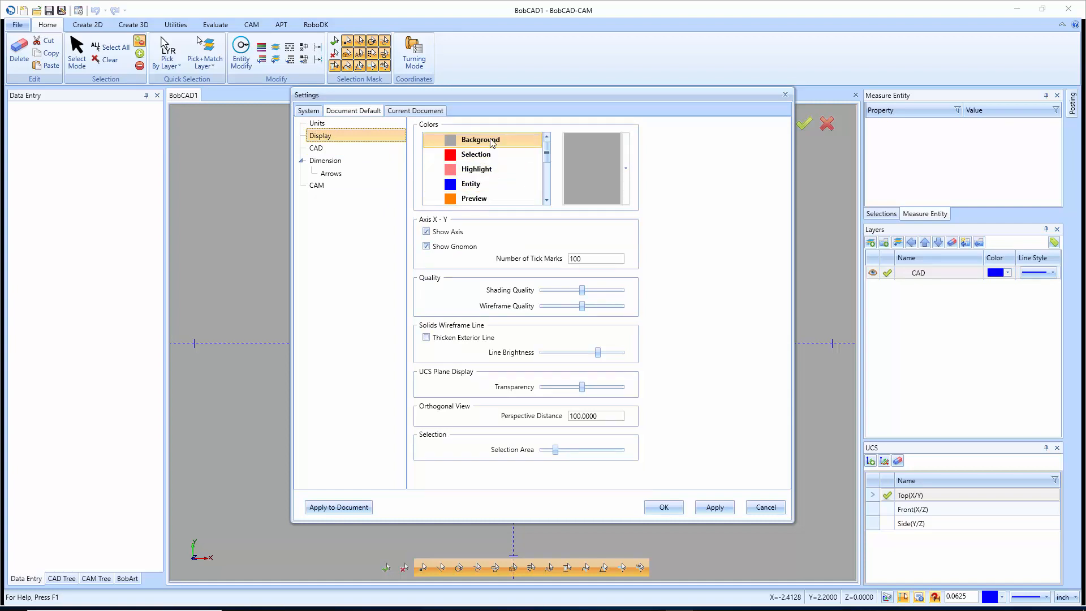
click(476, 154)
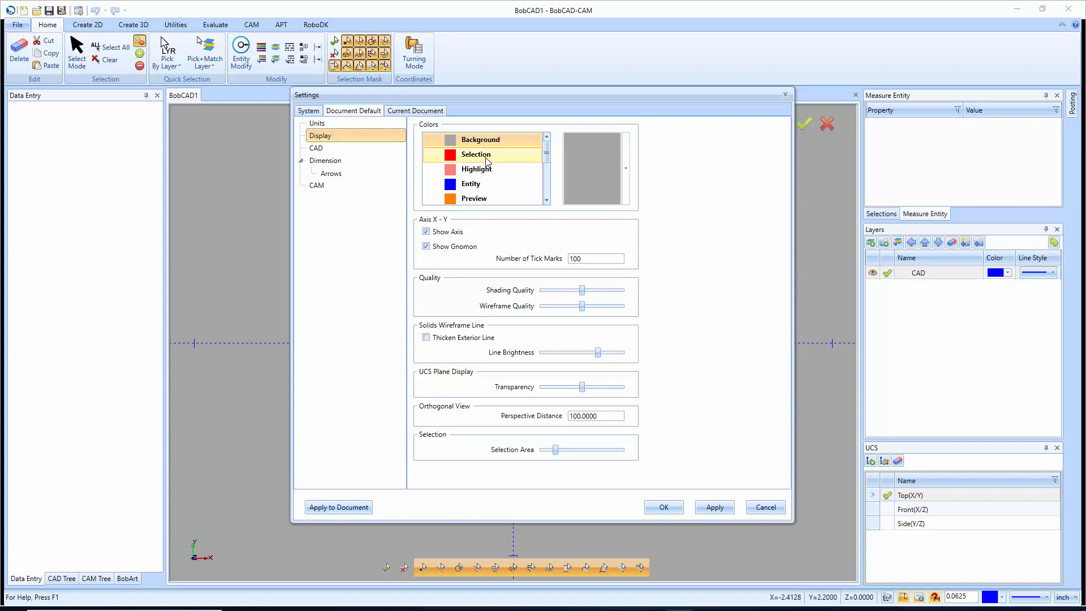
click(476, 169)
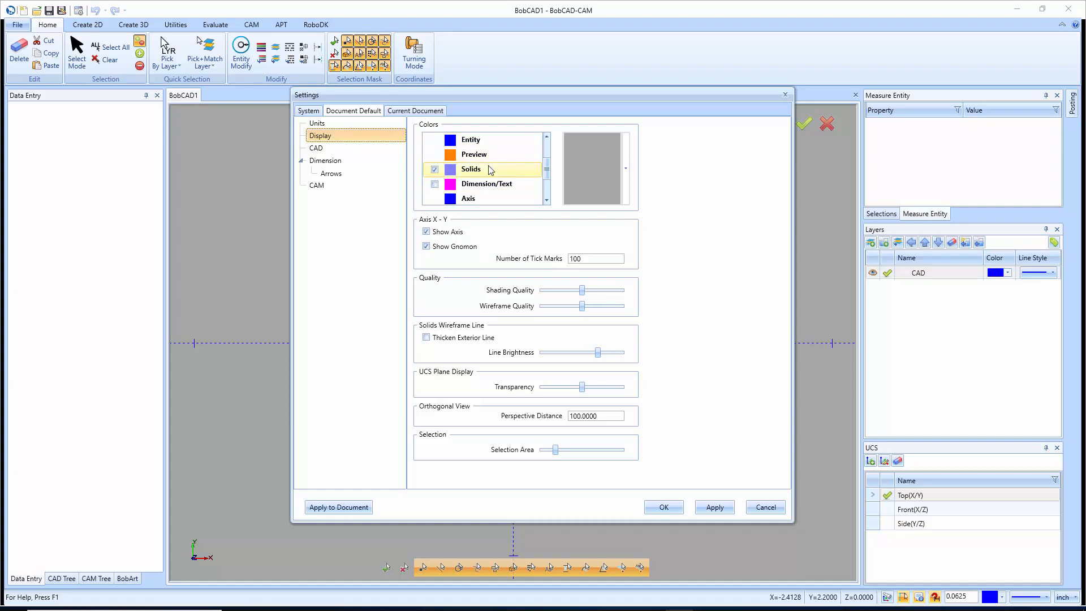
click(470, 139)
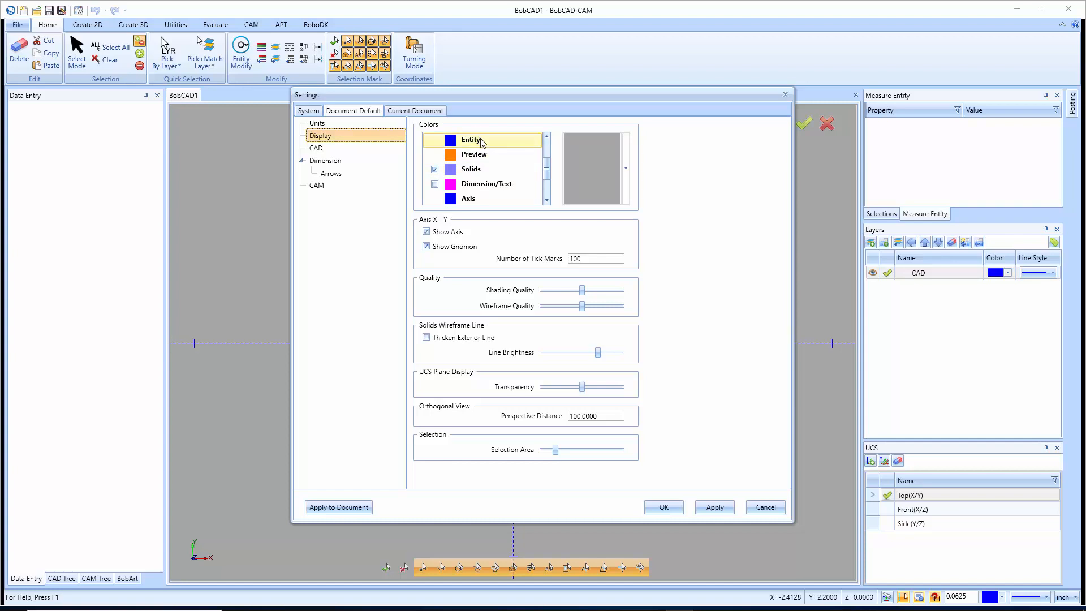
Step through the colour entries to UCS Plane and Toolpath, which shows green
click(471, 168)
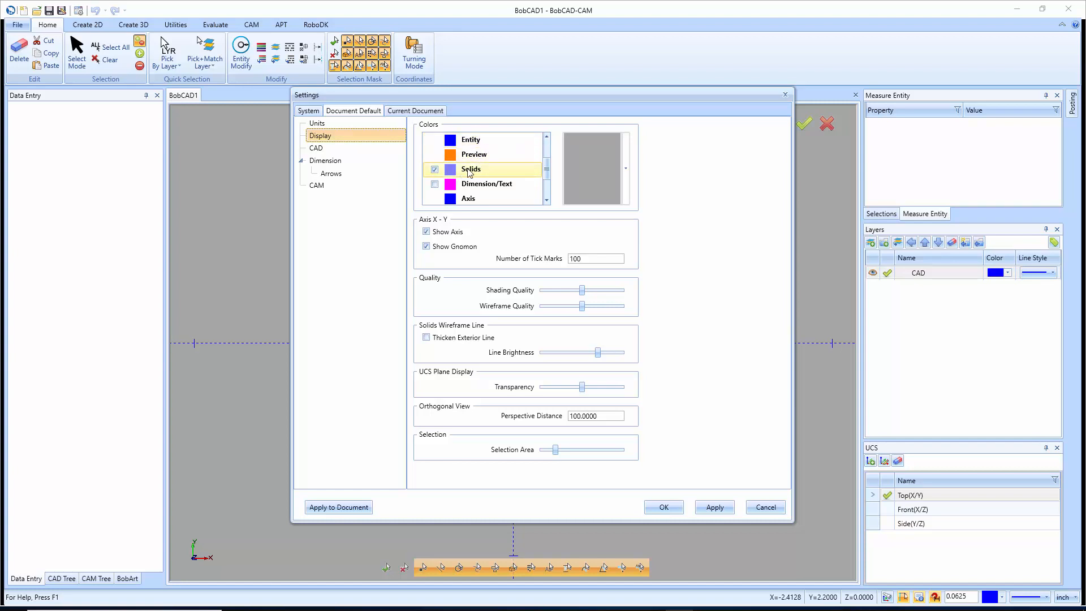
click(486, 183)
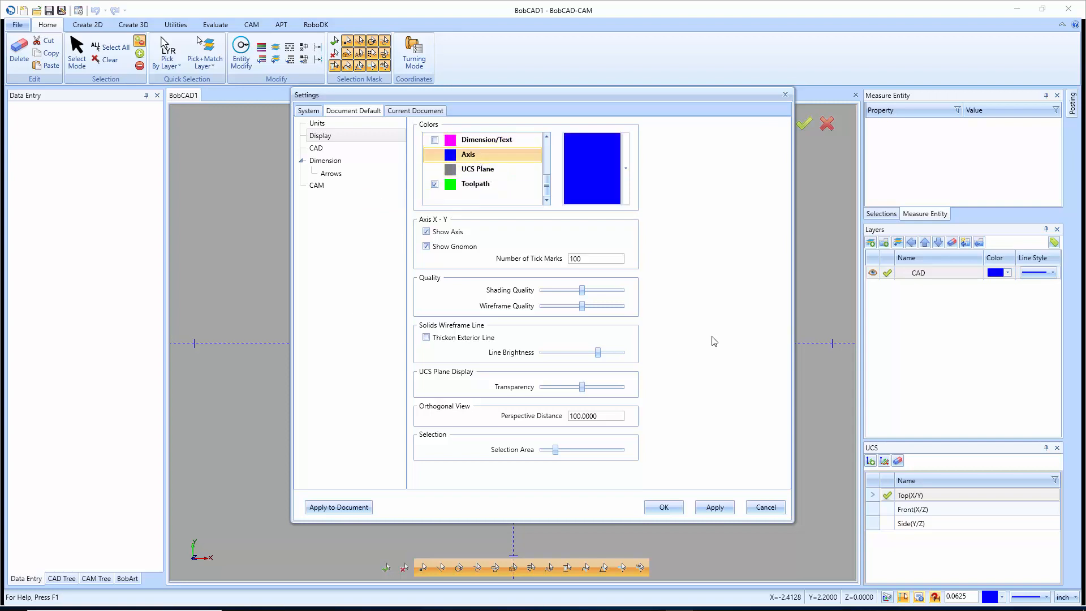
click(477, 168)
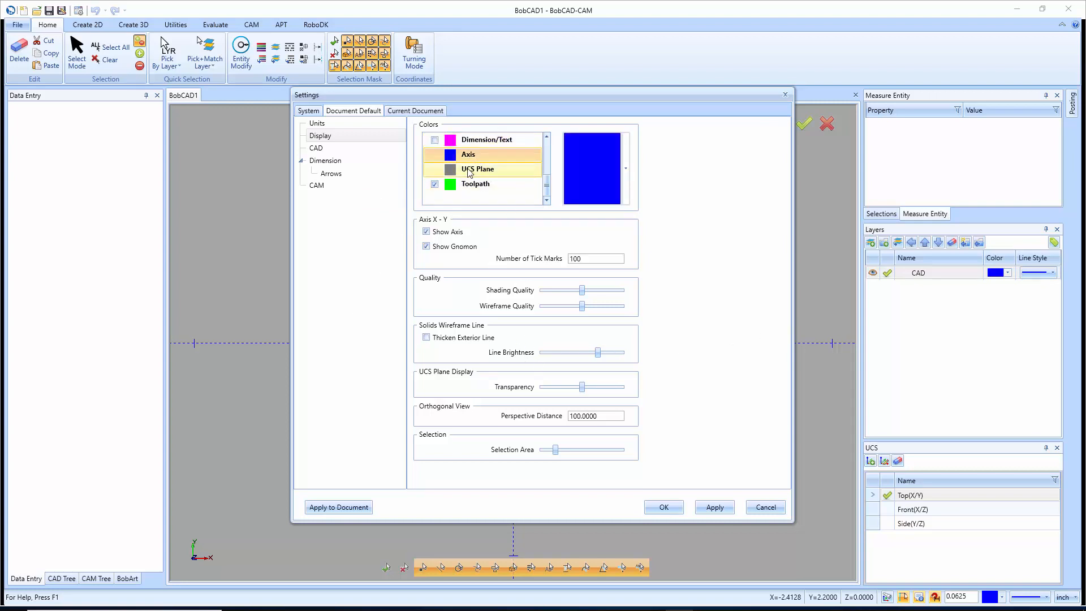
click(477, 168)
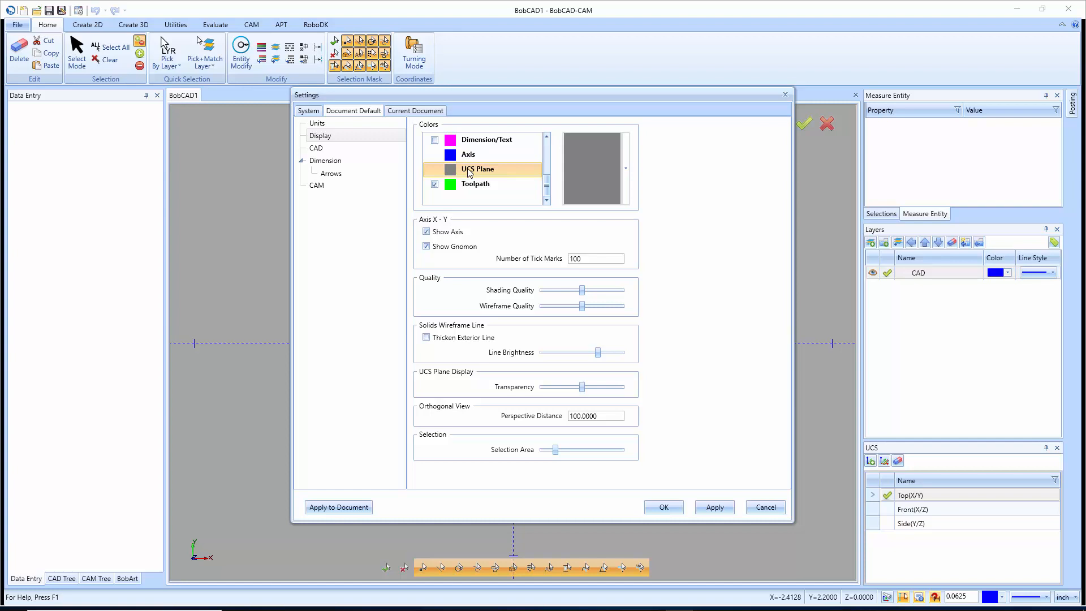
click(476, 183)
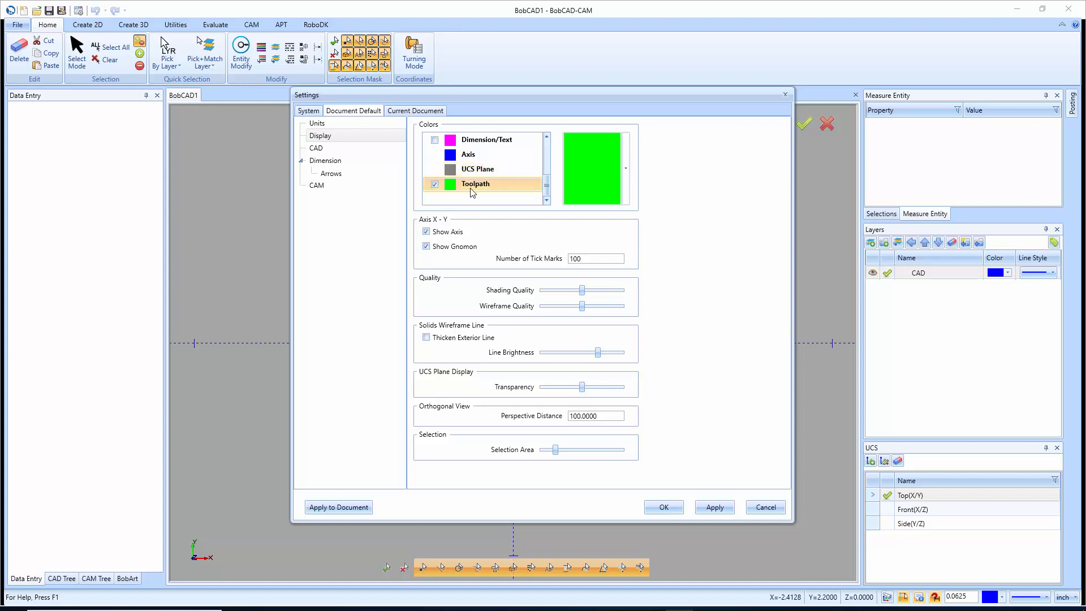
mouse_move(434, 183)
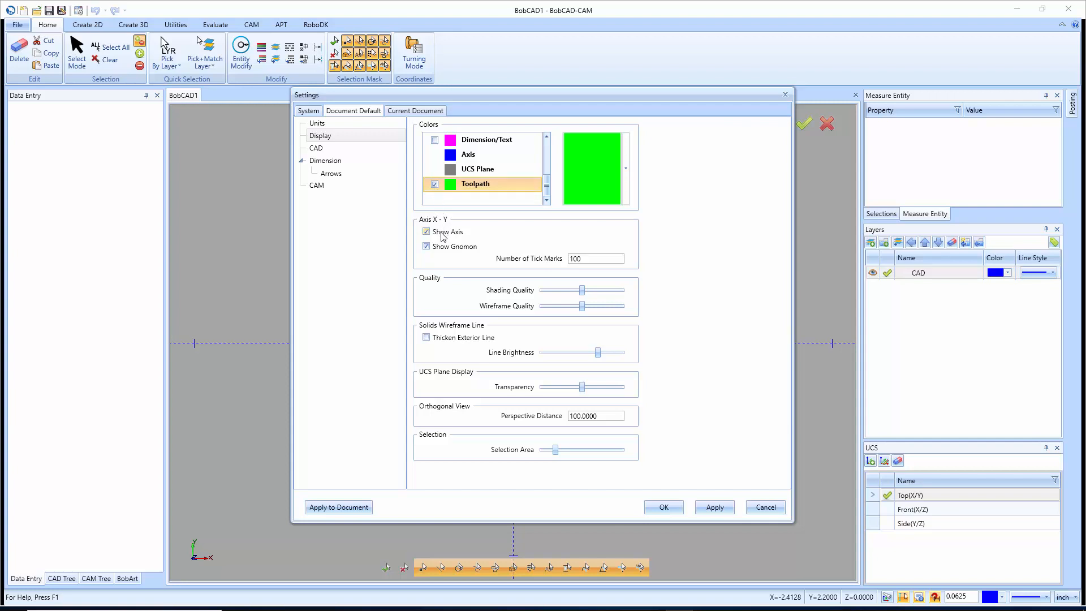
mouse_move(490, 296)
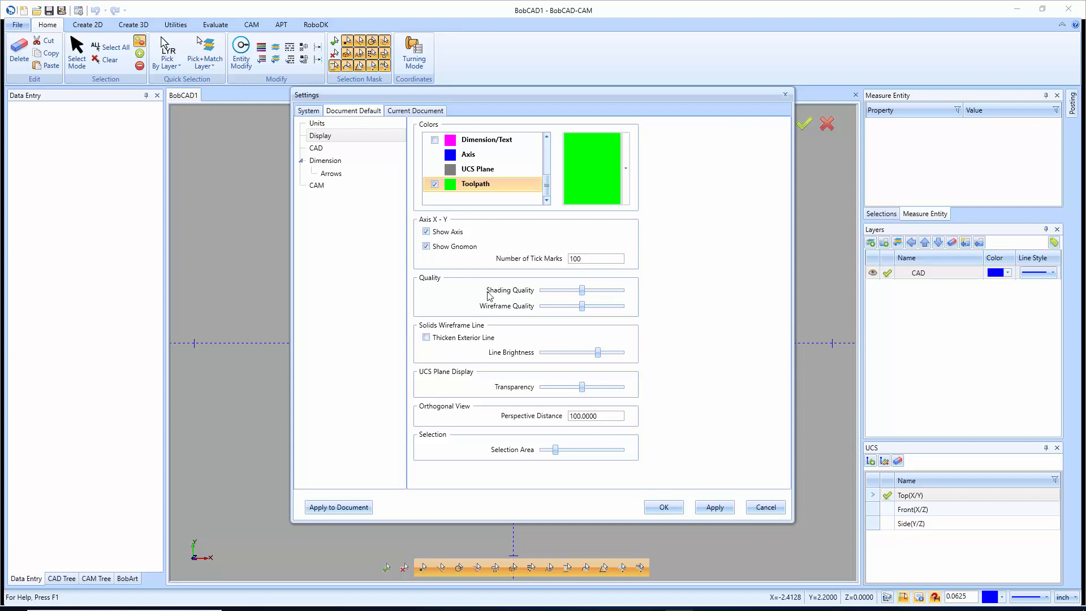
click(426, 231)
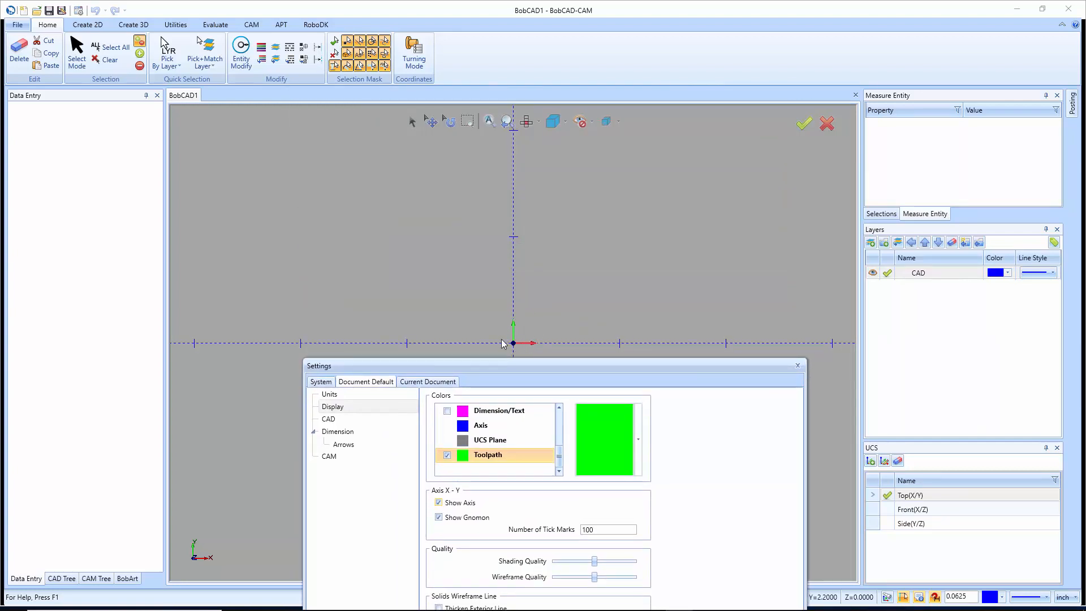
mouse_move(523, 322)
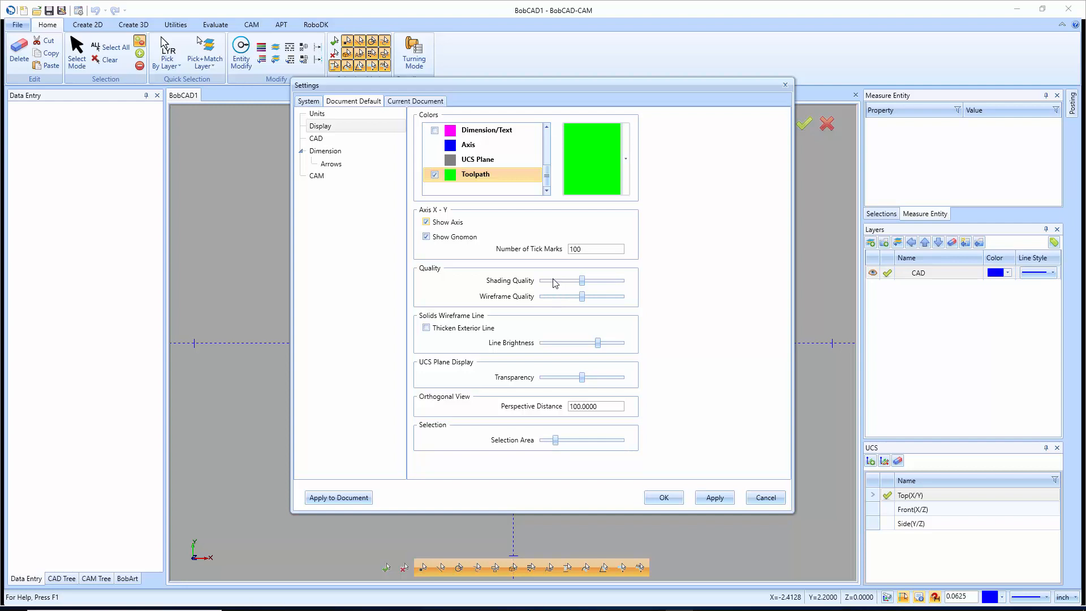
mouse_move(554, 303)
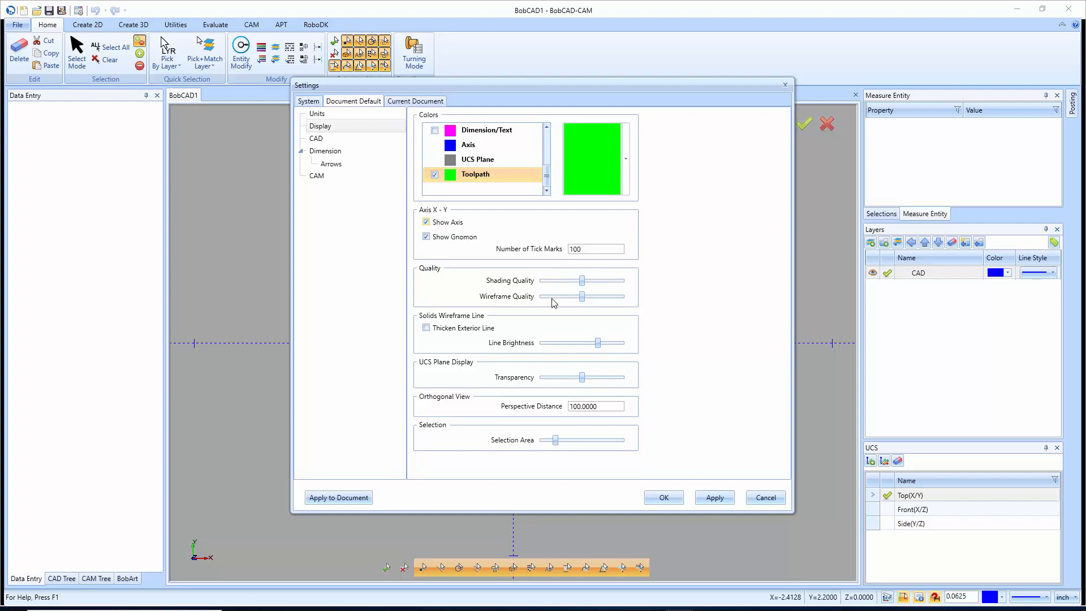
mouse_move(578, 306)
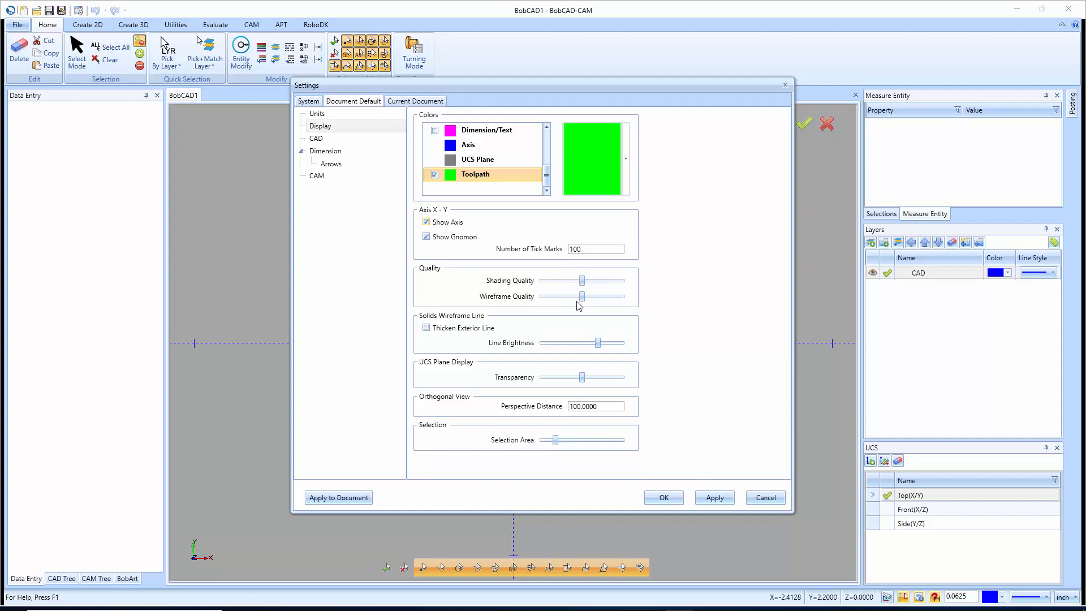
mouse_move(570, 304)
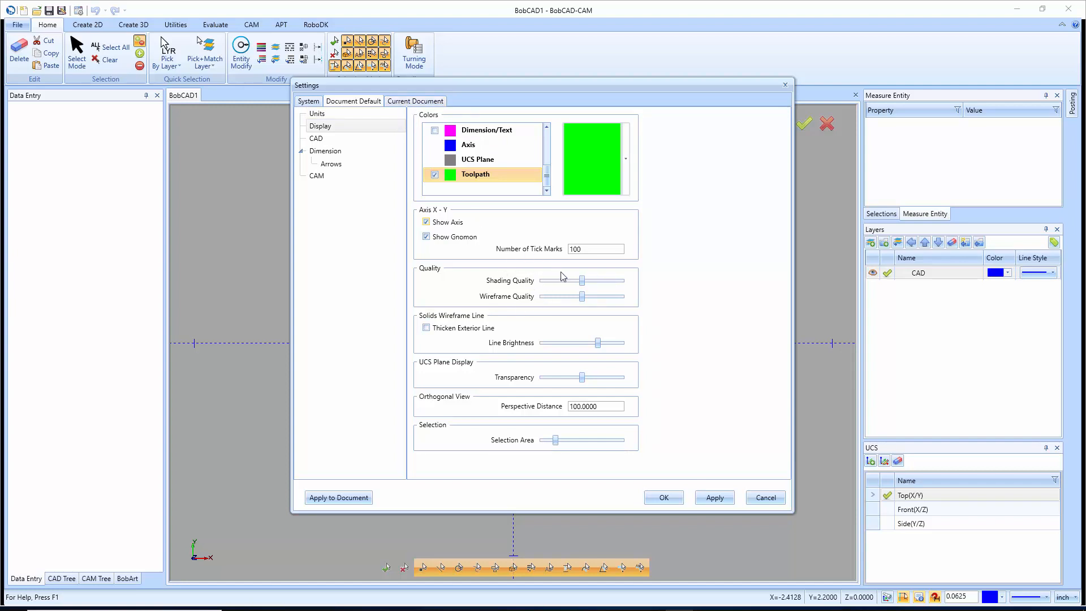
mouse_move(690, 292)
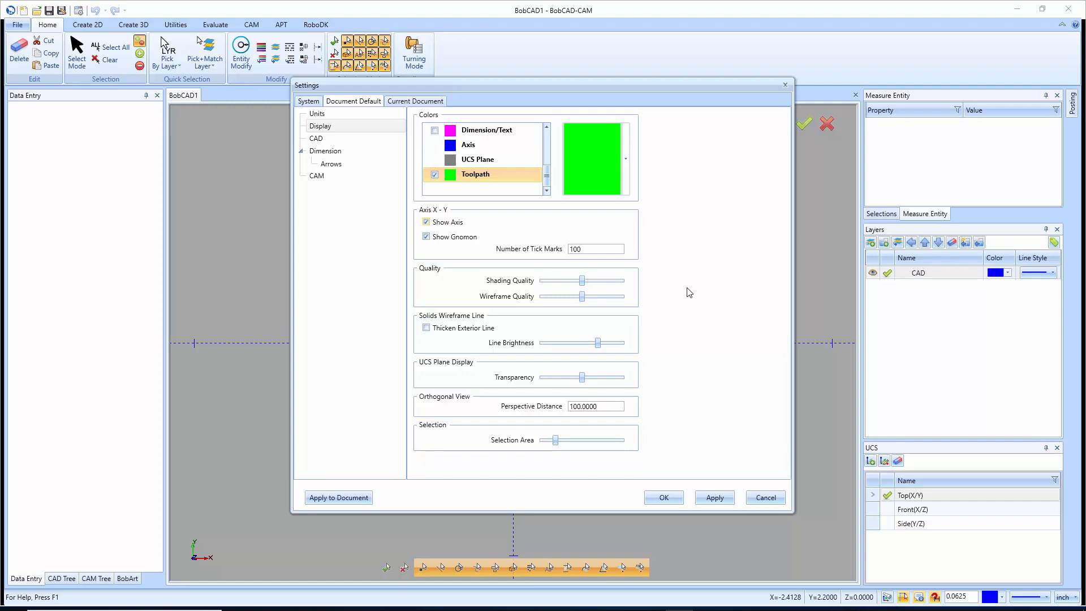
mouse_move(652, 309)
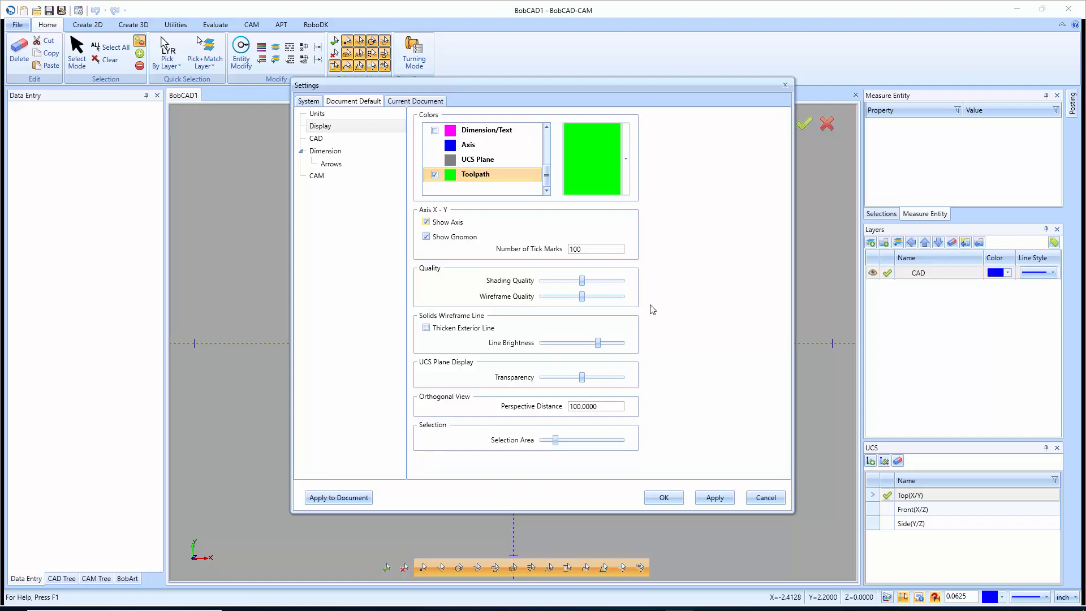
mouse_move(451, 325)
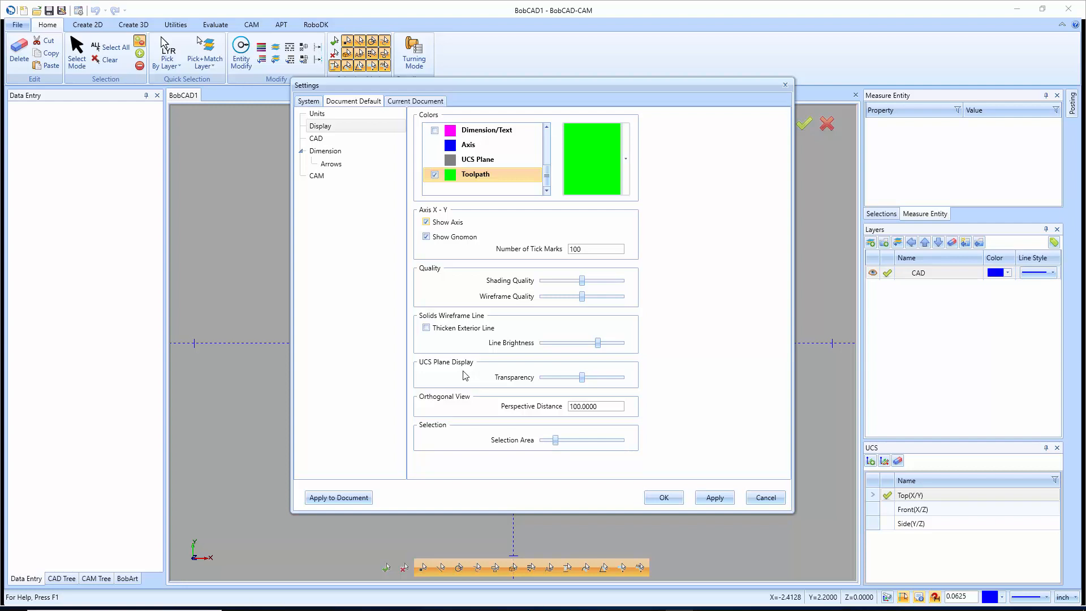
mouse_move(447, 403)
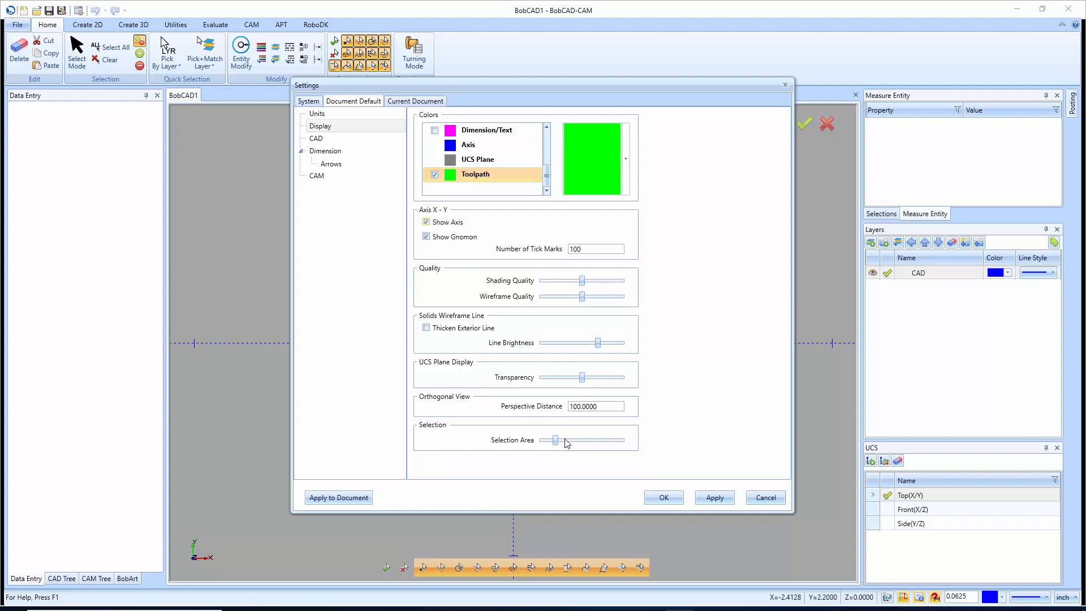
mouse_move(572, 446)
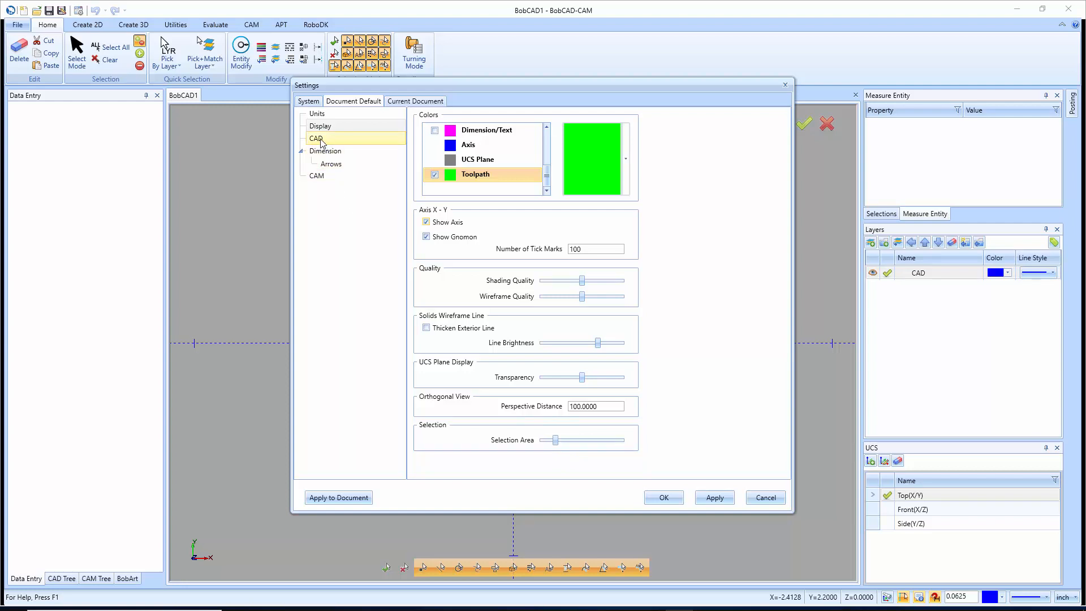
Show the CAD defaults and review the Chain Select tolerance and snap Distance, Angle and Scale values
click(317, 138)
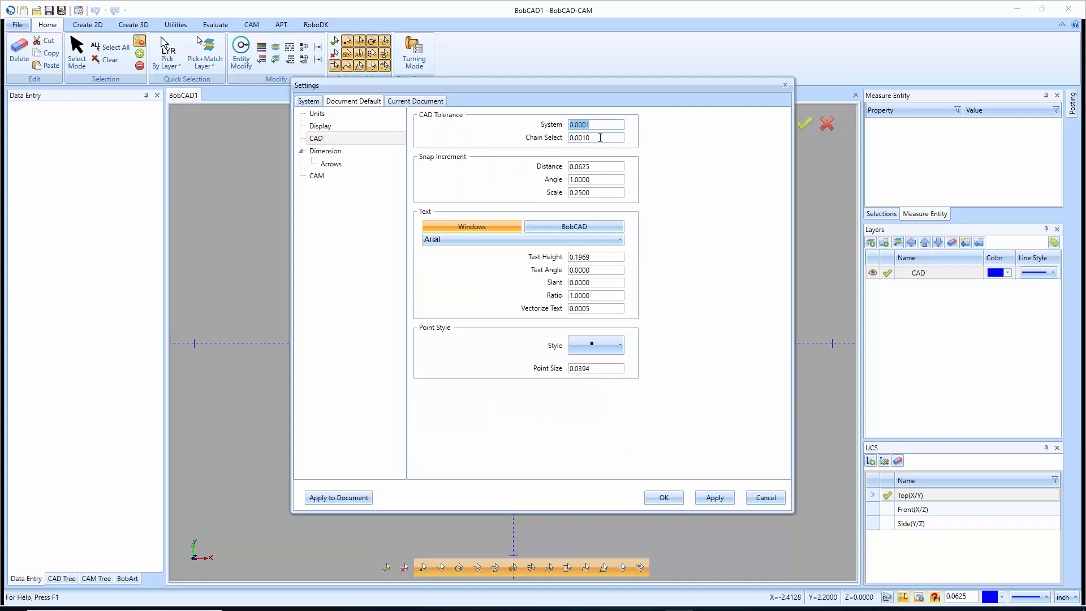
click(595, 137)
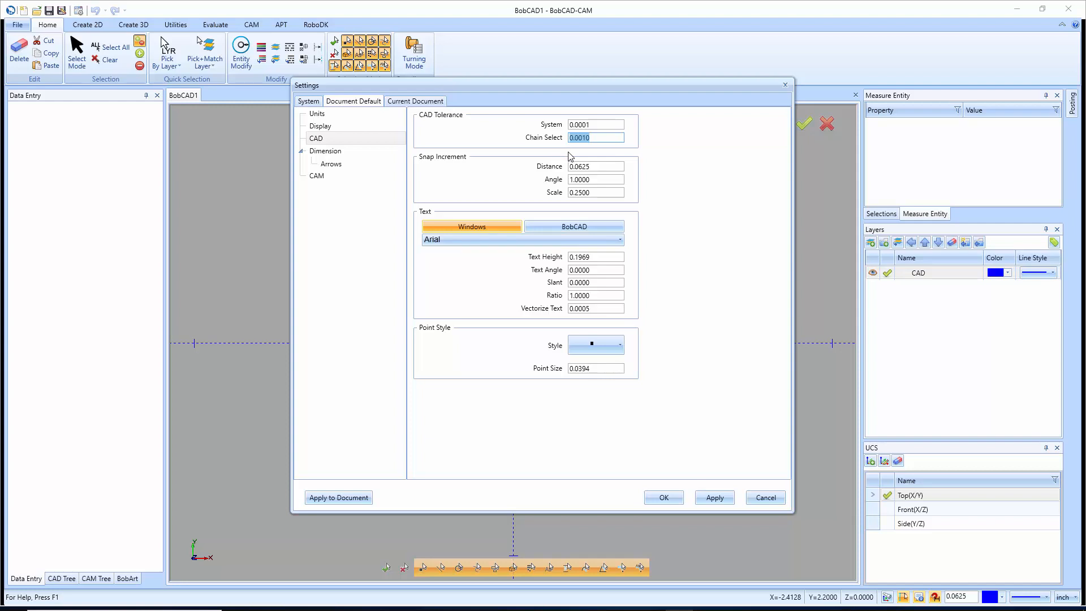
click(596, 192)
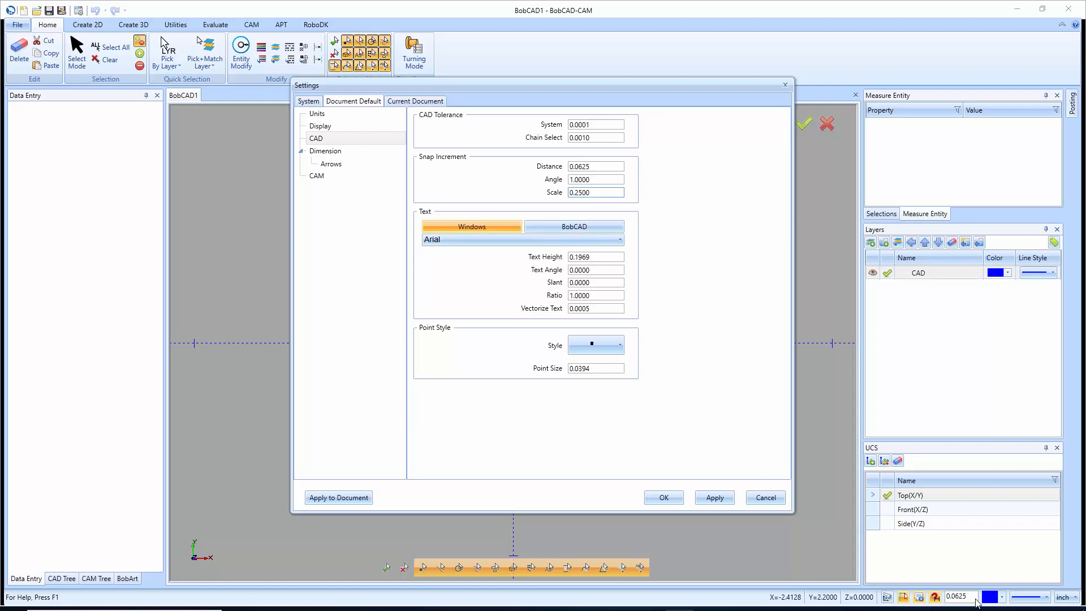
mouse_move(487, 407)
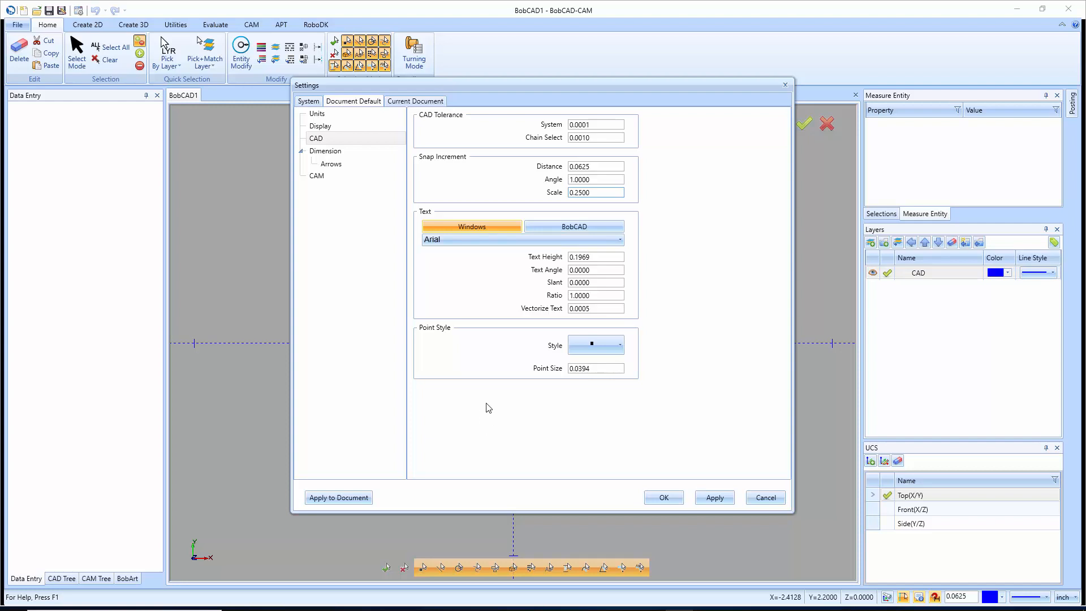
triple_click(594, 165)
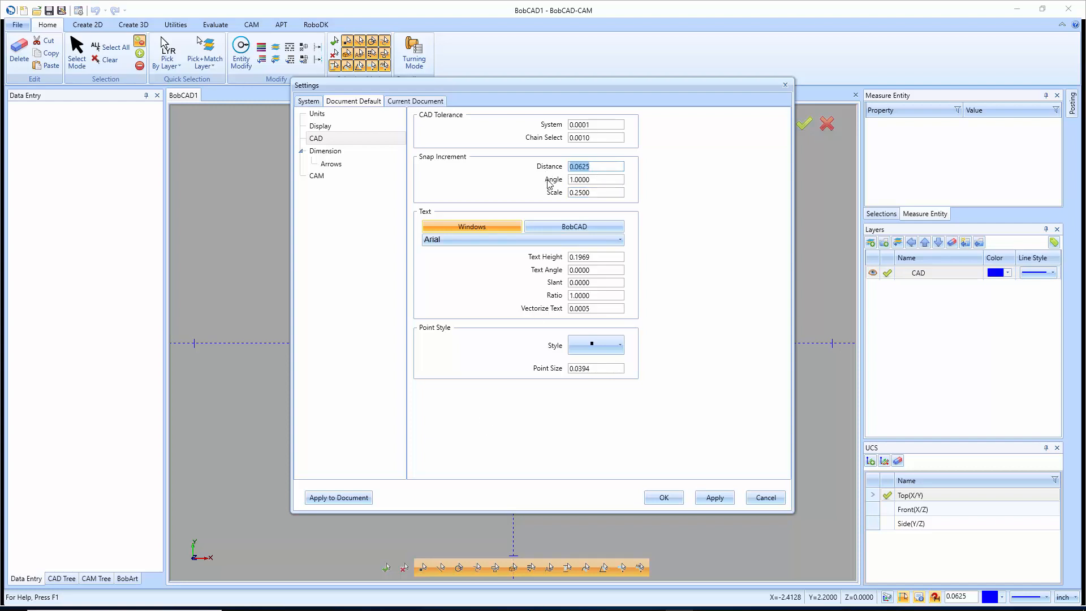
click(594, 178)
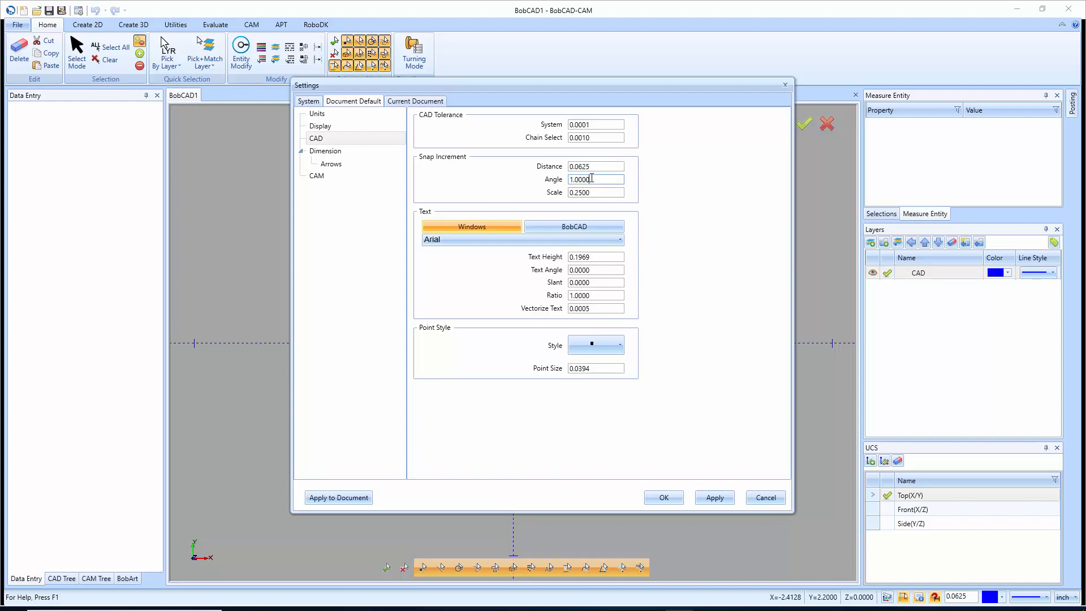
click(596, 192)
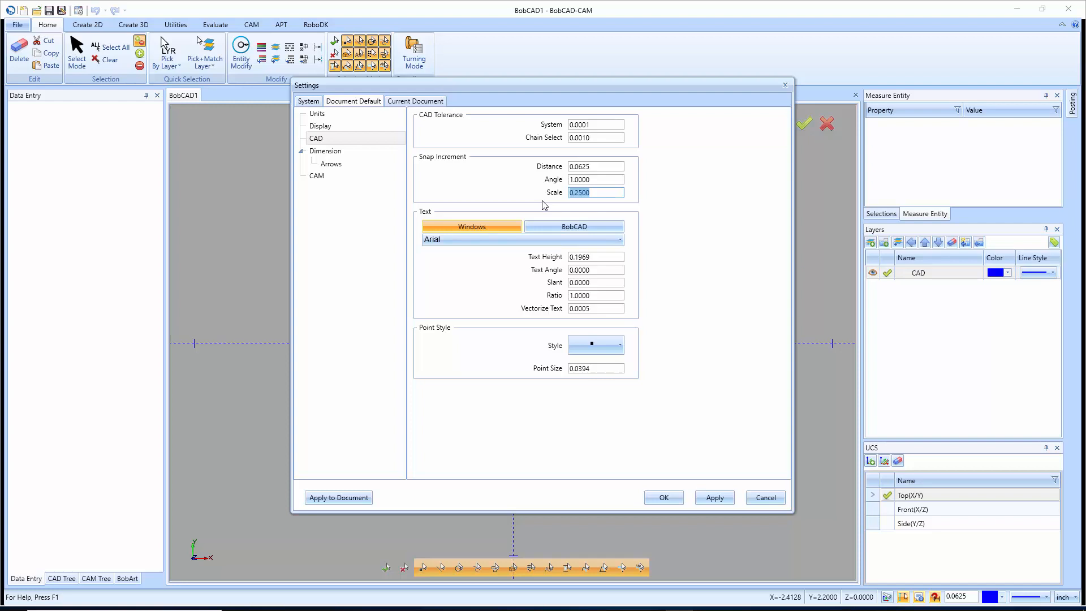
mouse_move(526, 210)
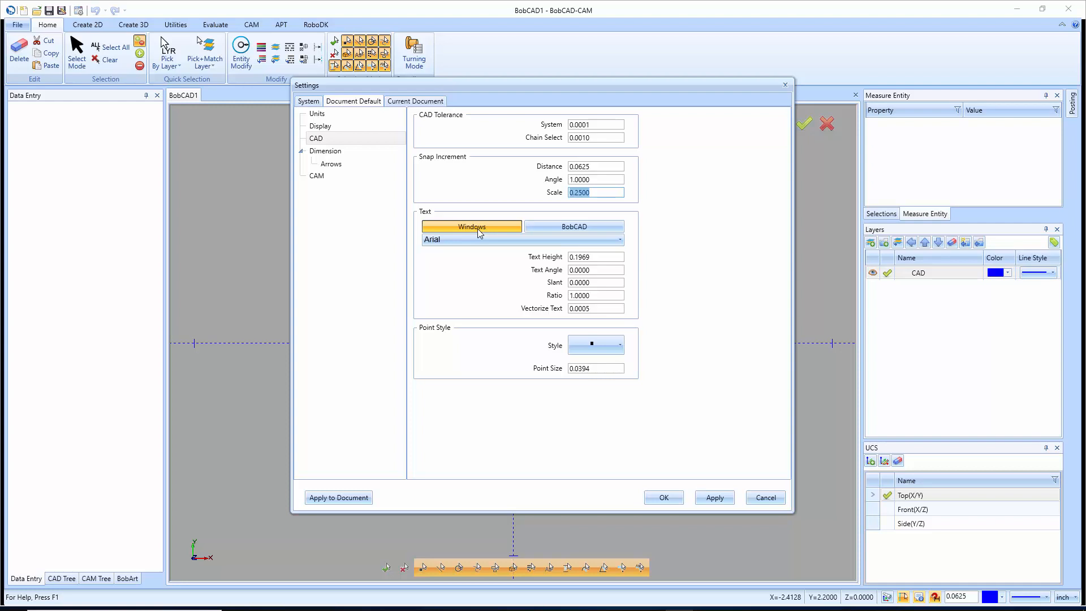
Switch the default text font to BobCAD Default, then review Text Height 0.1969, Vectorize Text and Point Style
click(618, 239)
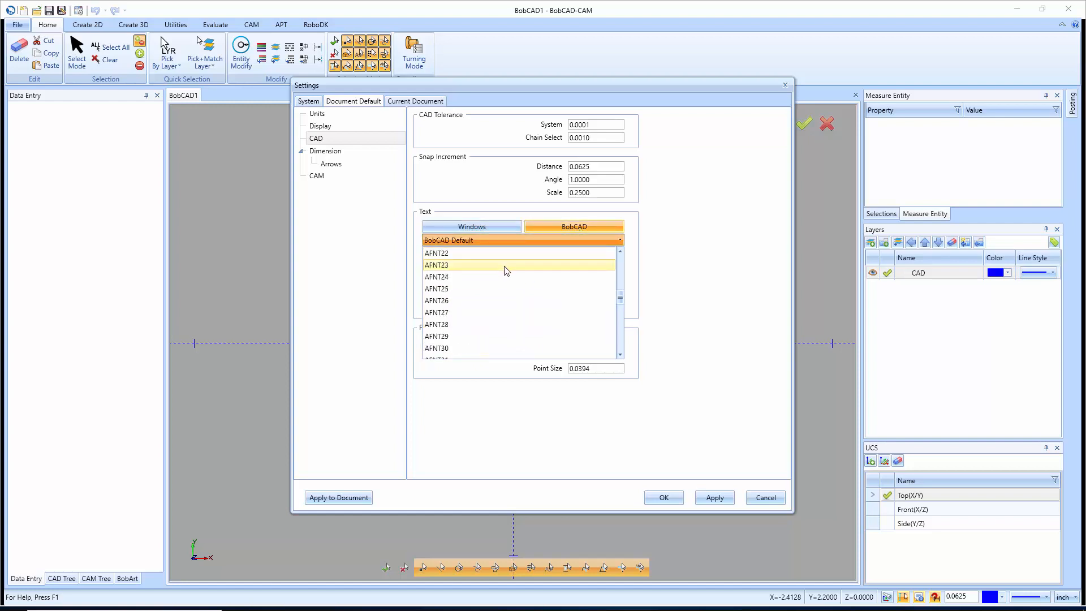
scroll(up, 3)
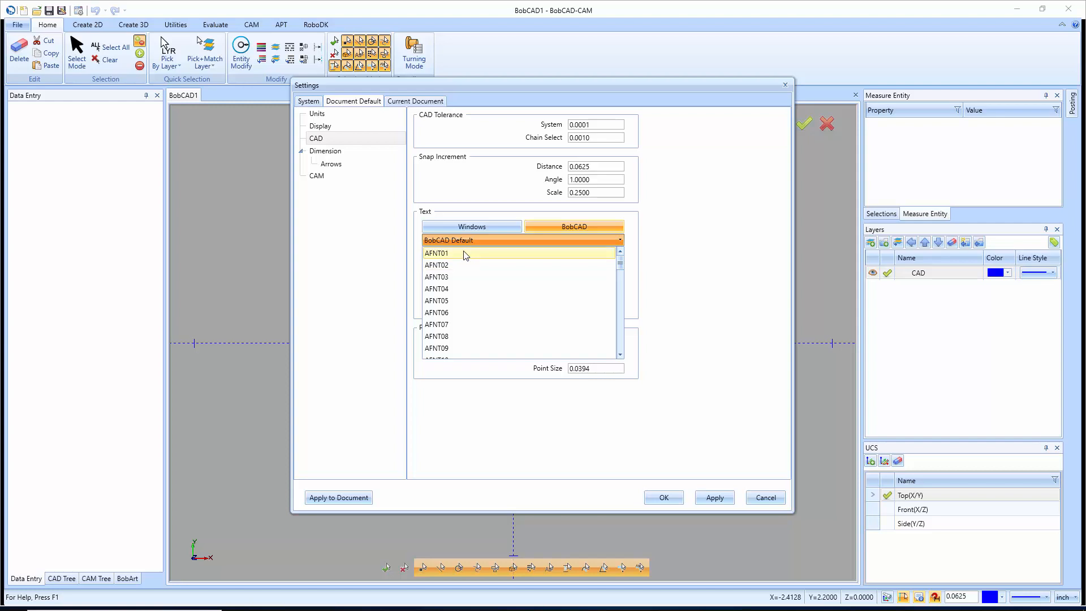
mouse_move(482, 261)
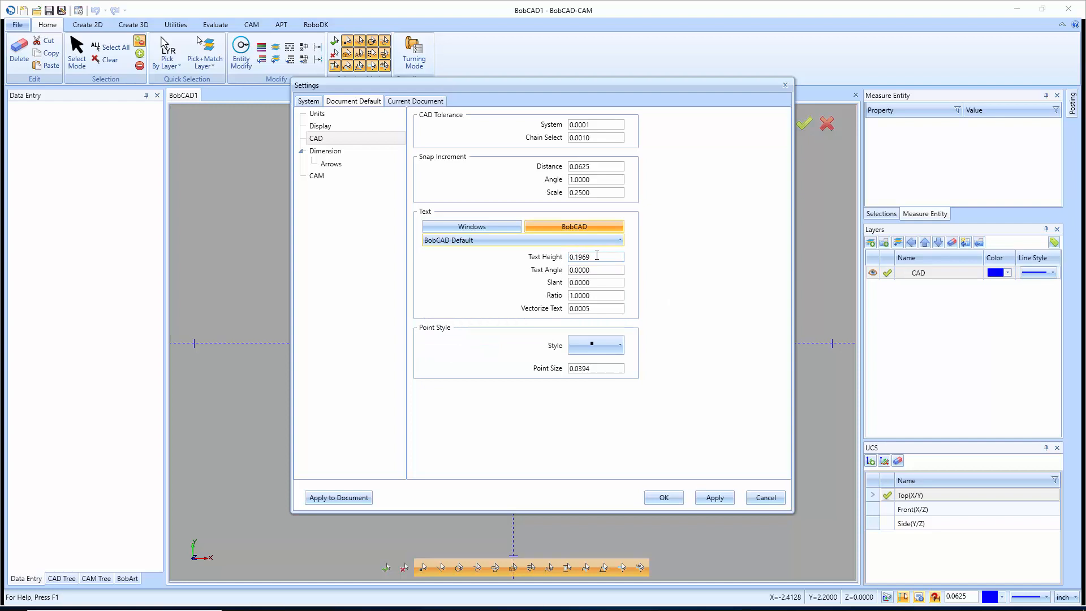
triple_click(595, 257)
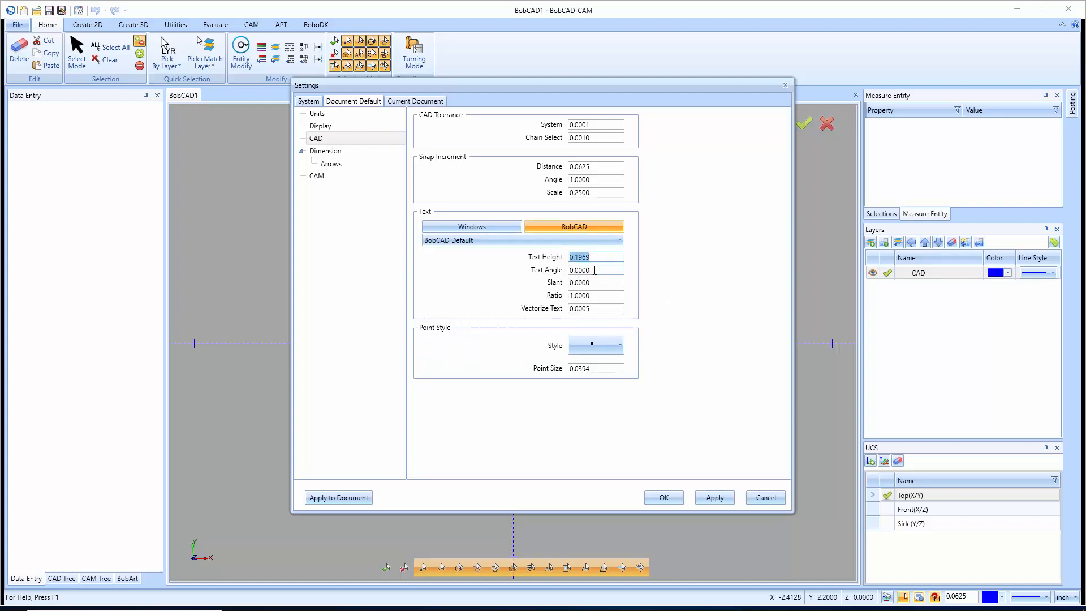
click(596, 282)
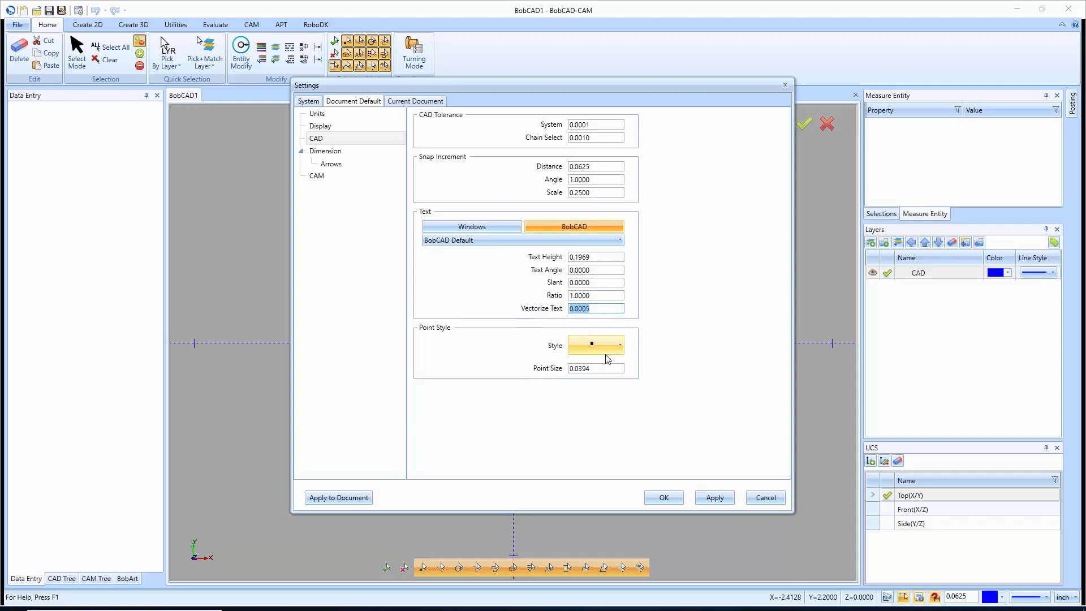
click(619, 345)
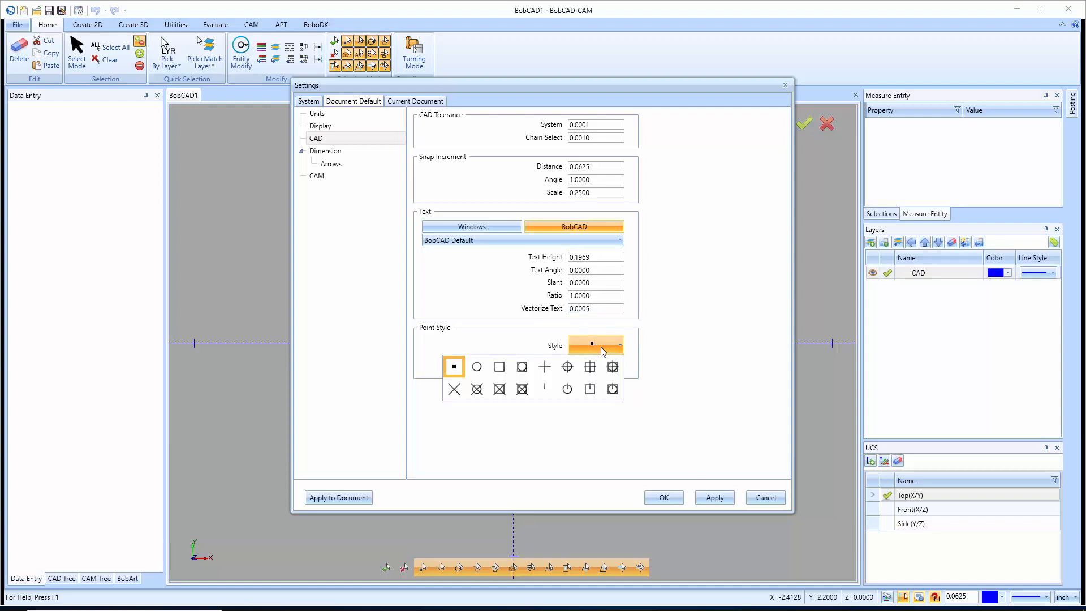
mouse_move(657, 357)
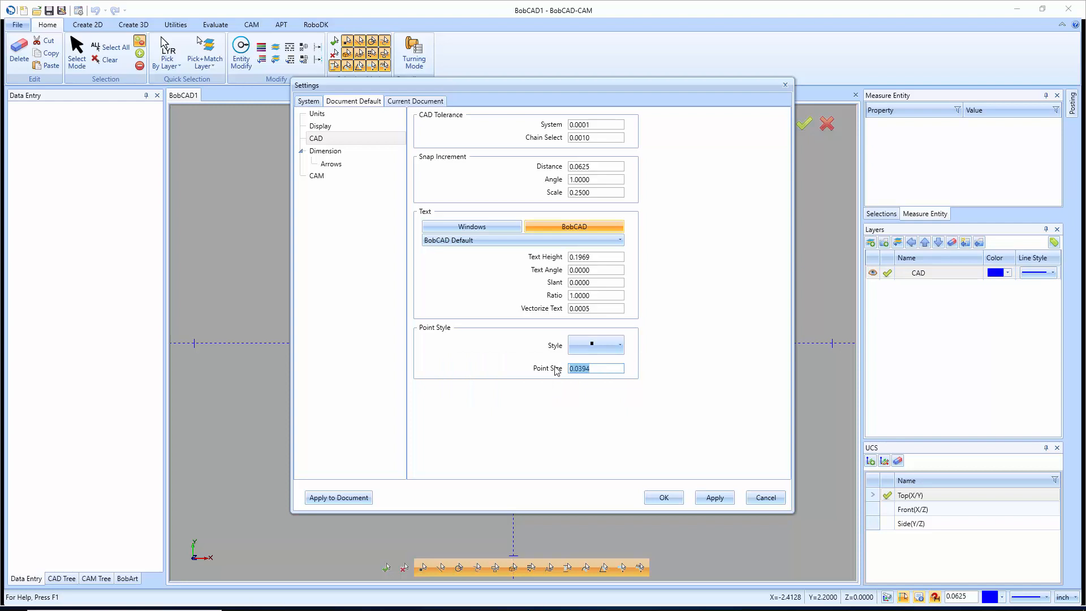
click(326, 150)
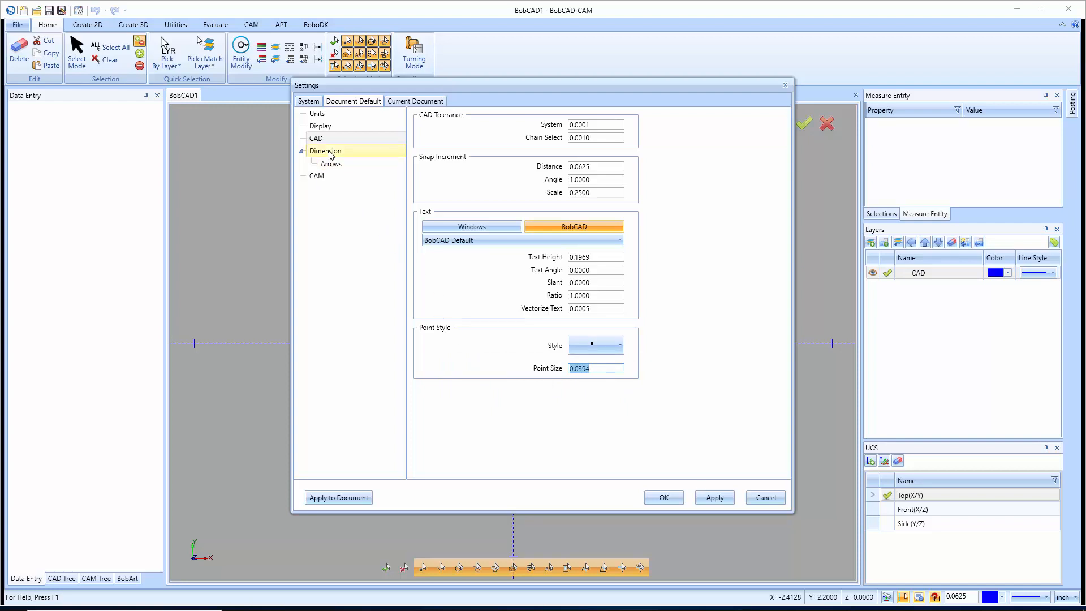
Show the Dimension defaults, turn on extra zeros and review the Decimals value
click(326, 150)
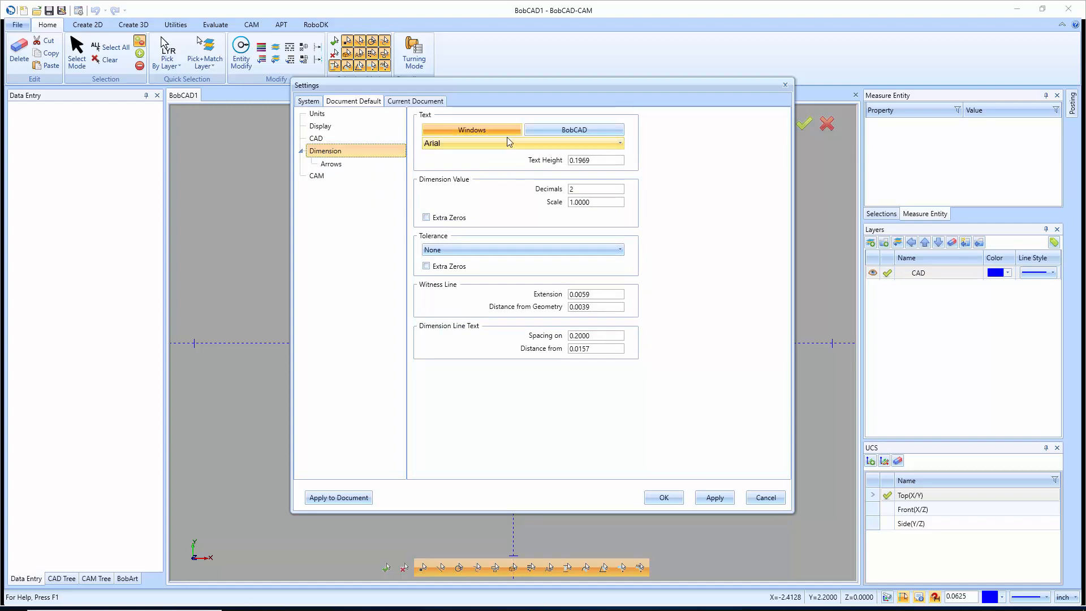
click(595, 189)
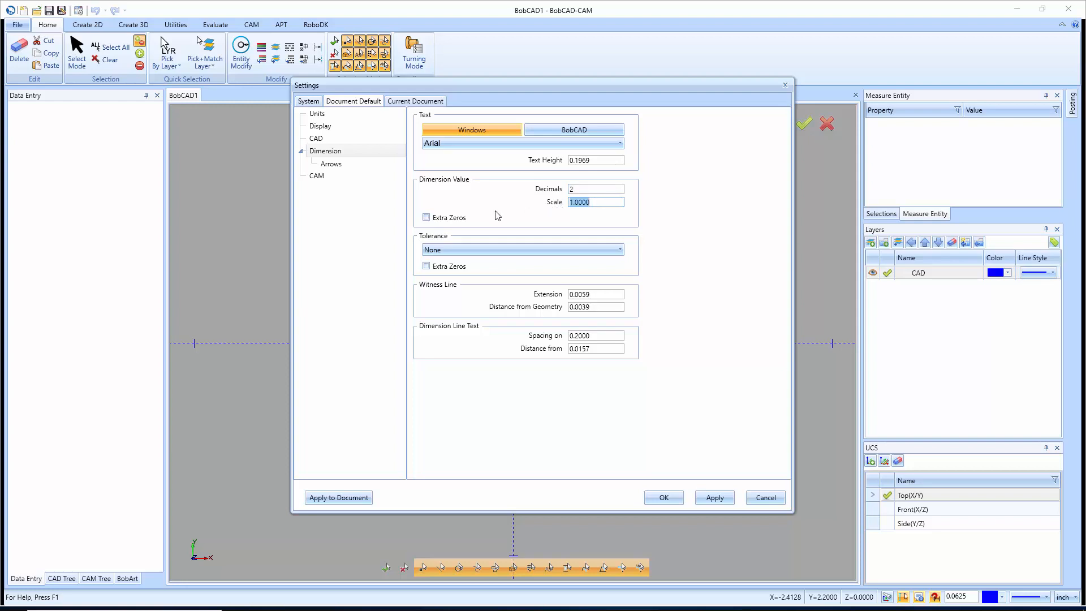
click(427, 217)
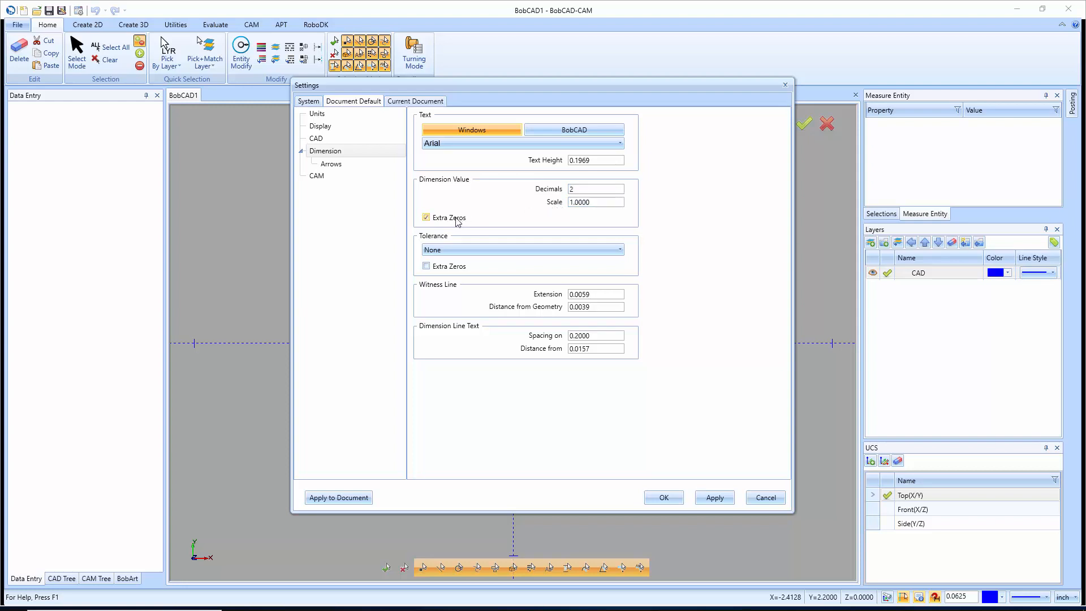
click(594, 189)
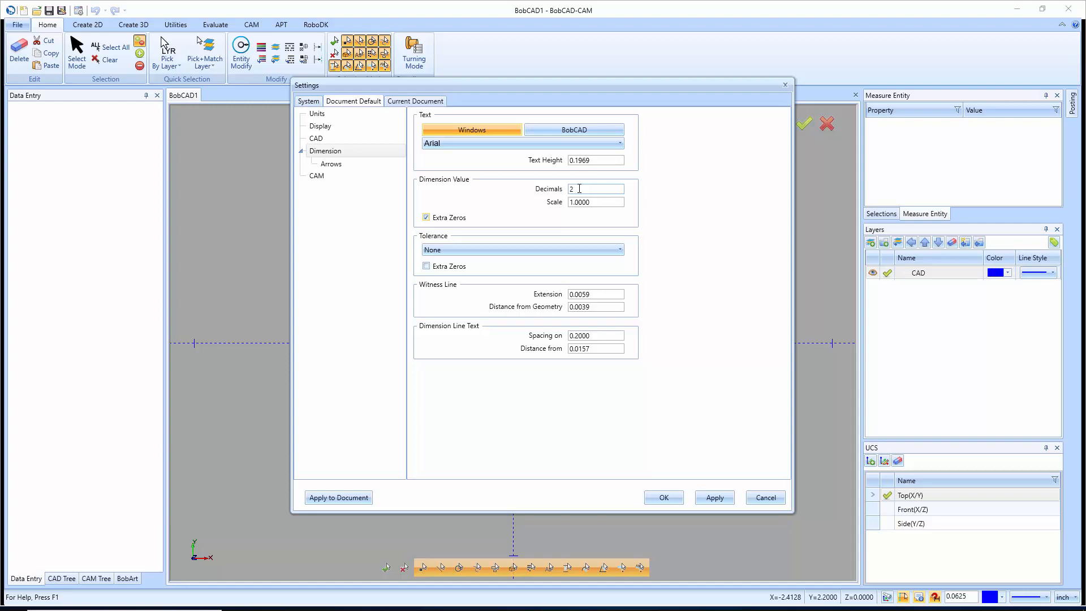
click(426, 217)
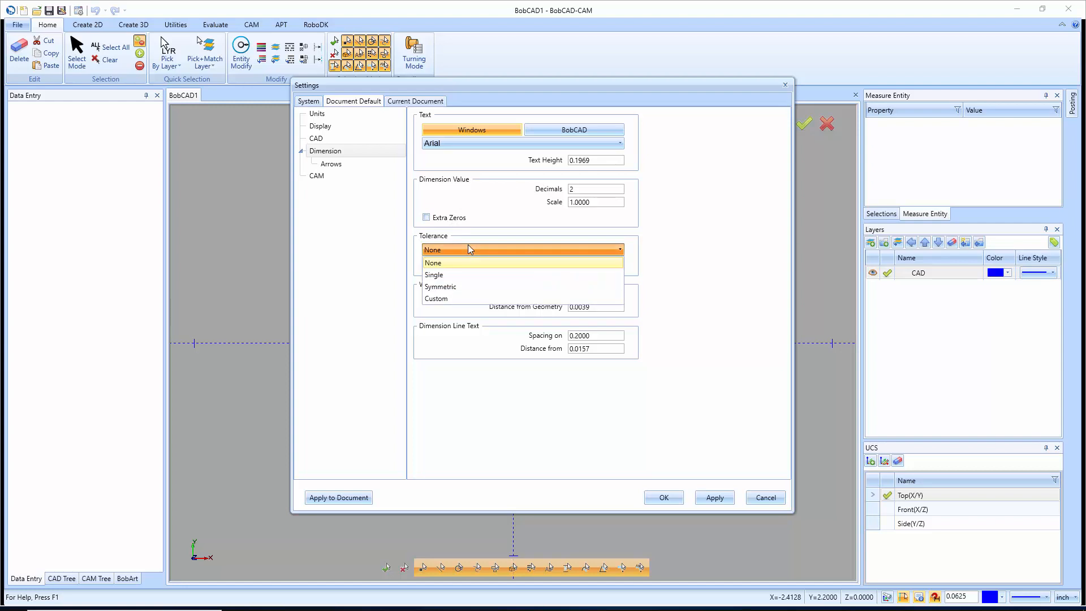
mouse_move(458, 275)
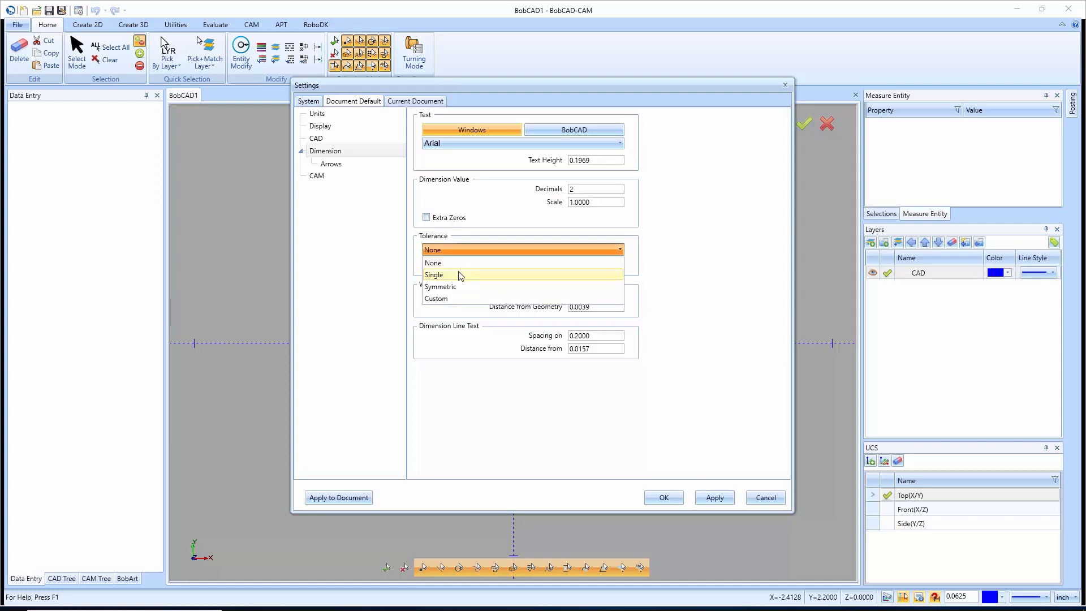
mouse_move(462, 302)
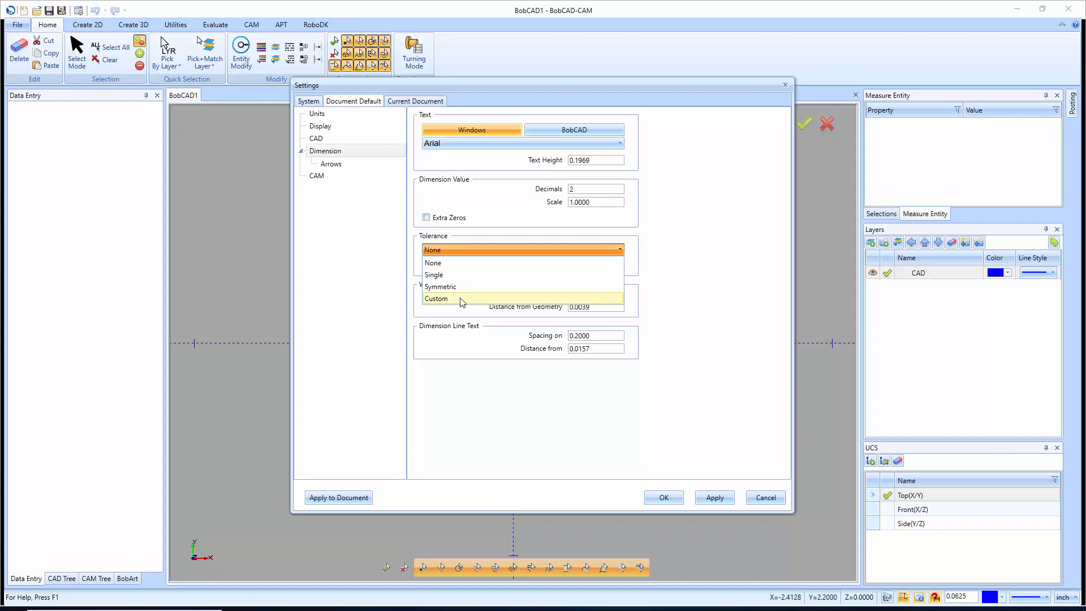
Try the Custom tolerance type, inspect Tolerance 1, then set tolerance back to None
click(436, 298)
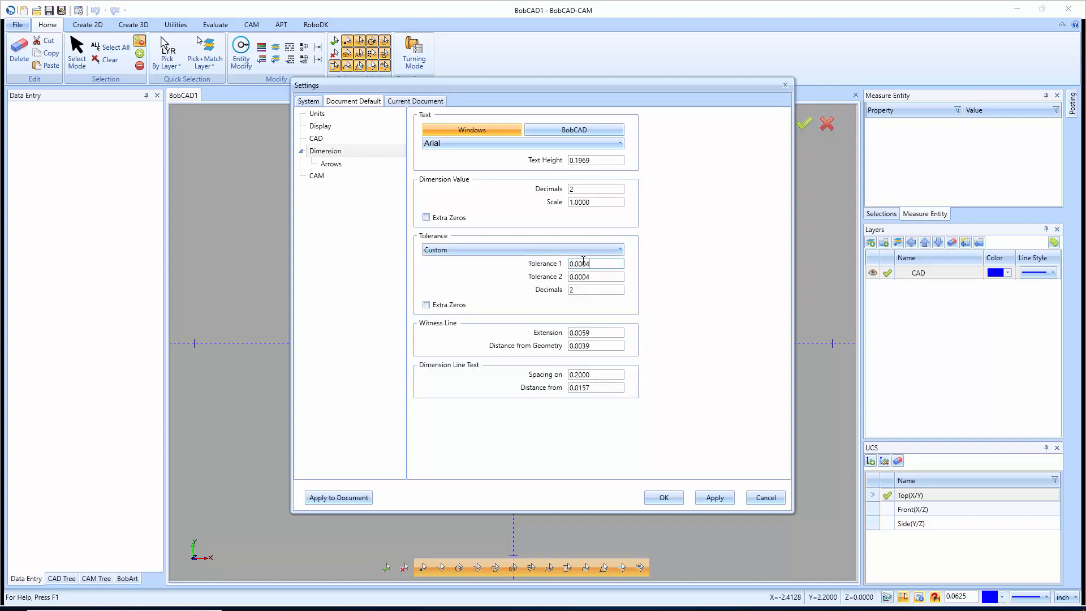
click(596, 276)
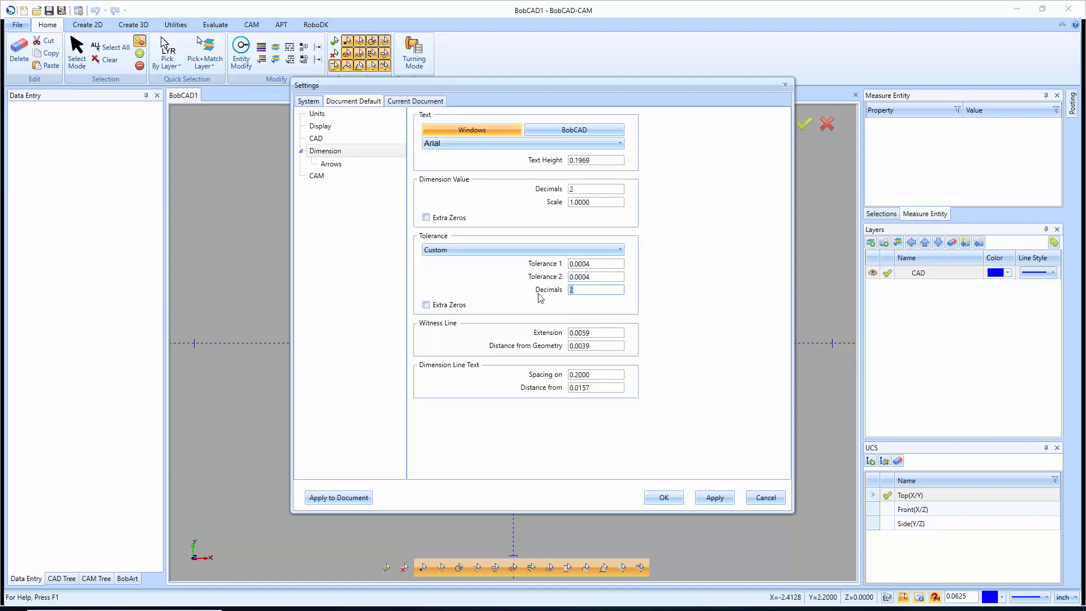
click(619, 249)
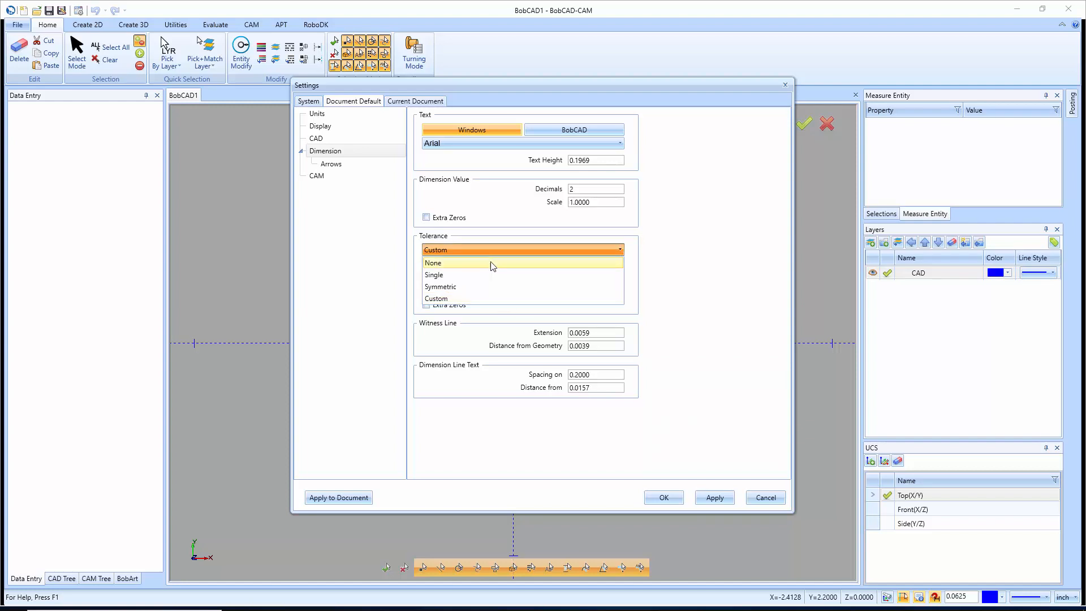
click(434, 262)
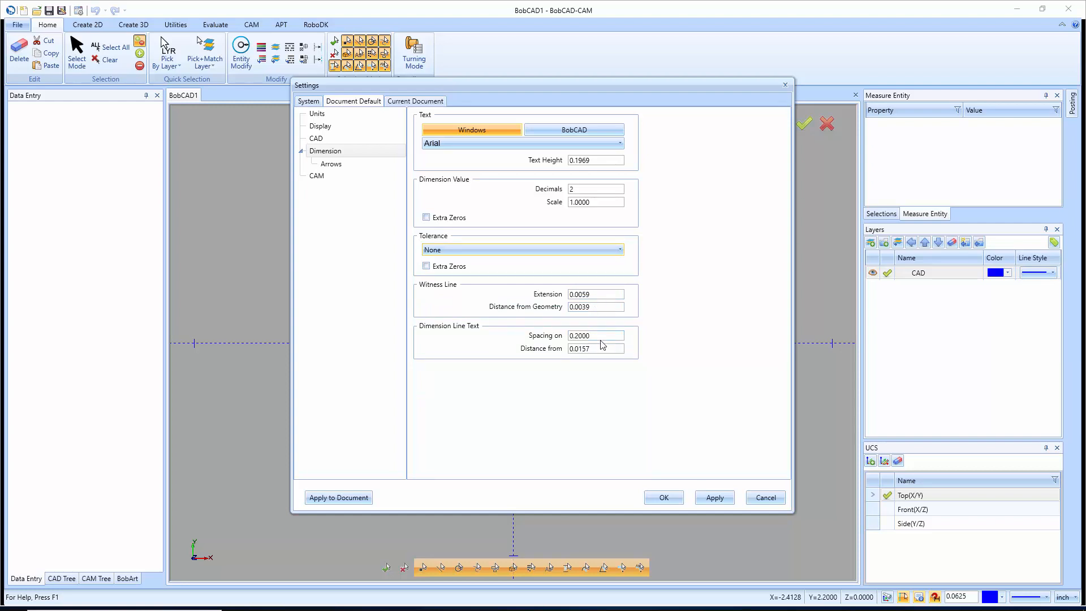
click(331, 163)
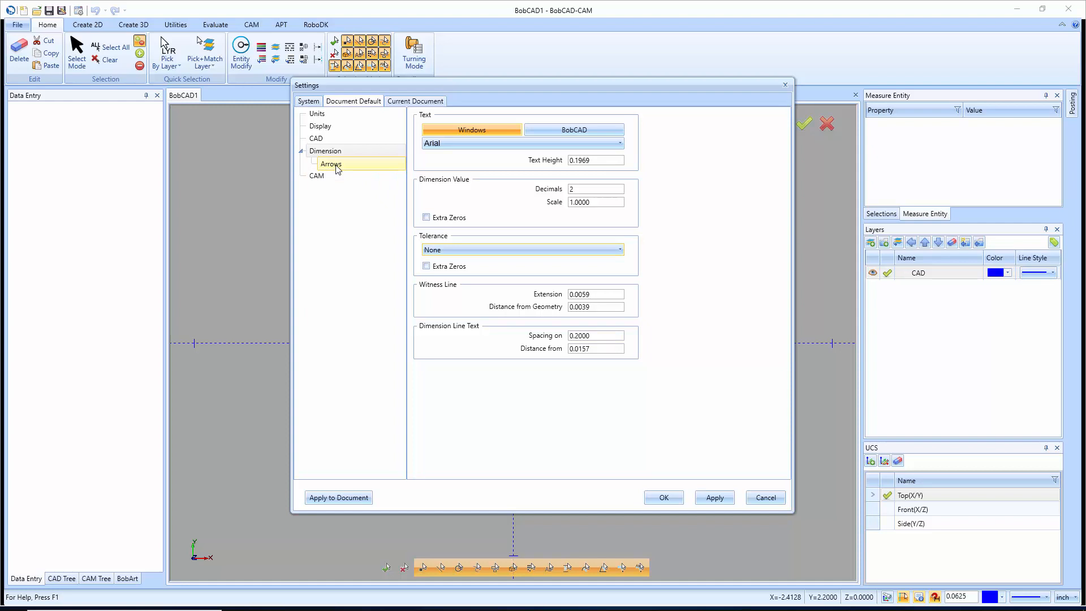
Show the dimension Arrows defaults and check the Left arrowhead style
click(332, 163)
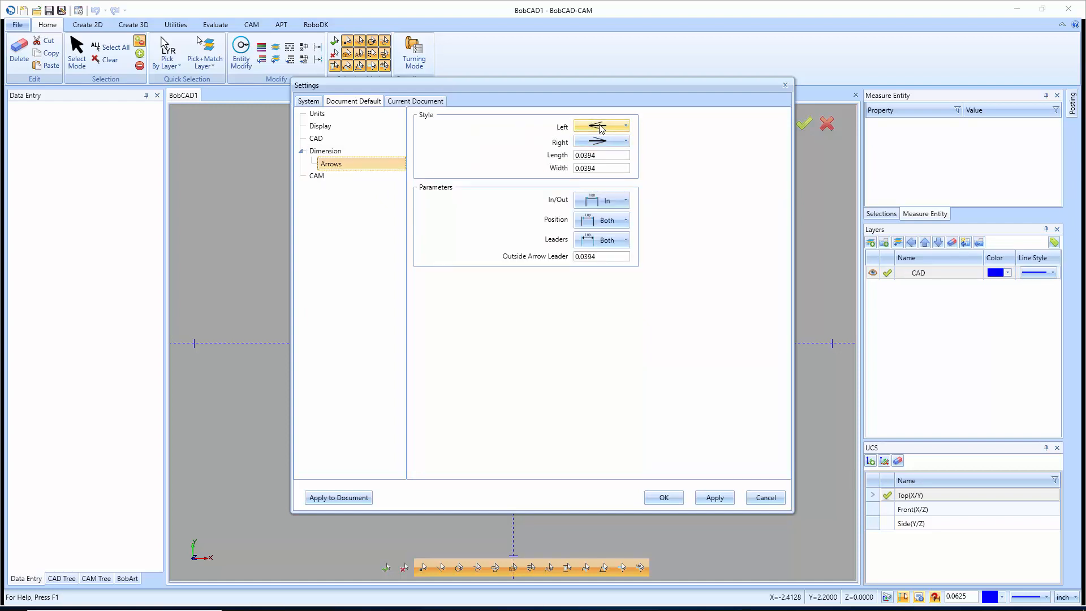
click(625, 125)
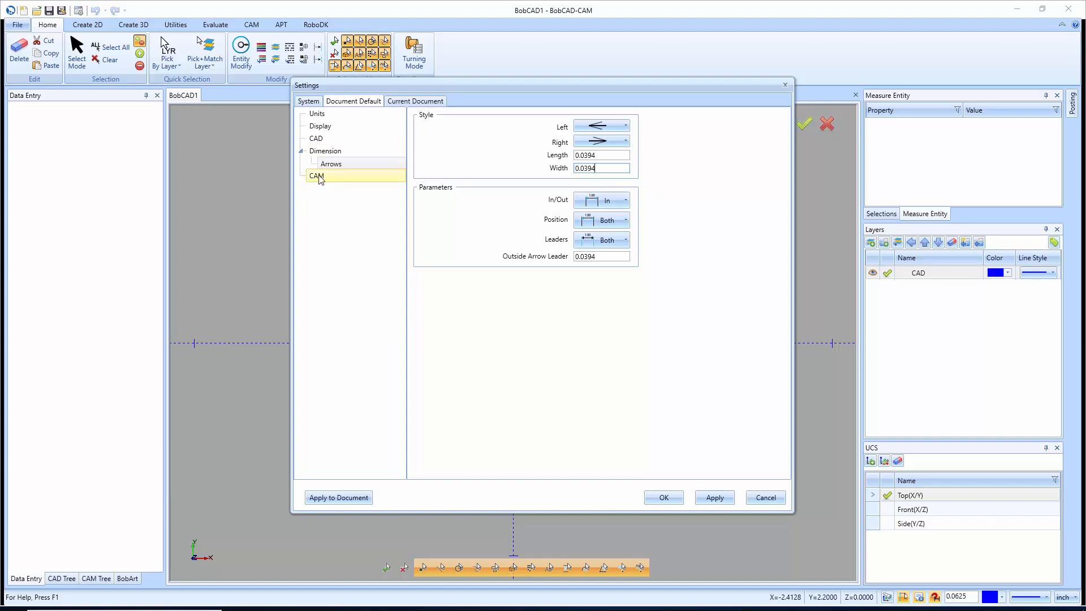
In CAM defaults, try the milling job order choices and leave it on Individual Feature
click(317, 175)
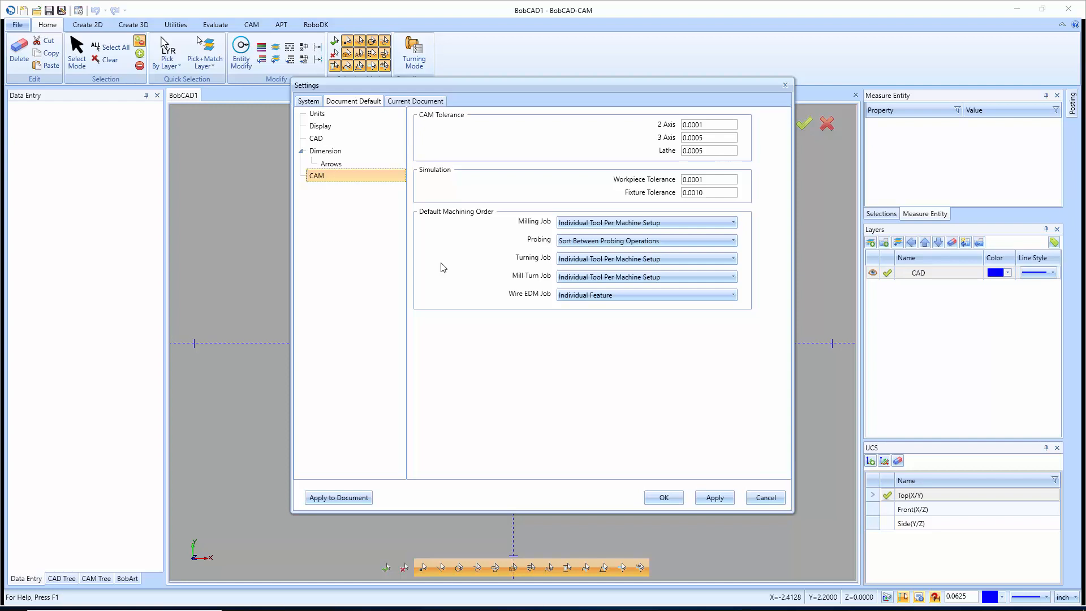
mouse_move(509, 218)
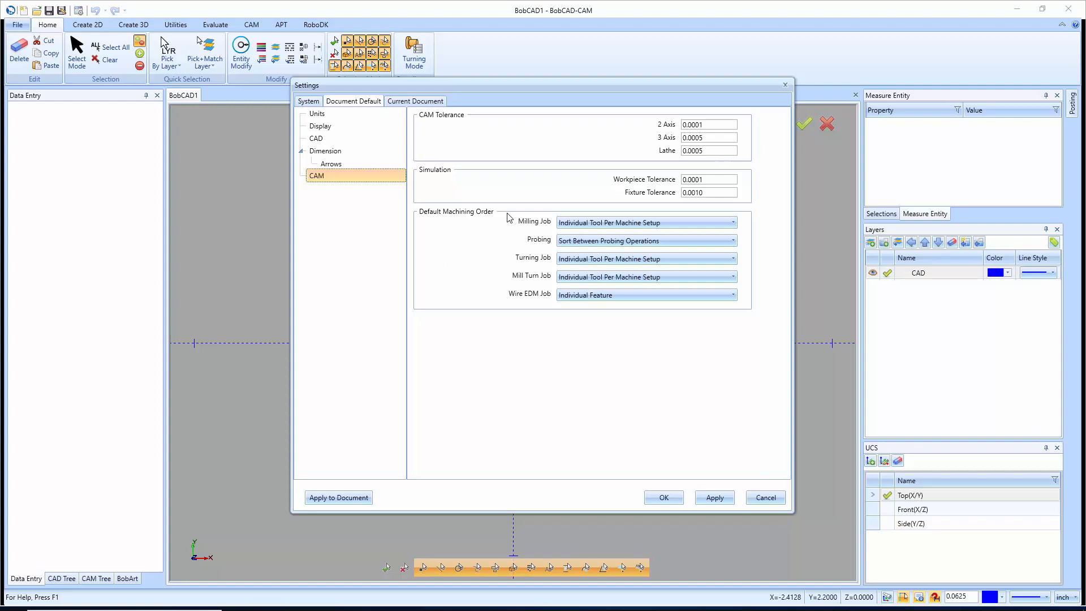
mouse_move(646, 183)
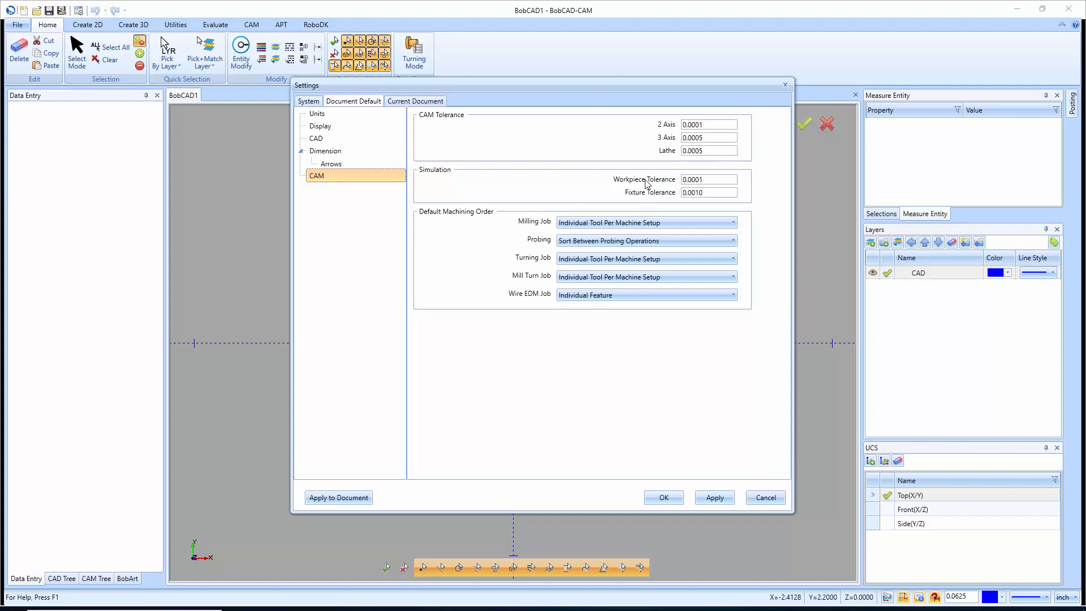
mouse_move(644, 196)
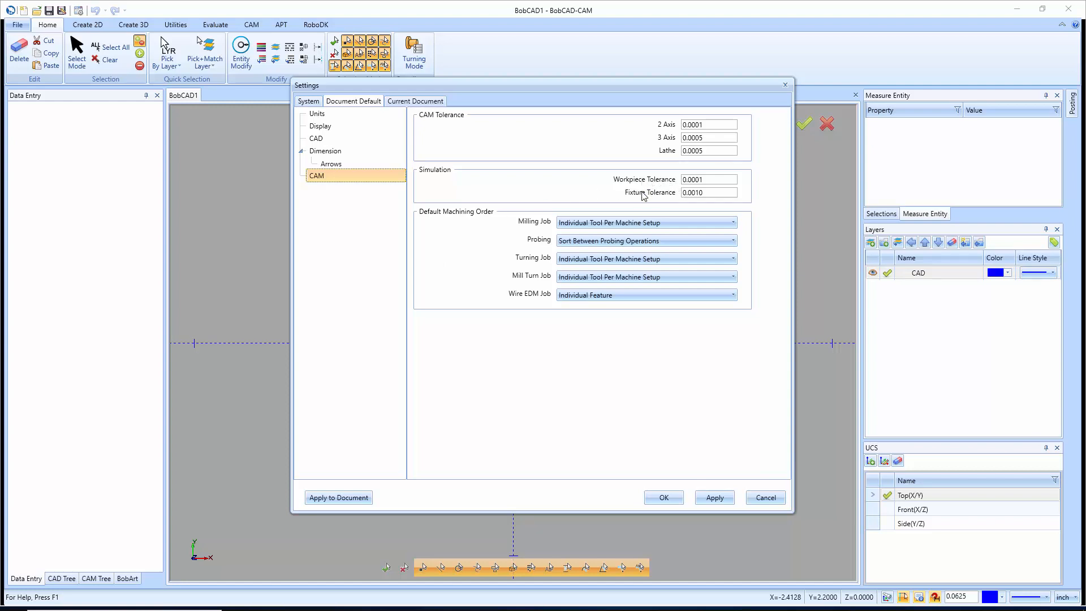
mouse_move(503, 236)
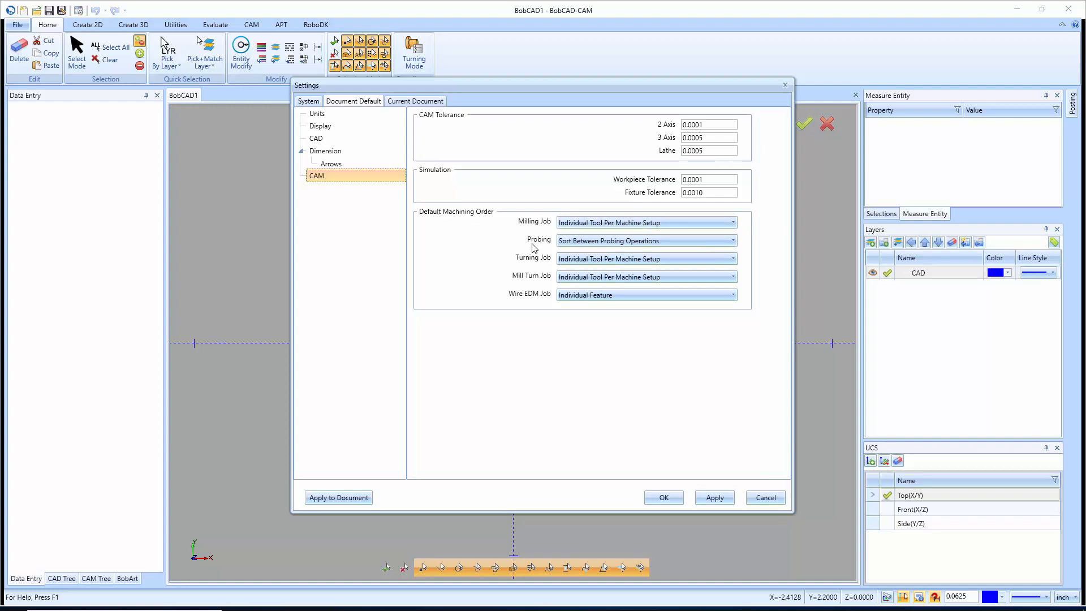
mouse_move(533, 269)
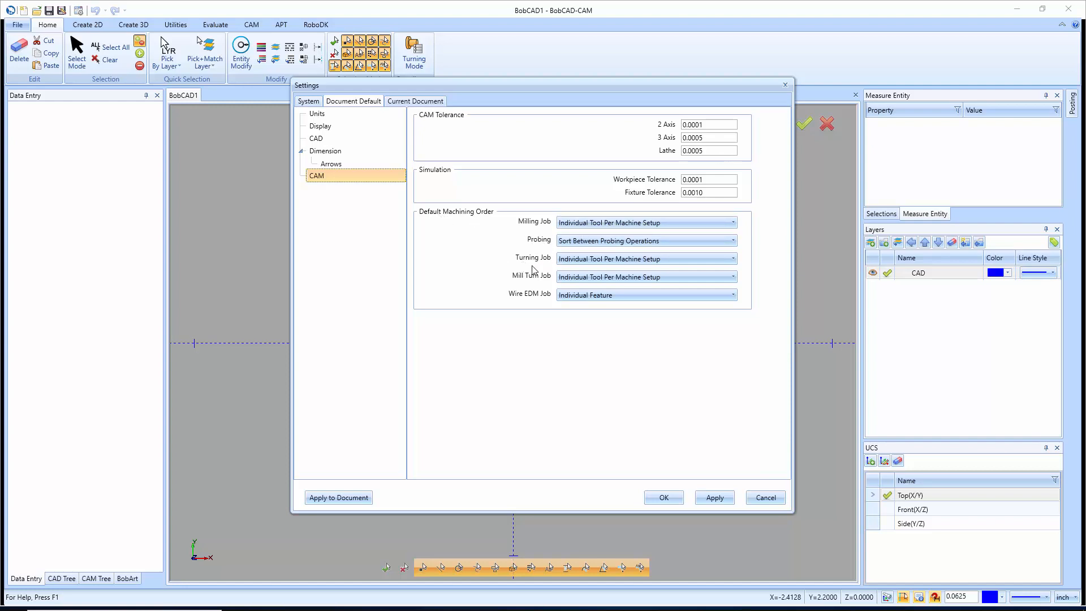
mouse_move(545, 306)
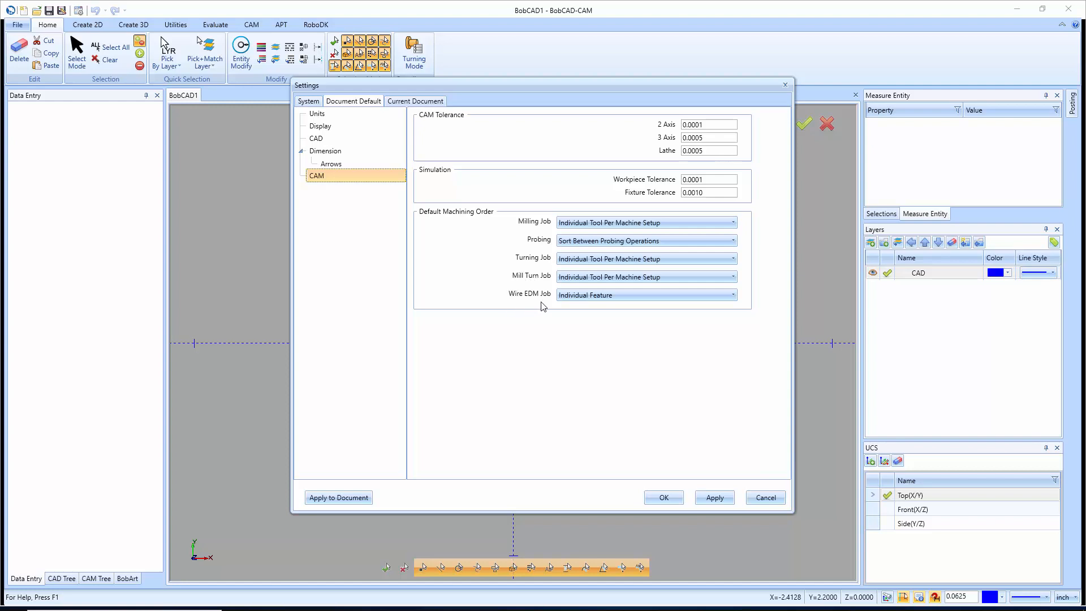
click(732, 223)
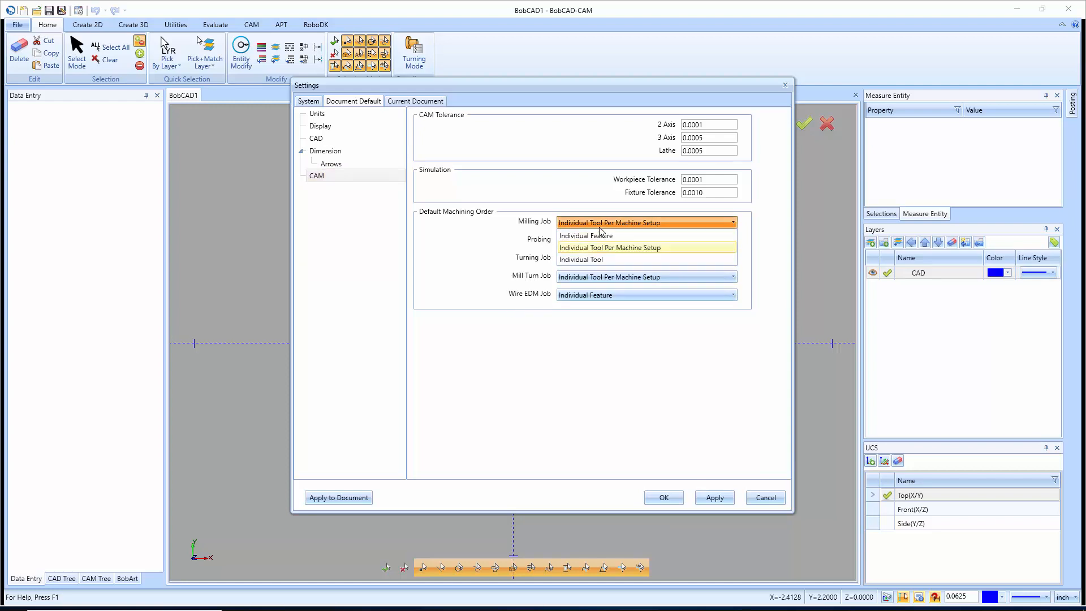
click(585, 235)
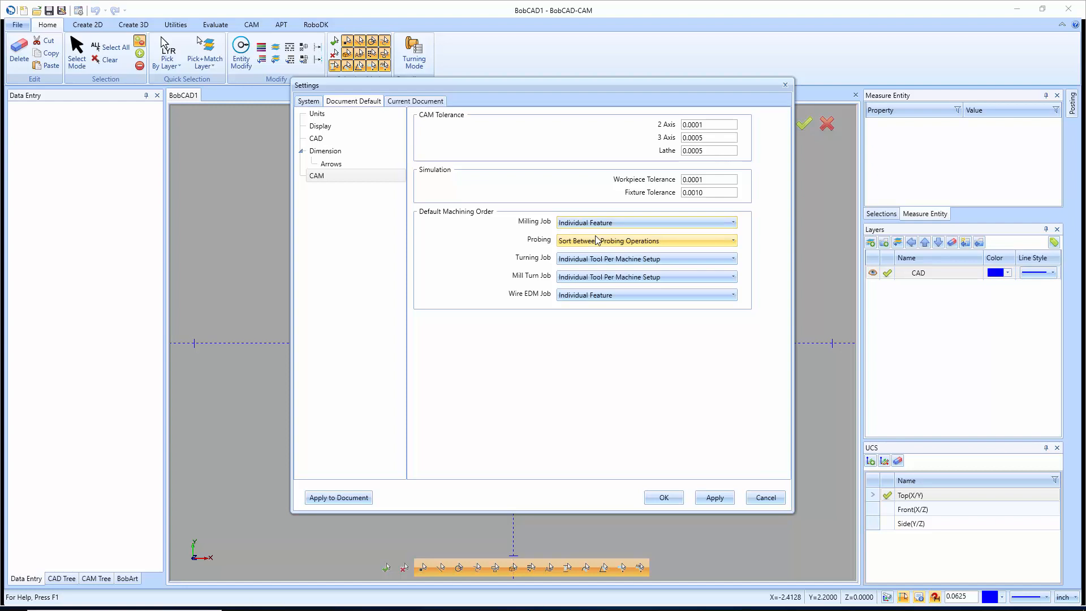
click(732, 223)
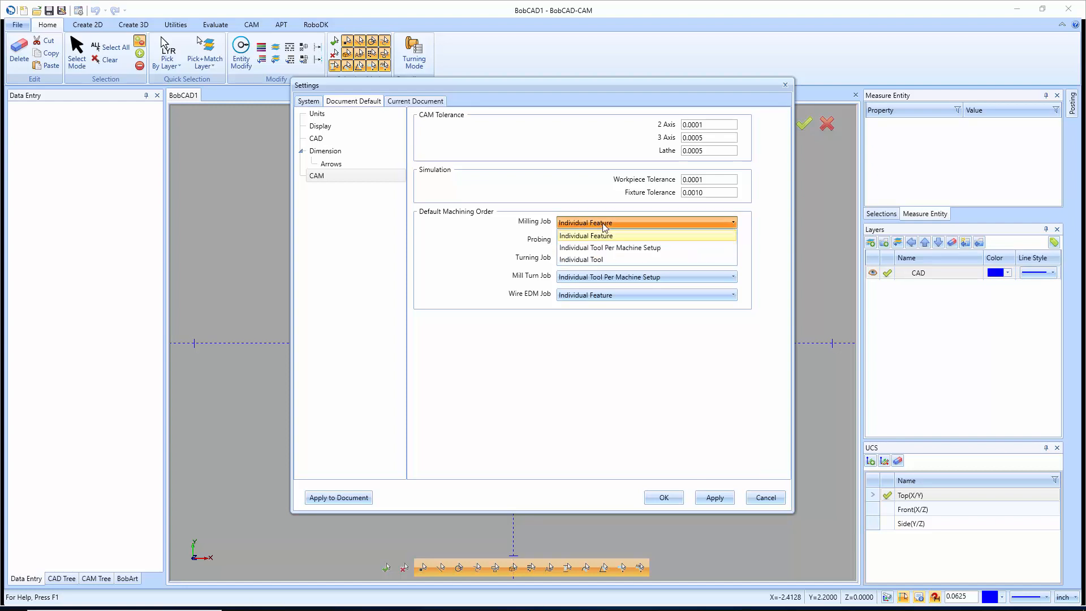
click(609, 247)
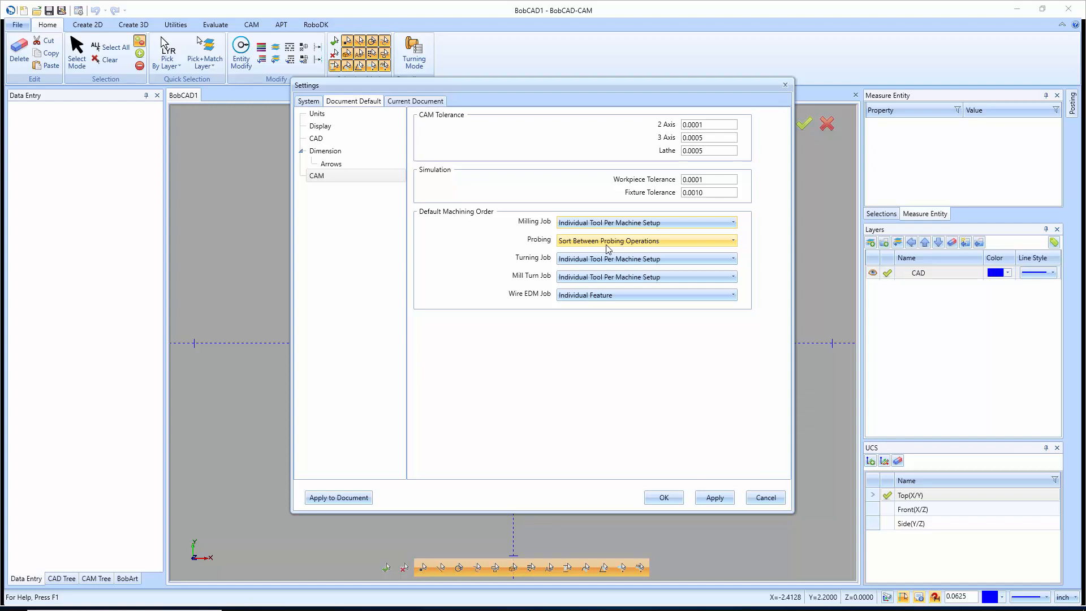
click(643, 223)
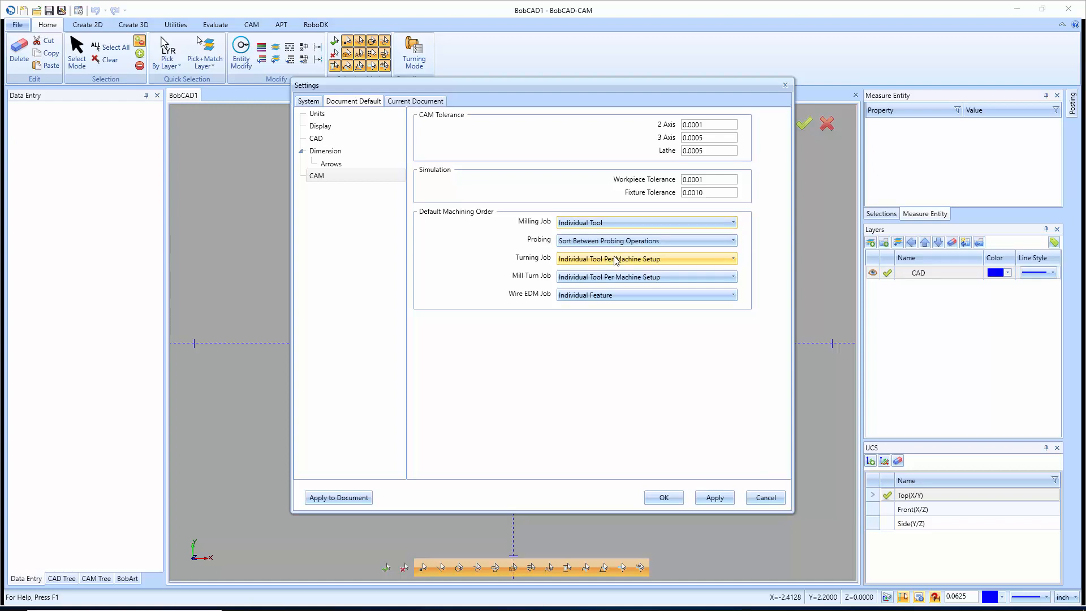
click(732, 222)
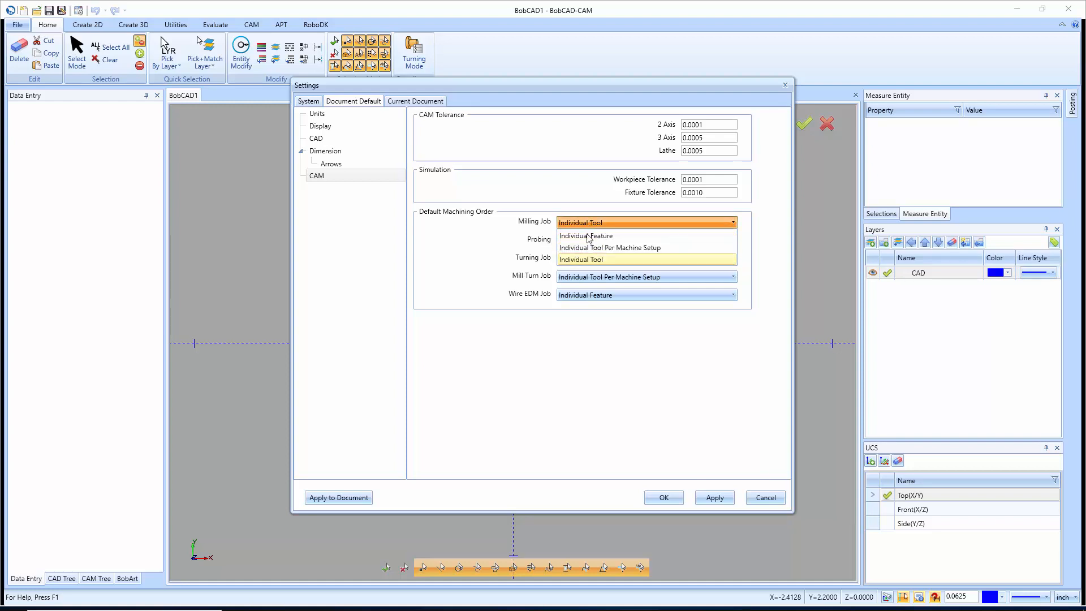
click(586, 236)
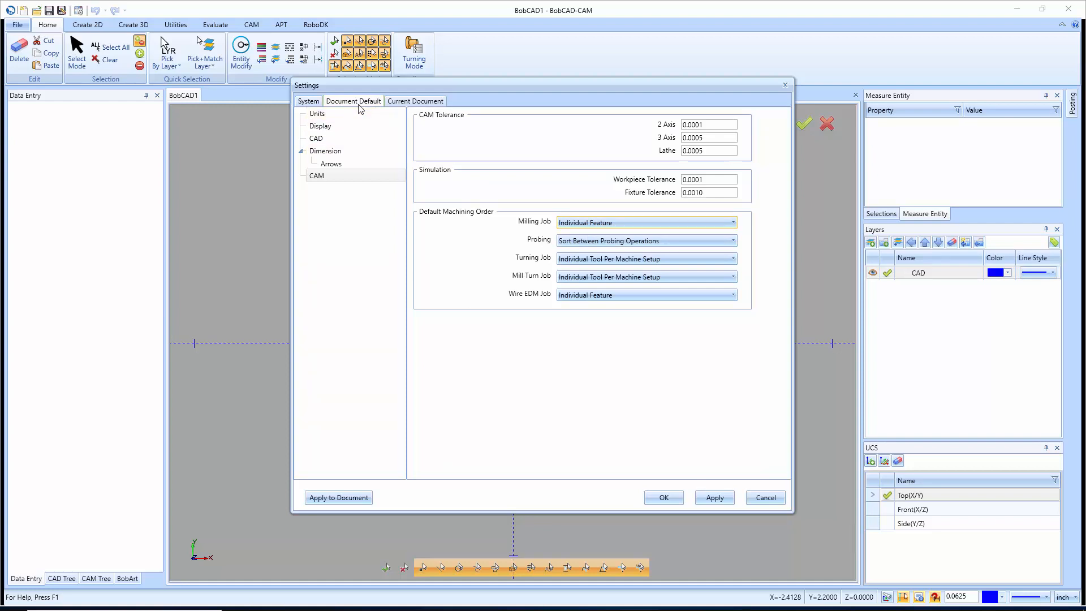
mouse_move(350, 316)
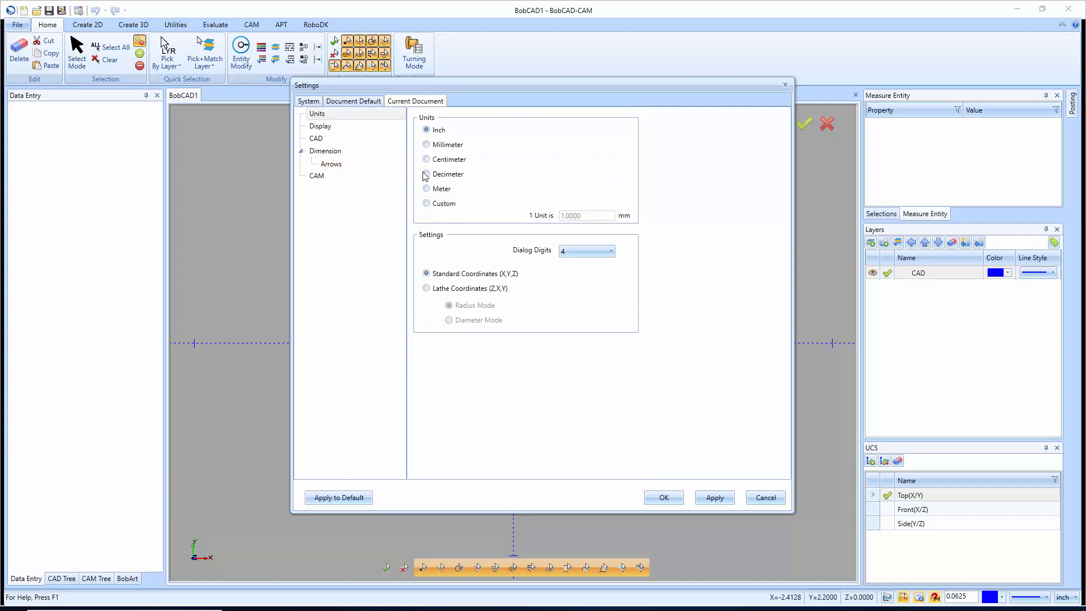
mouse_move(710, 346)
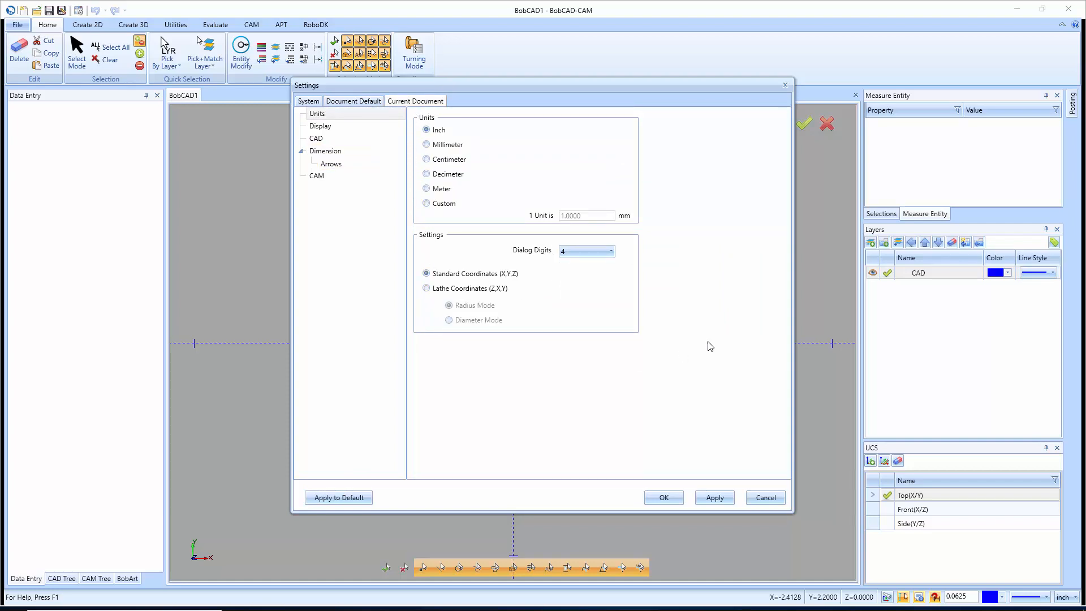
mouse_move(816, 352)
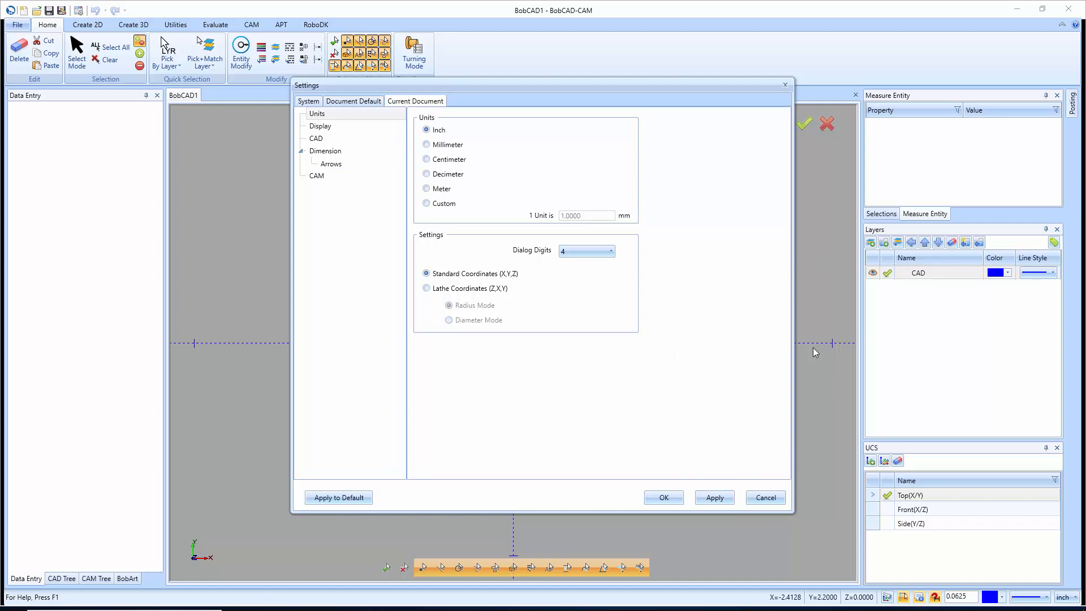
mouse_move(825, 351)
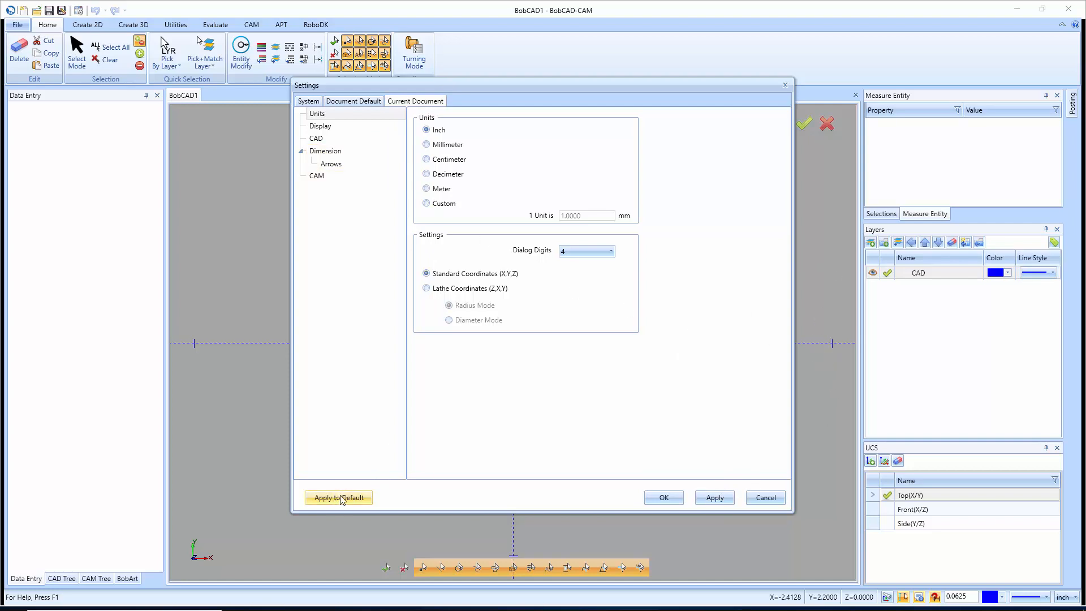
mouse_move(340, 482)
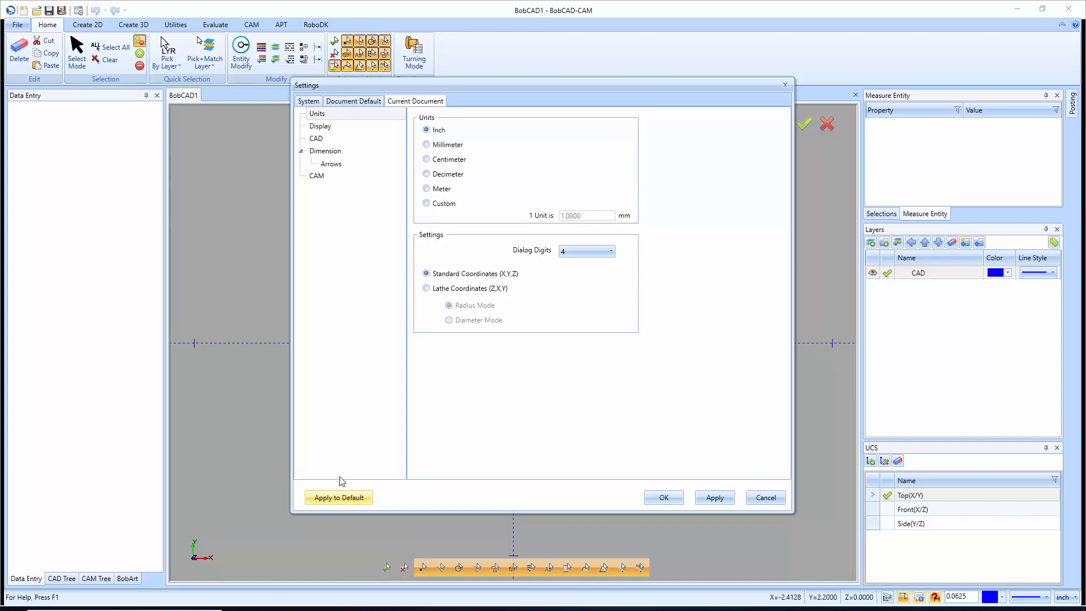
click(308, 101)
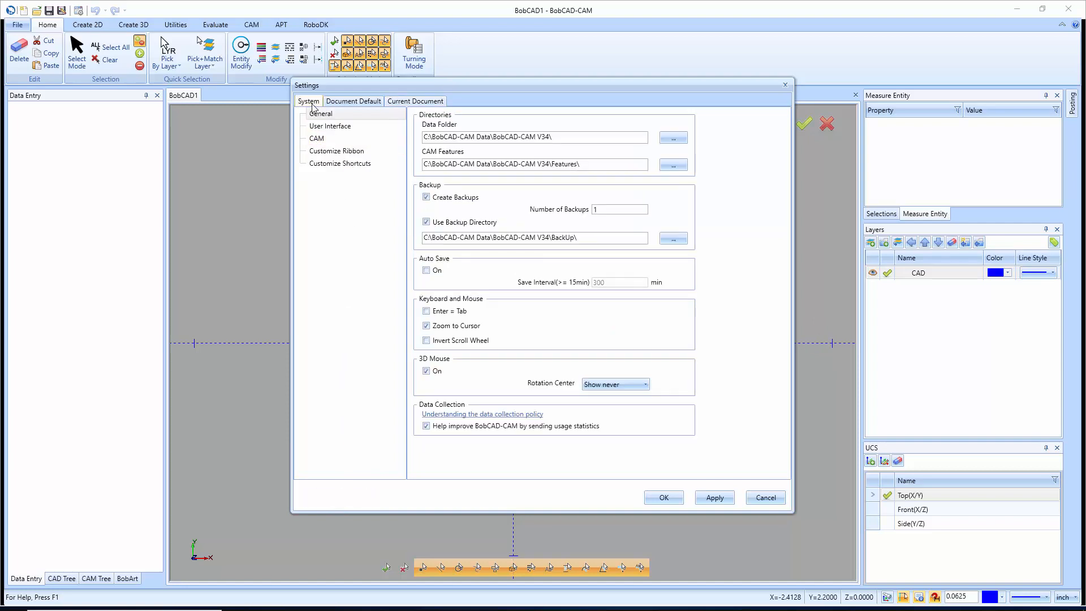
mouse_move(347, 199)
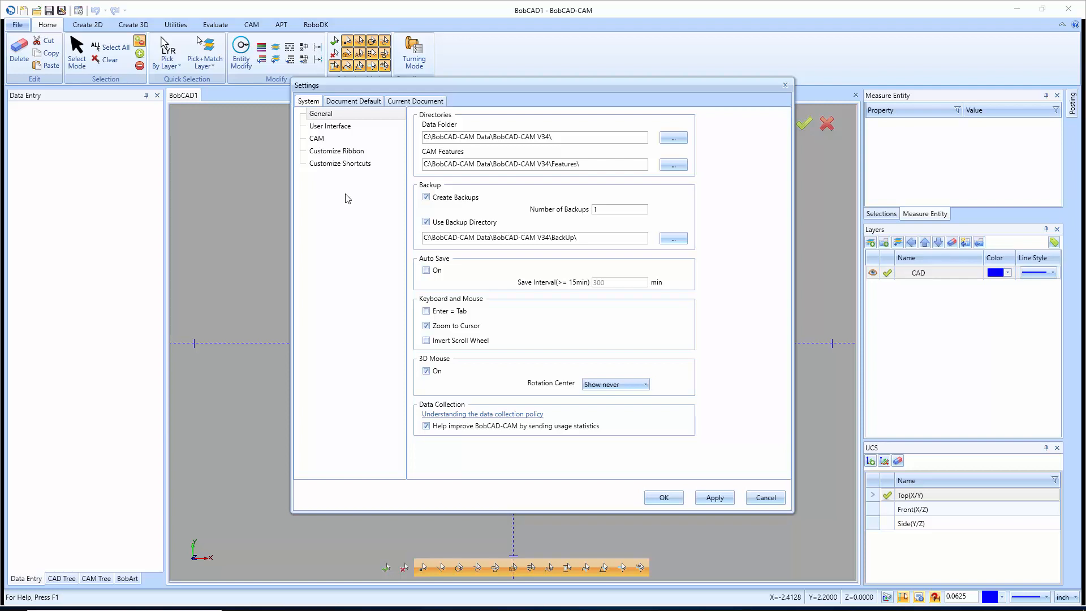
mouse_move(446, 181)
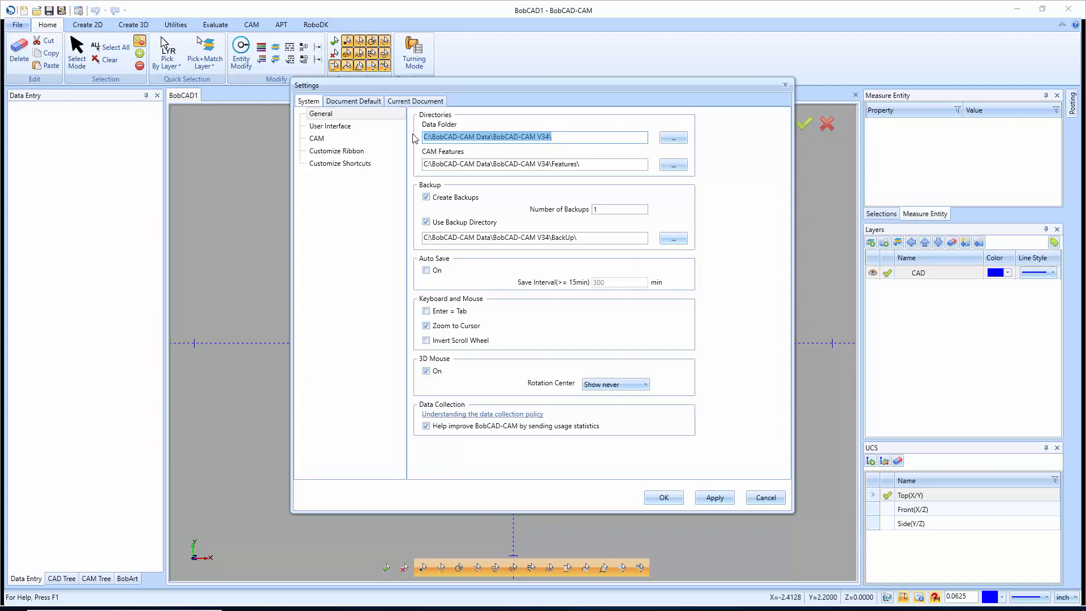
mouse_move(573, 153)
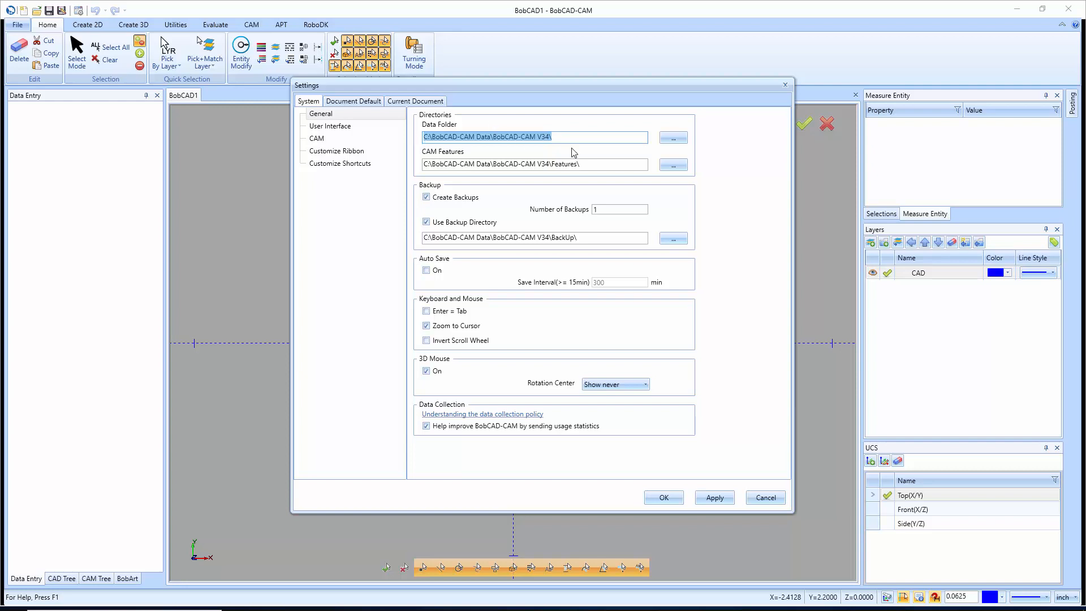
click(554, 164)
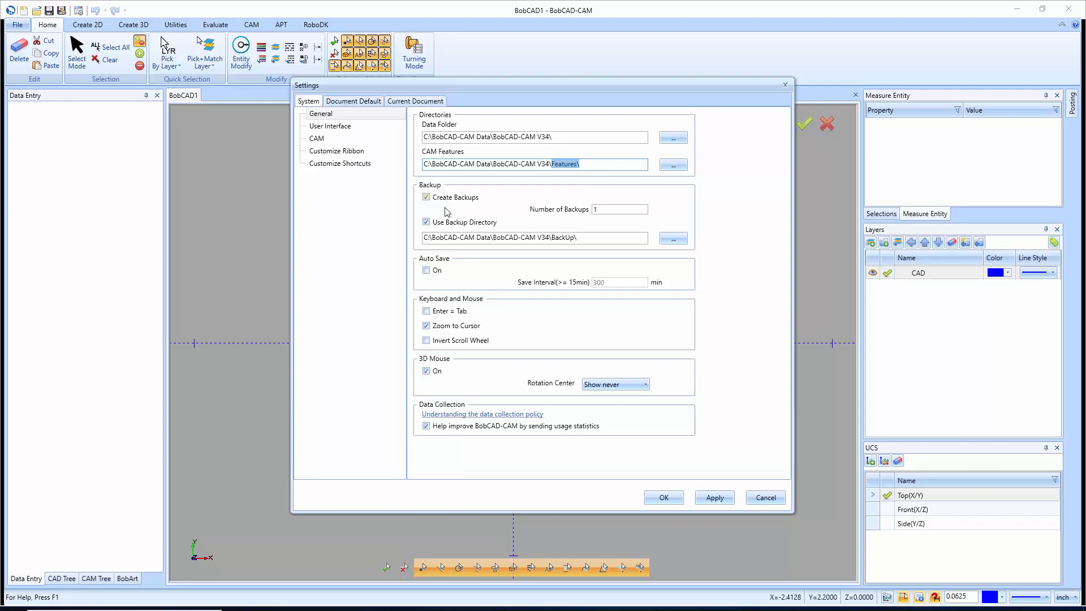
mouse_move(455, 226)
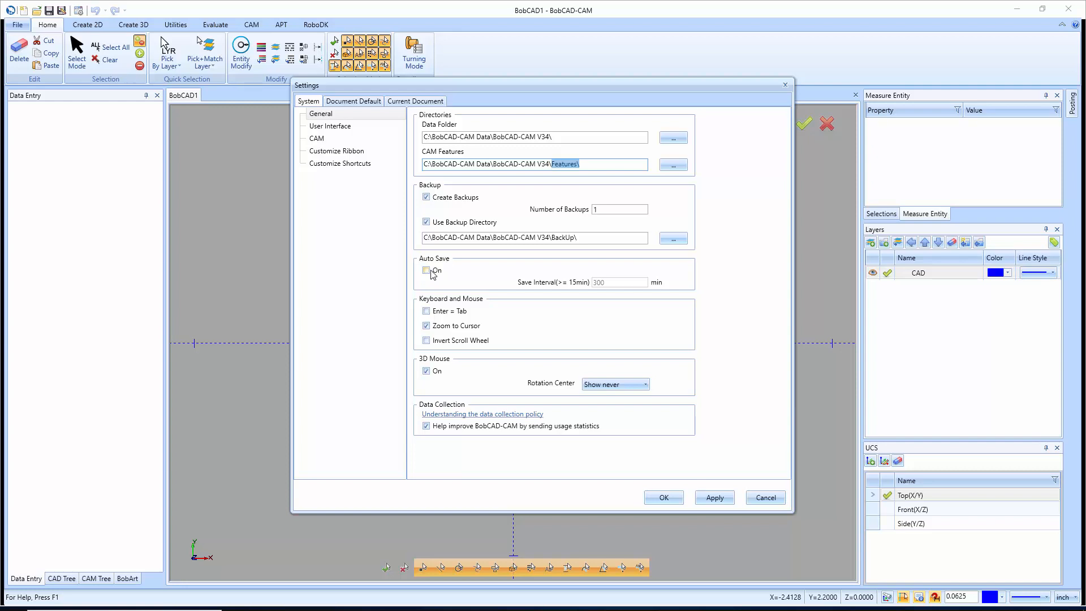
click(427, 271)
text(15)
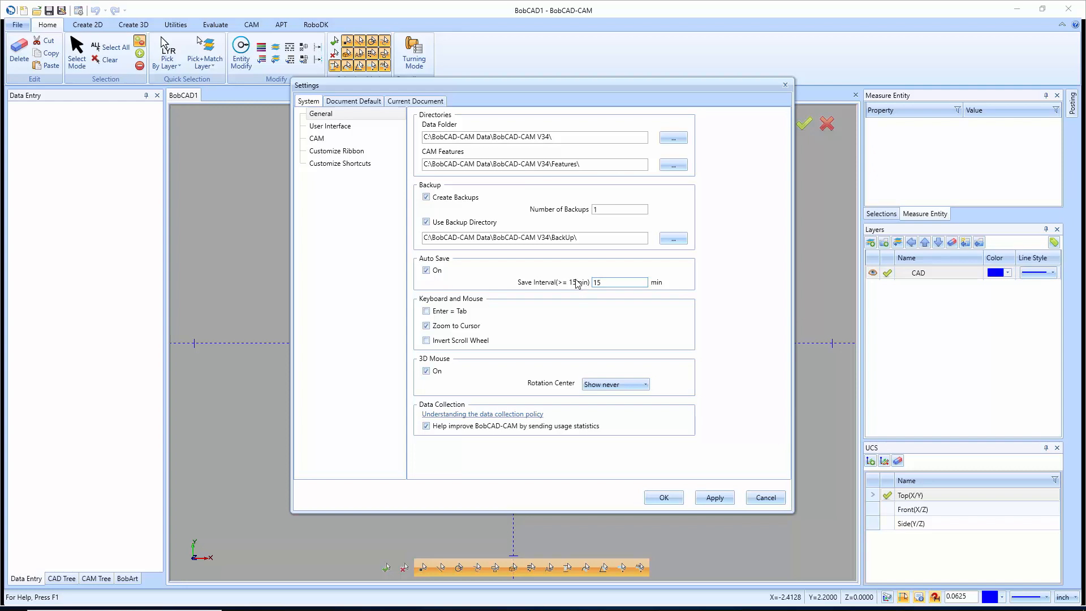
click(426, 271)
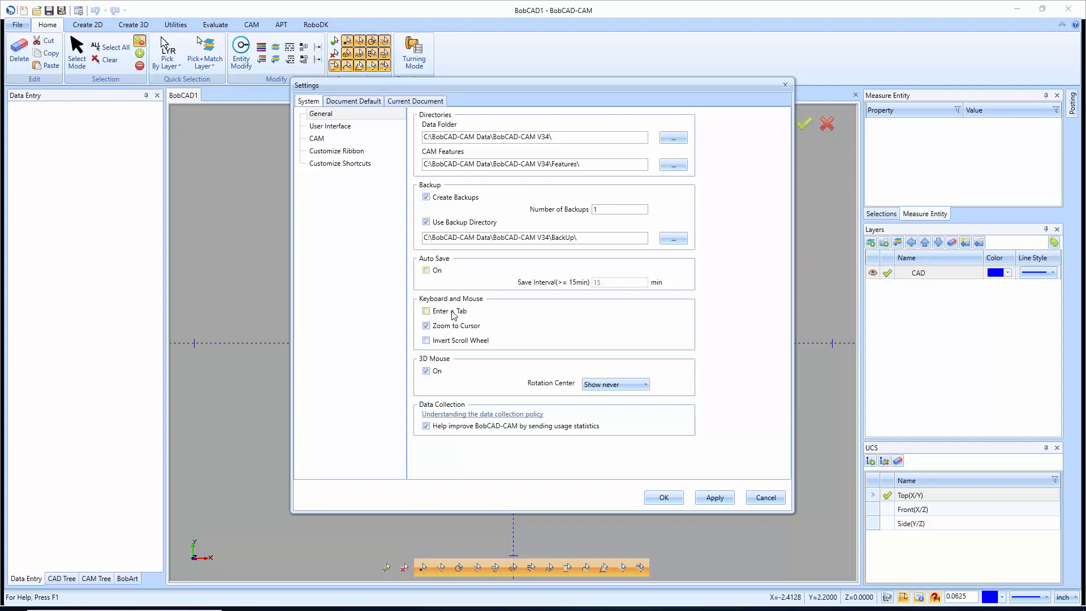
Enable Enter = Tab under Keyboard and Mouse and show the rotation center choices
click(427, 310)
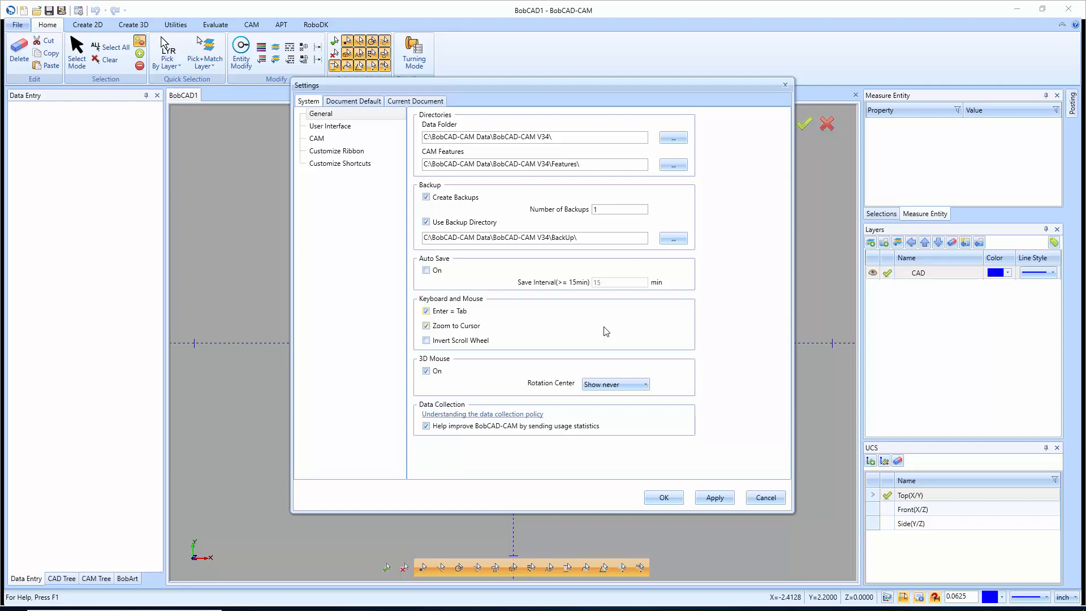
mouse_move(469, 328)
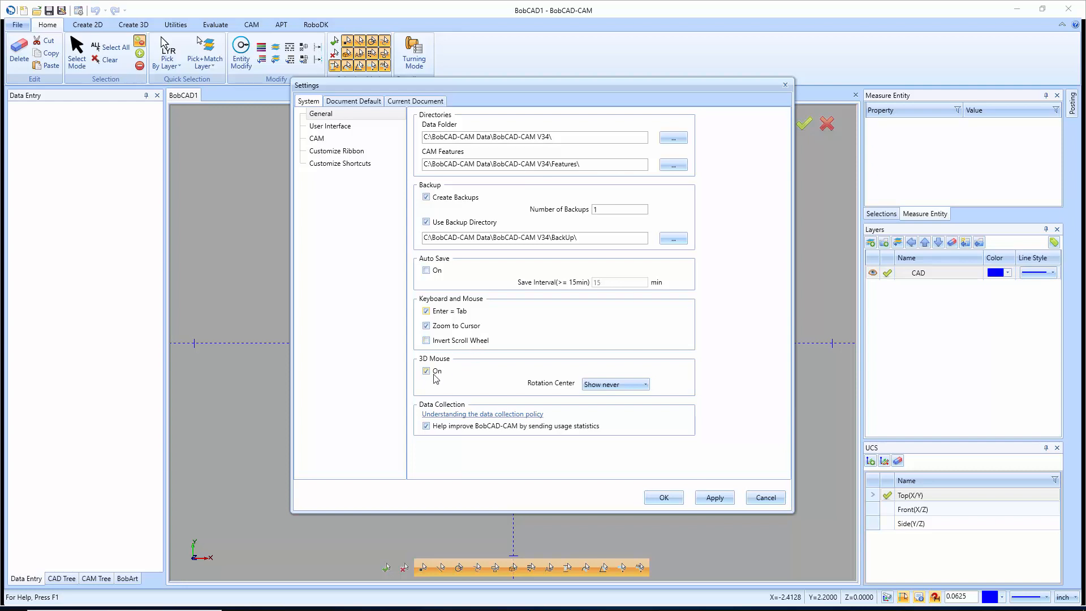
mouse_move(446, 381)
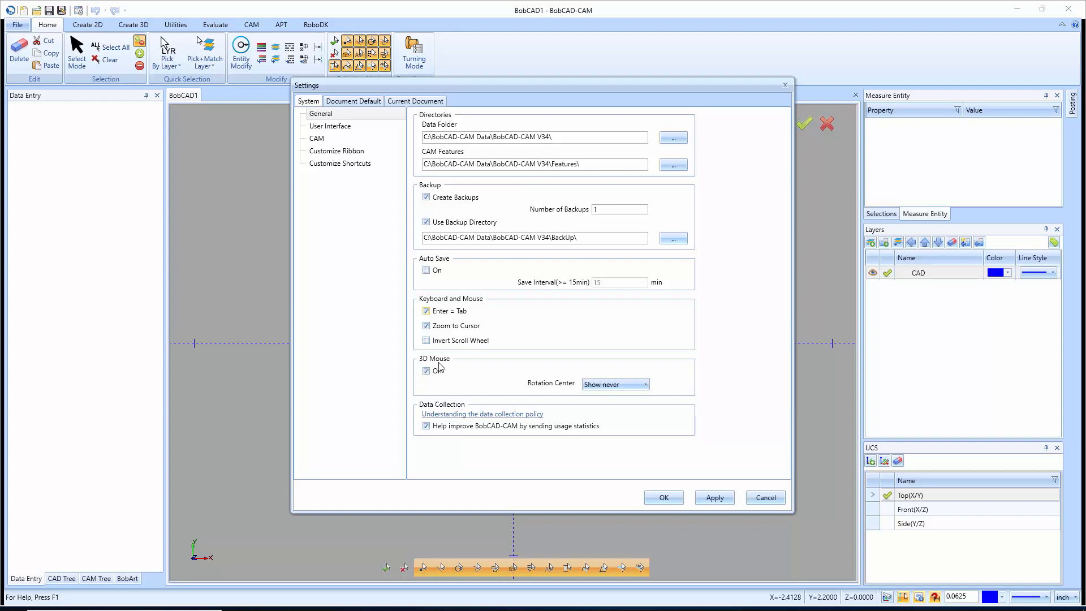
mouse_move(438, 371)
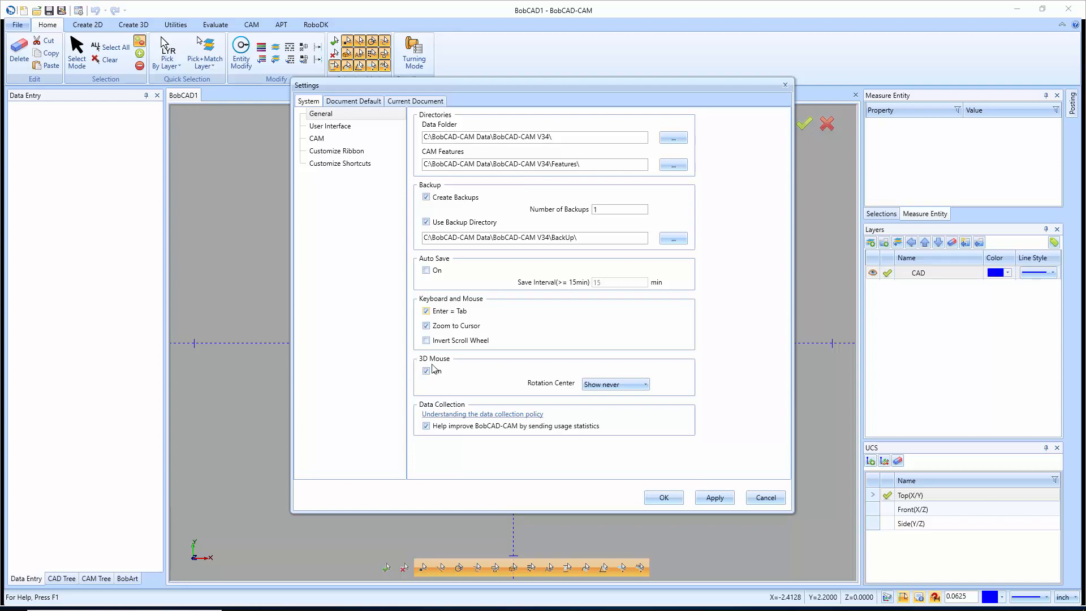
click(645, 385)
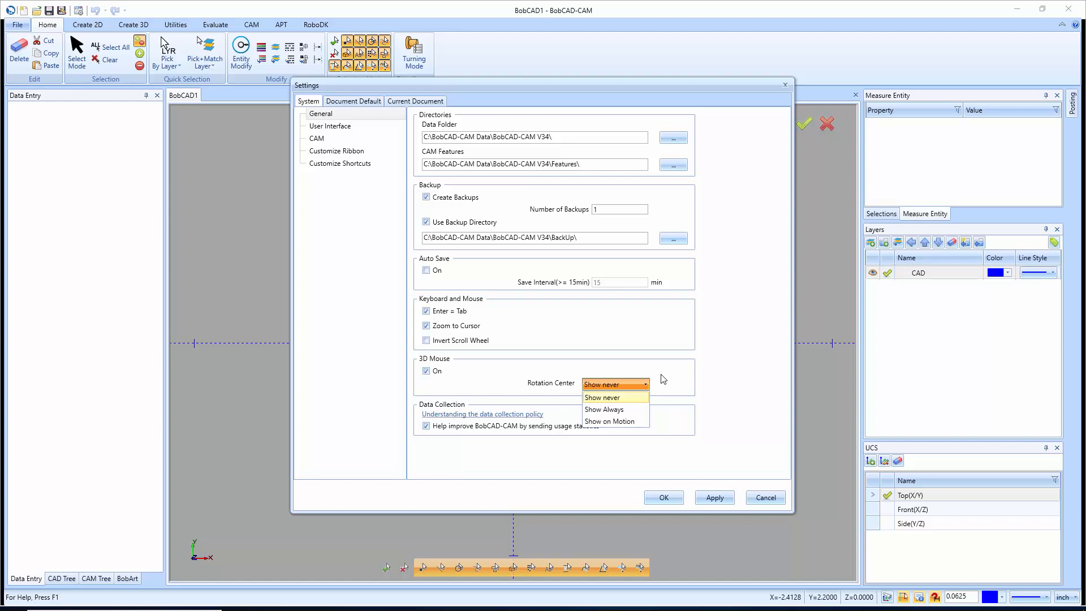
mouse_move(668, 380)
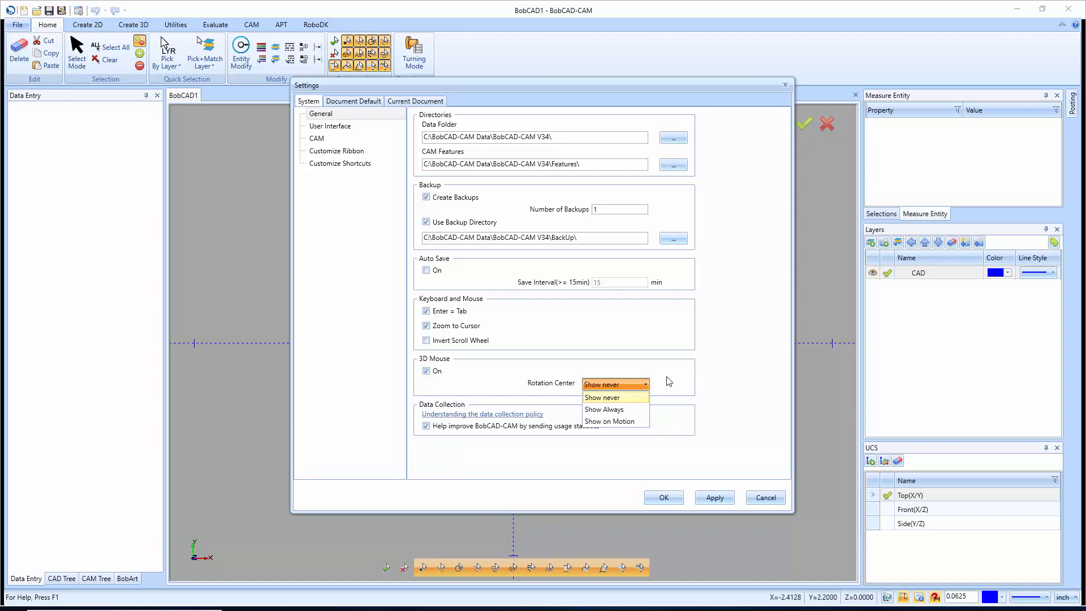
click(603, 397)
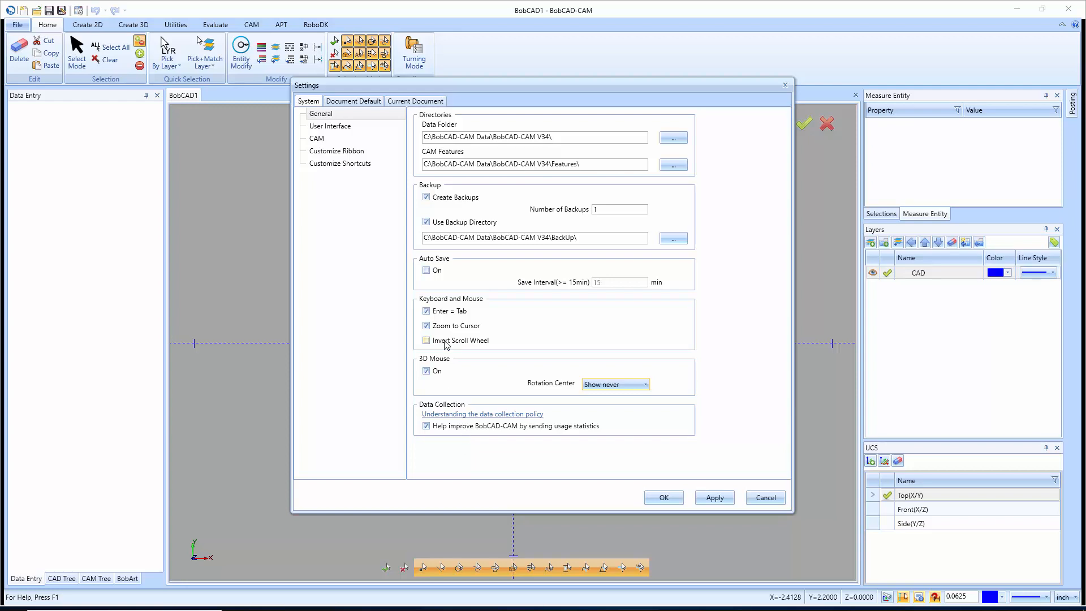
Set the theme to Office_Black, Selection Mask to Left, keeping tree double-click as Edit
click(330, 126)
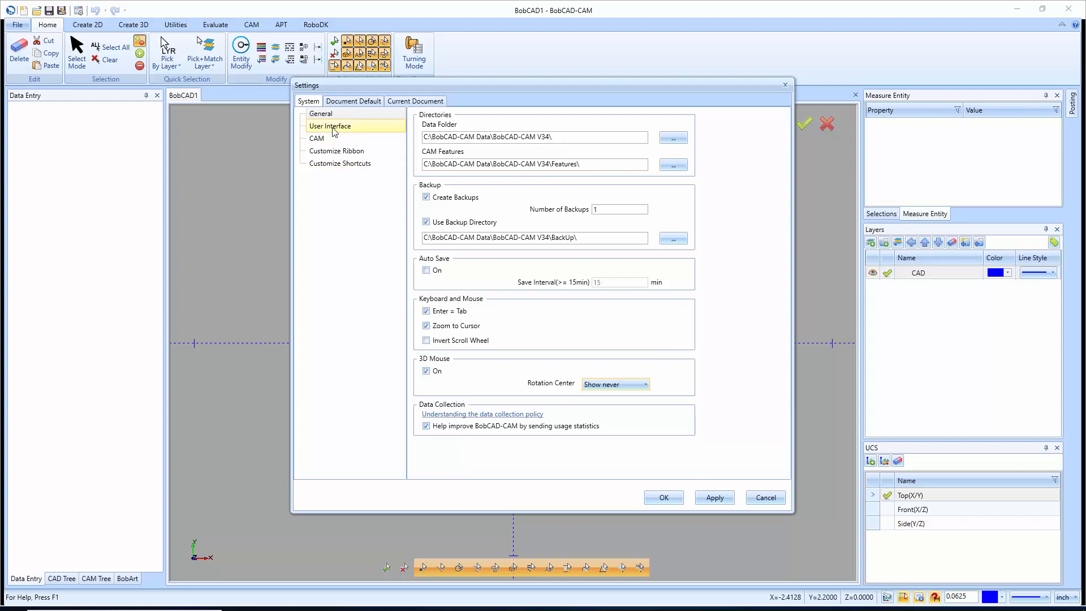
click(330, 126)
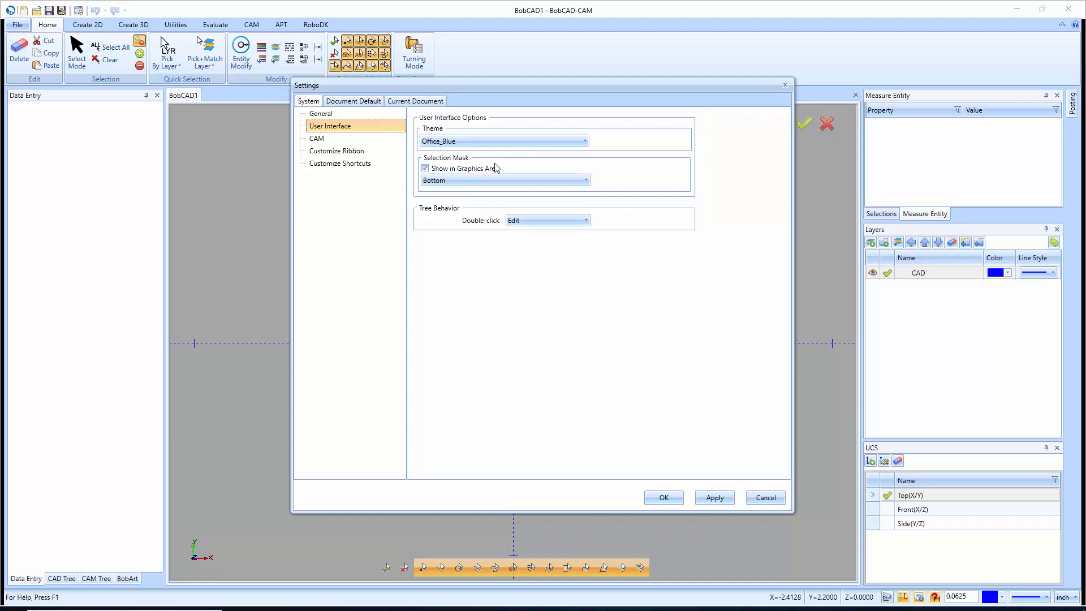
click(504, 140)
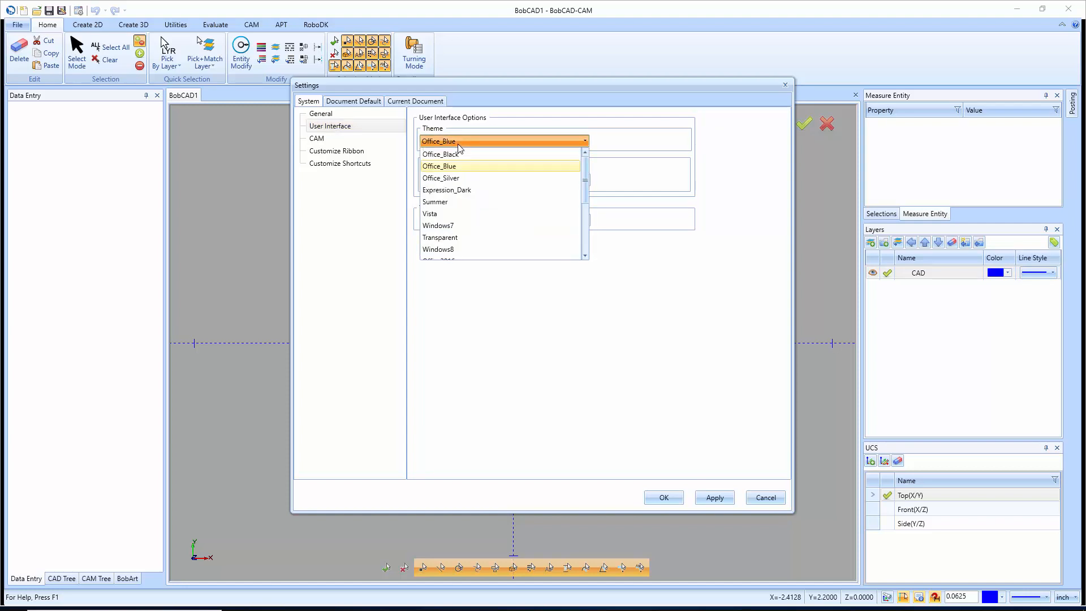
click(441, 153)
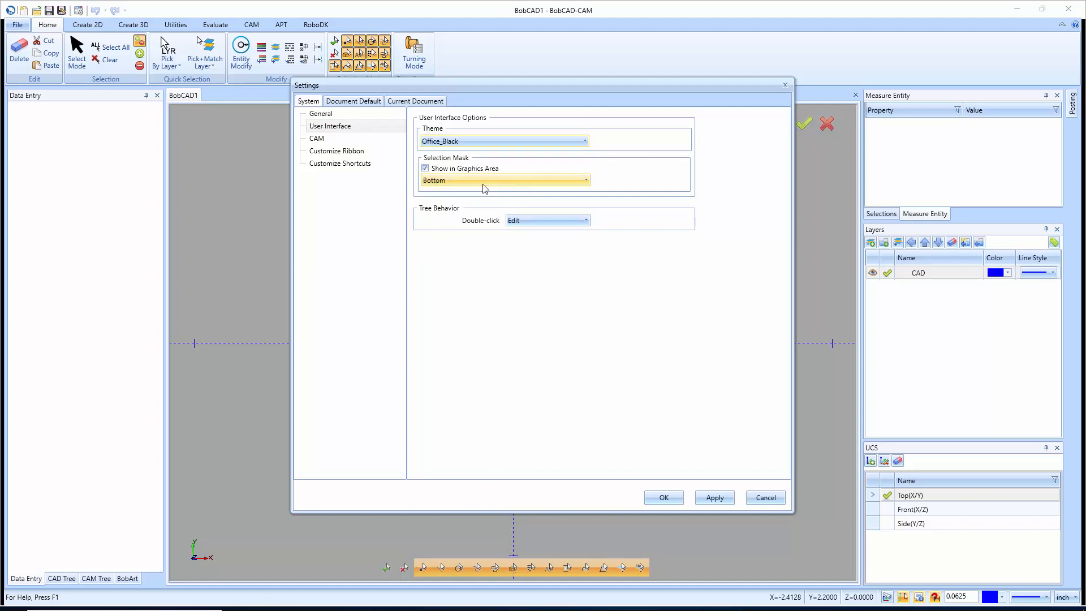
click(504, 180)
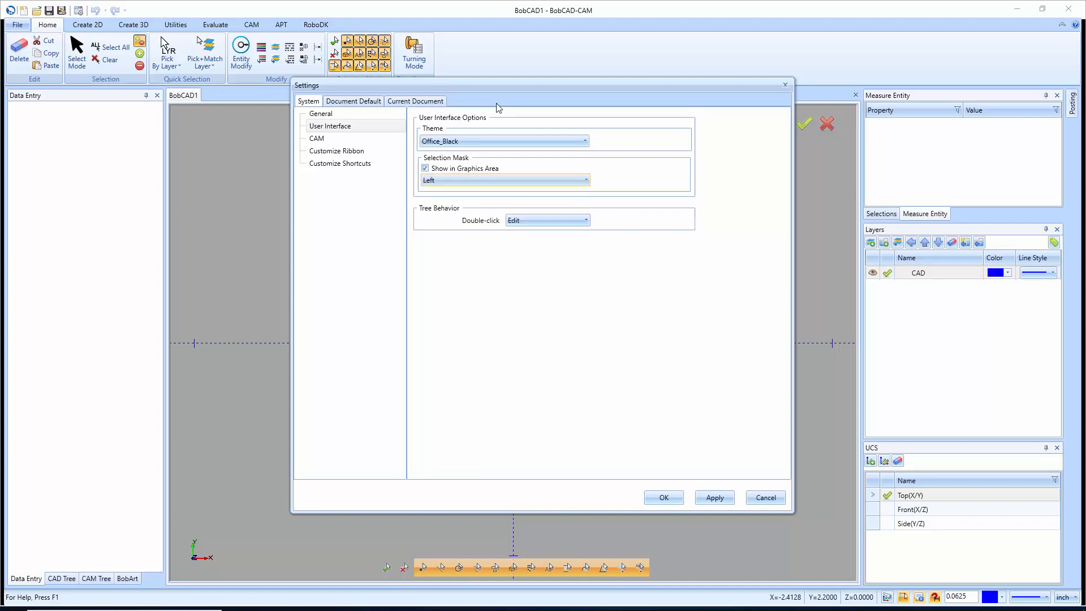
mouse_move(505, 255)
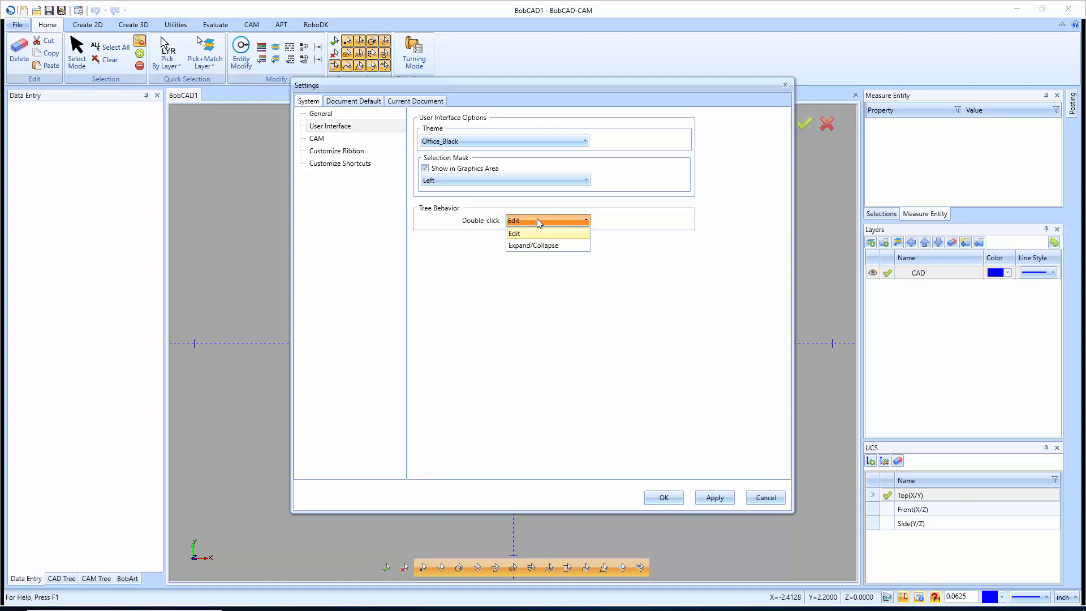
mouse_move(538, 262)
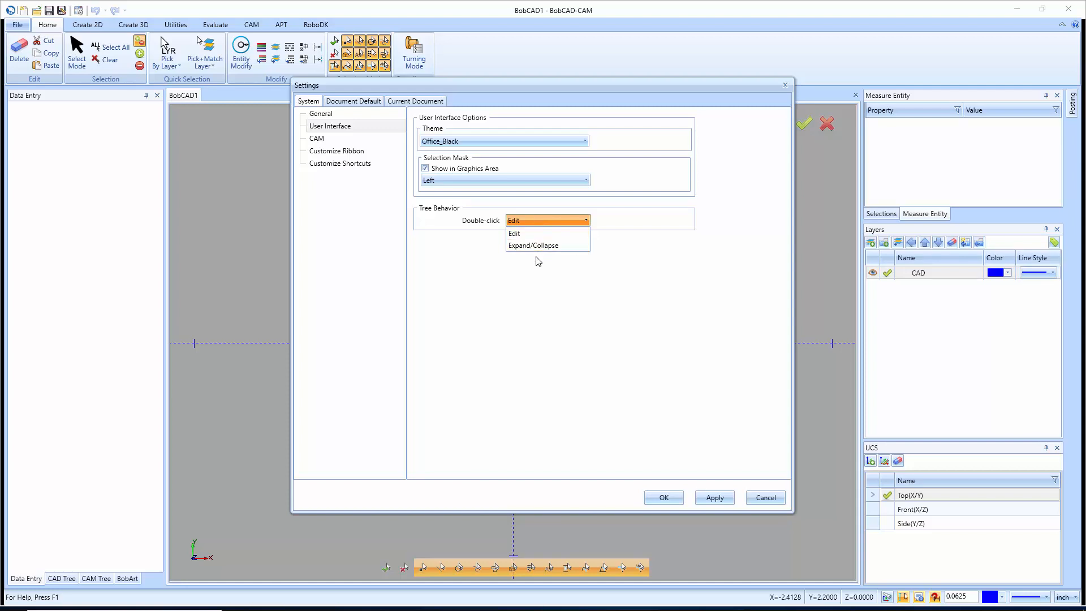
click(515, 233)
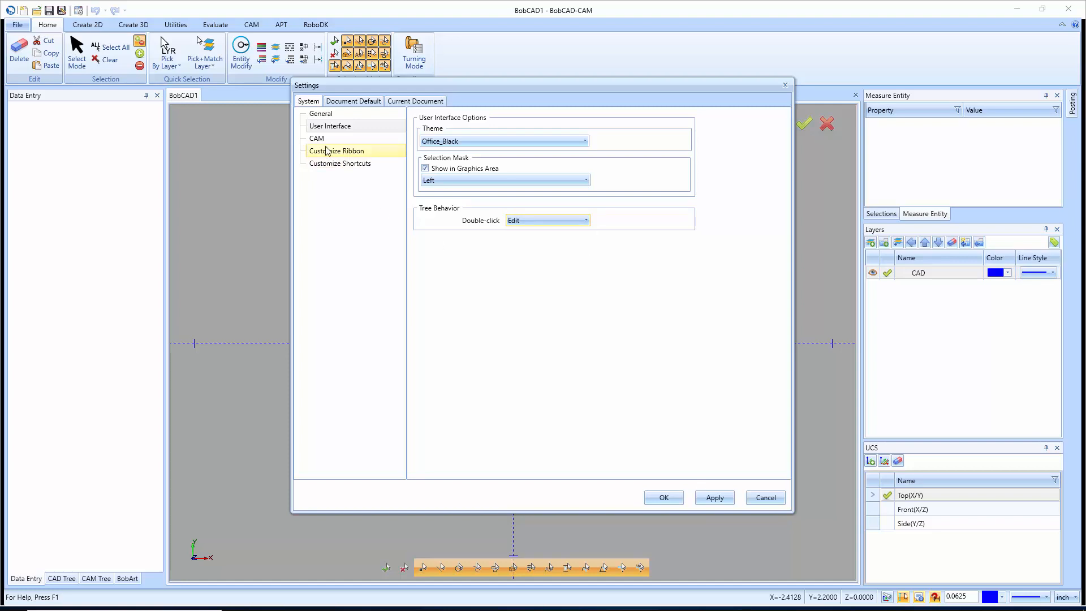
Show the CAM system settings page with CAM Tree look and posting font
click(317, 138)
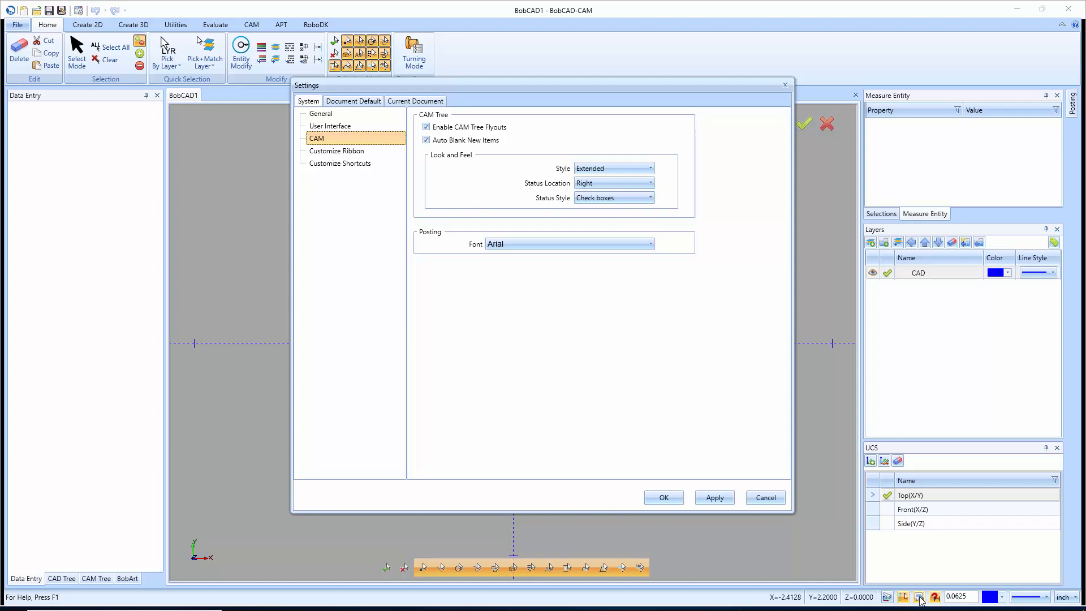
mouse_move(465, 147)
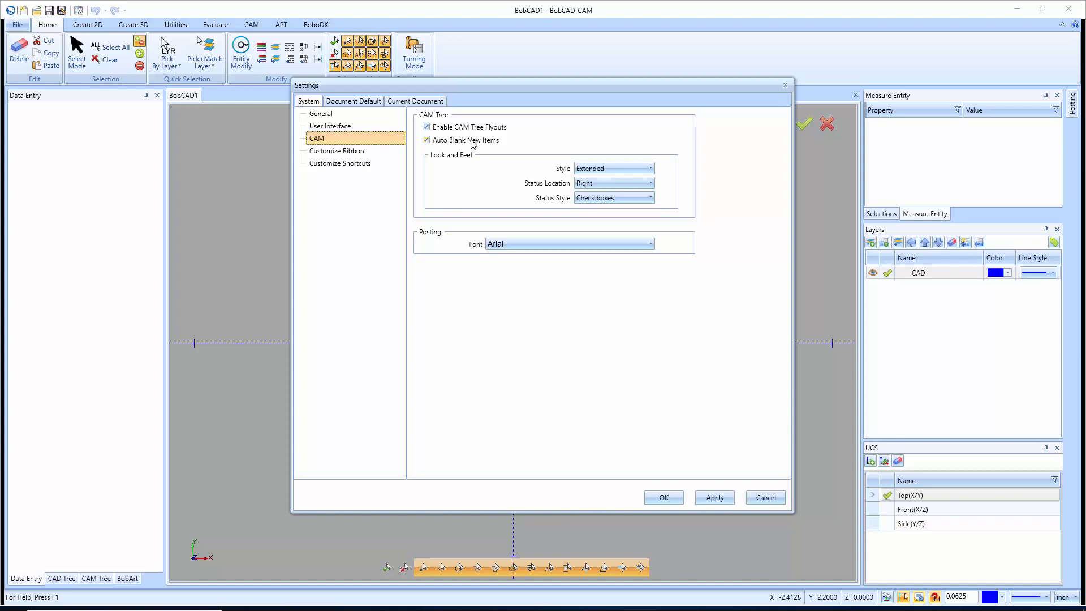
mouse_move(495, 145)
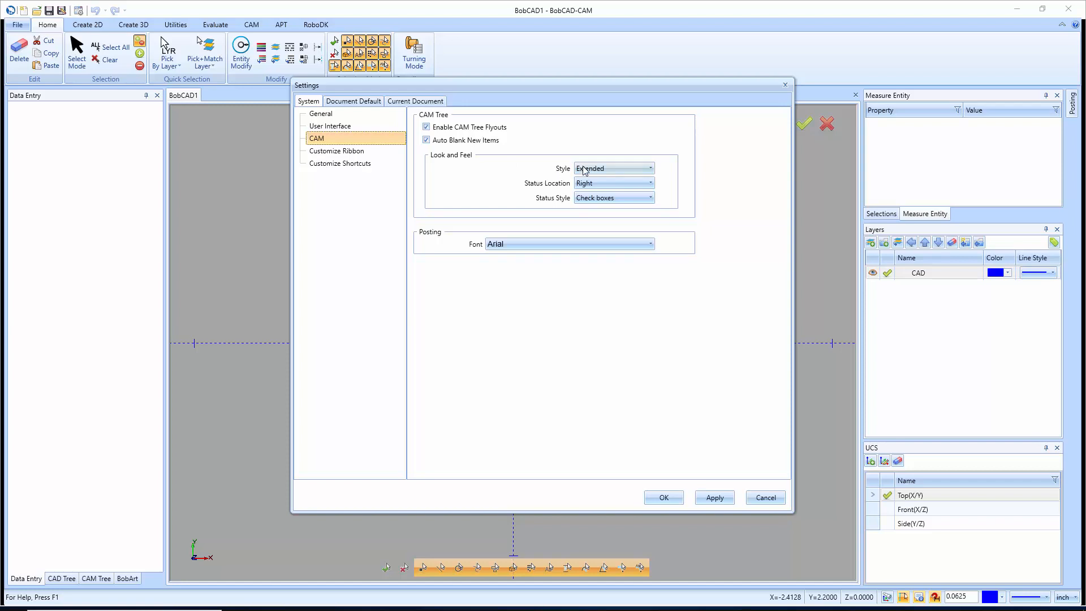
Keep the CAM Tree style Extended and switch the Status Style from Check Boxes to Icons
click(612, 168)
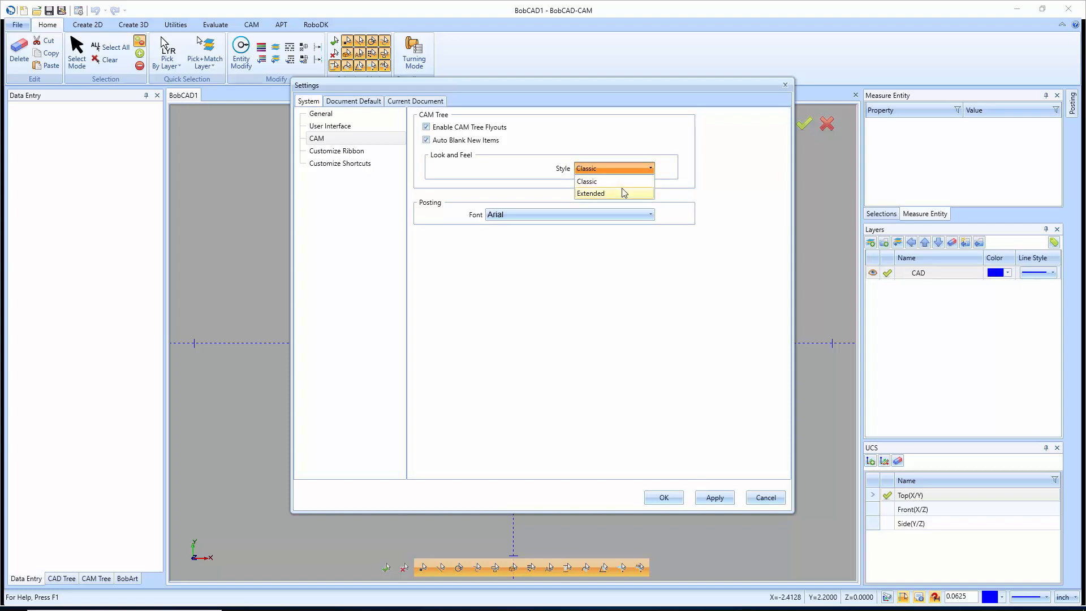
click(591, 194)
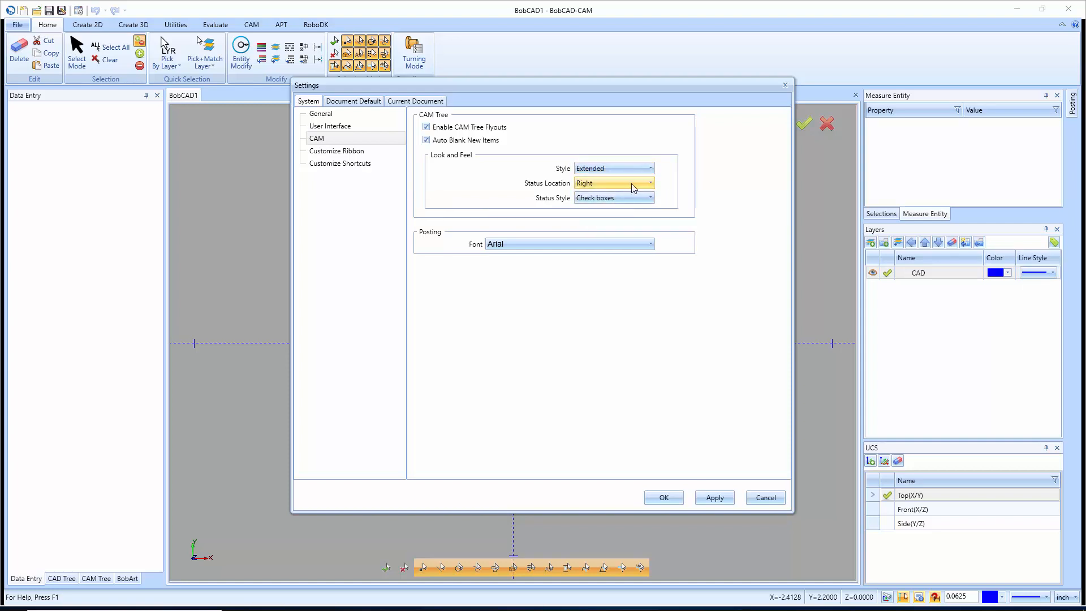
mouse_move(555, 192)
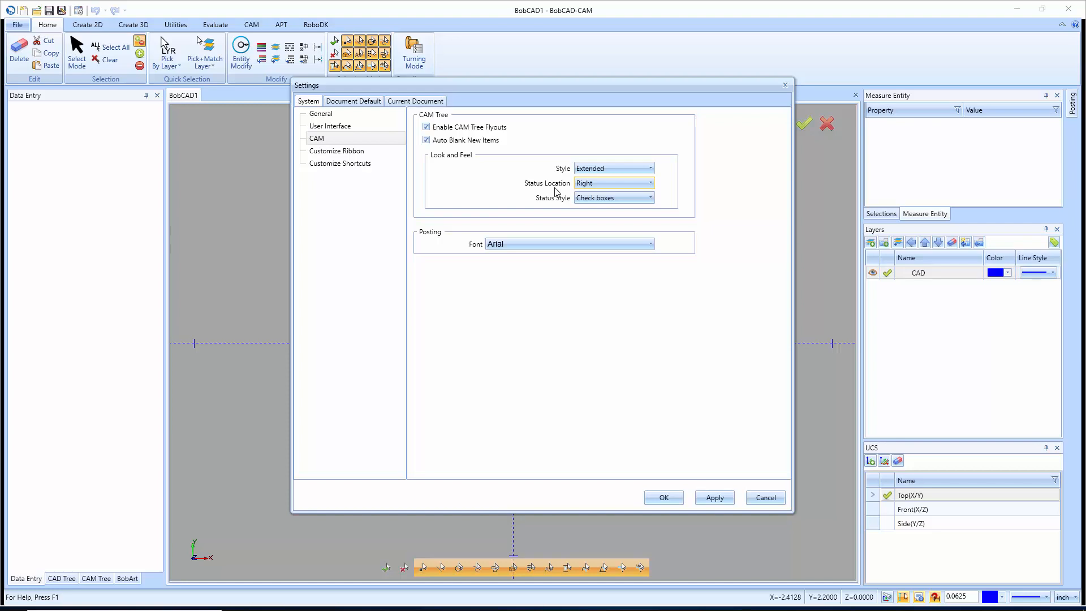
click(649, 197)
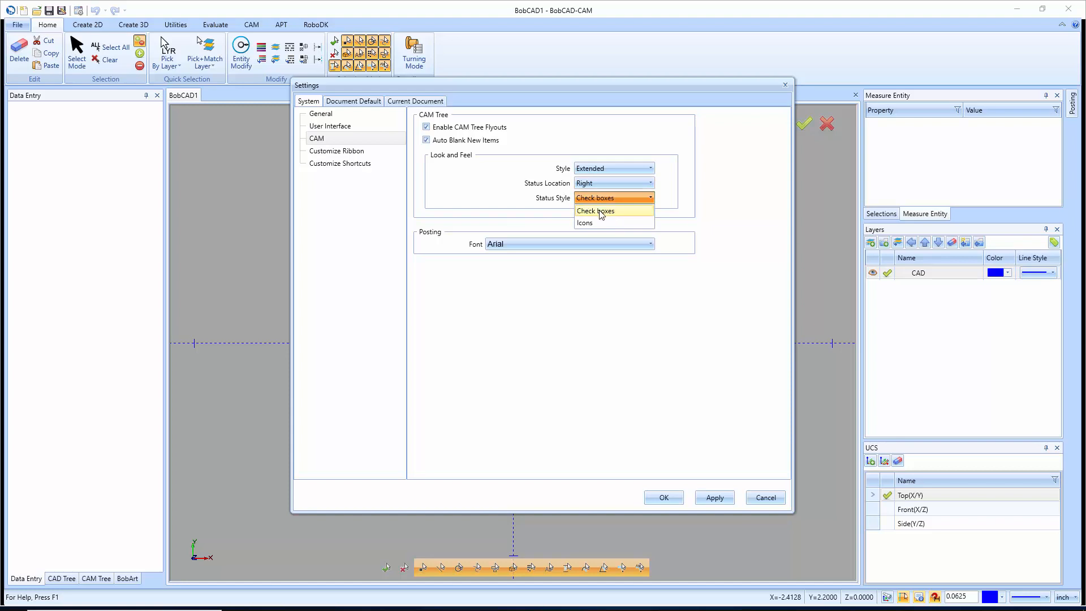
click(596, 211)
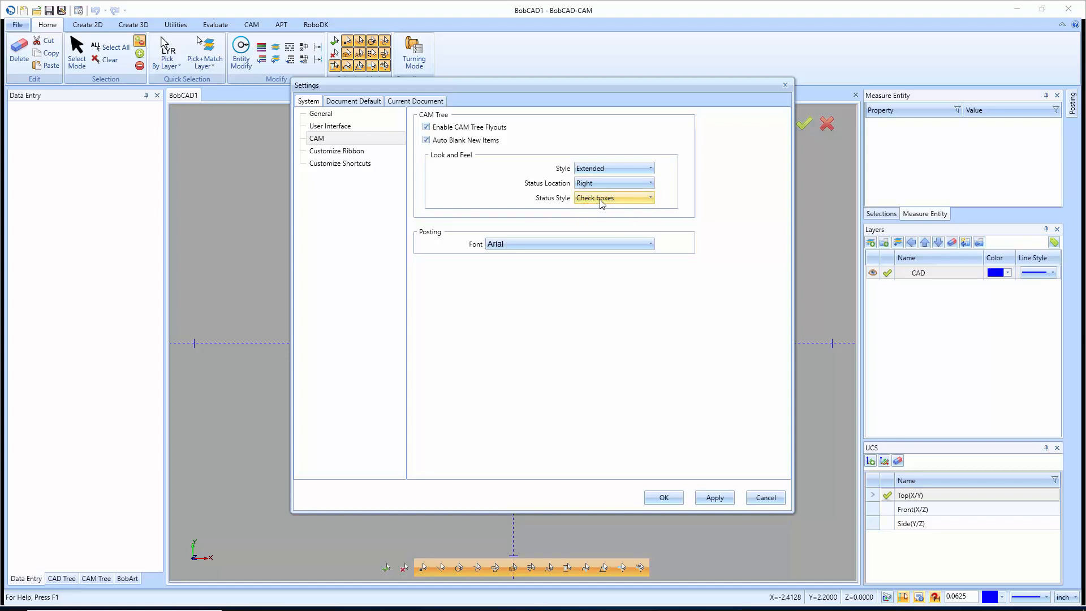
click(612, 197)
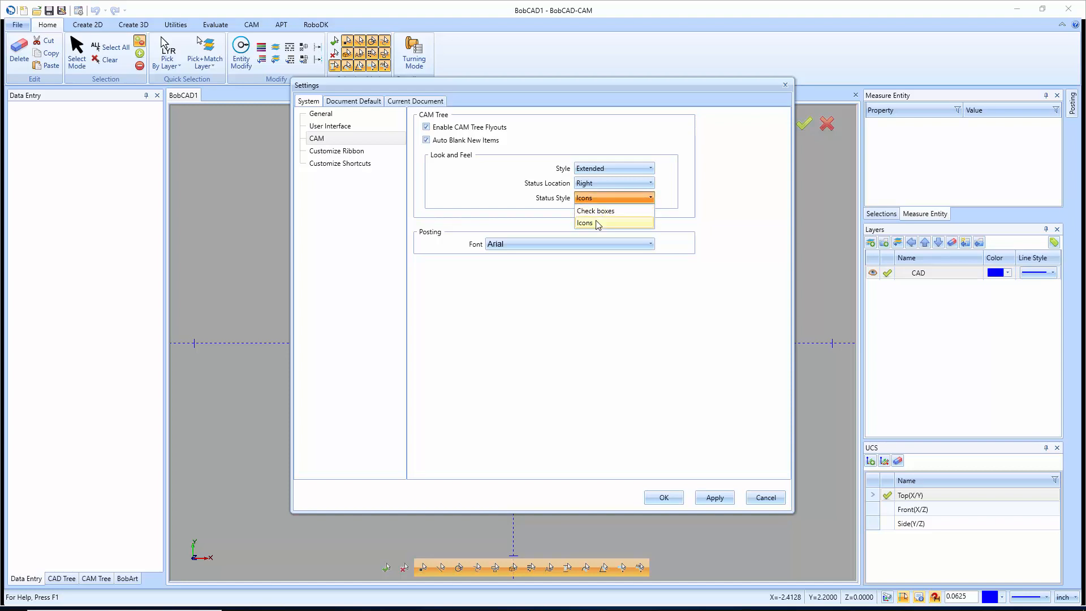
click(585, 223)
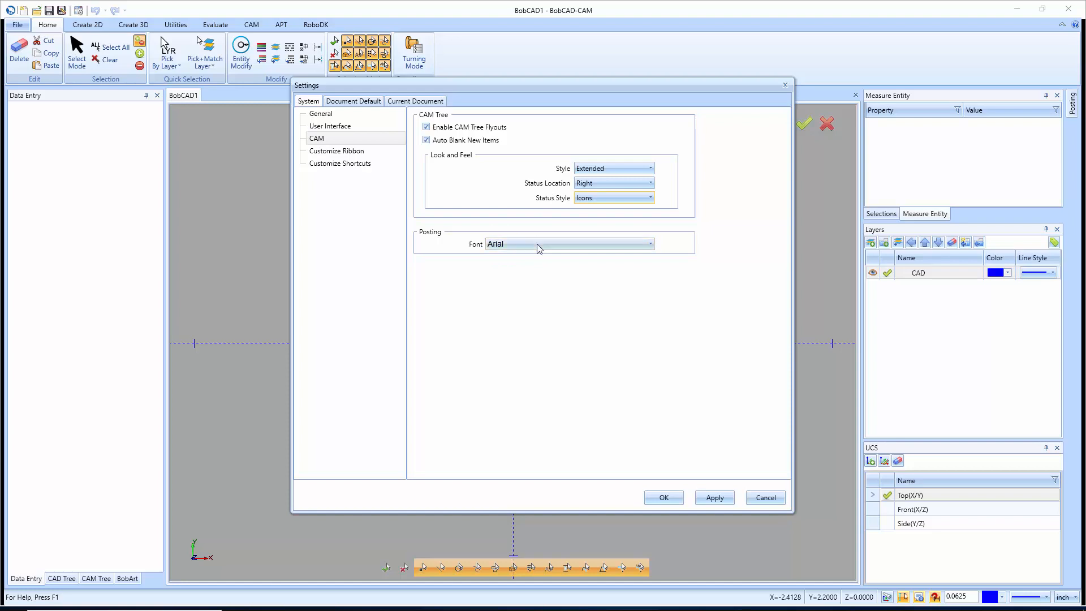
click(647, 244)
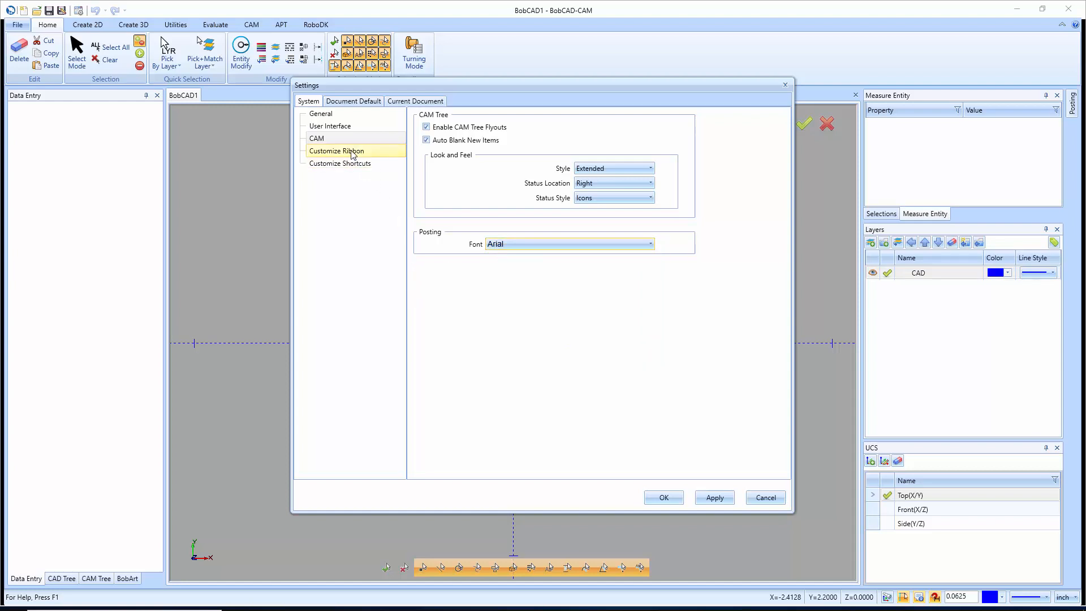
Show the Customize Ribbon page with the command list and all ribbon tabs checked
click(337, 150)
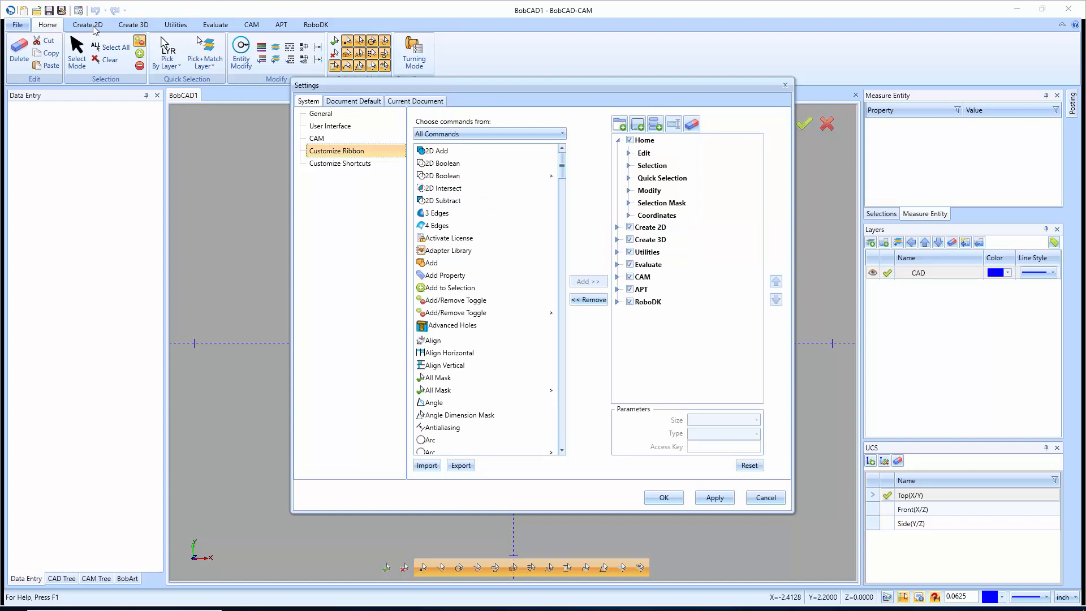
mouse_move(239, 26)
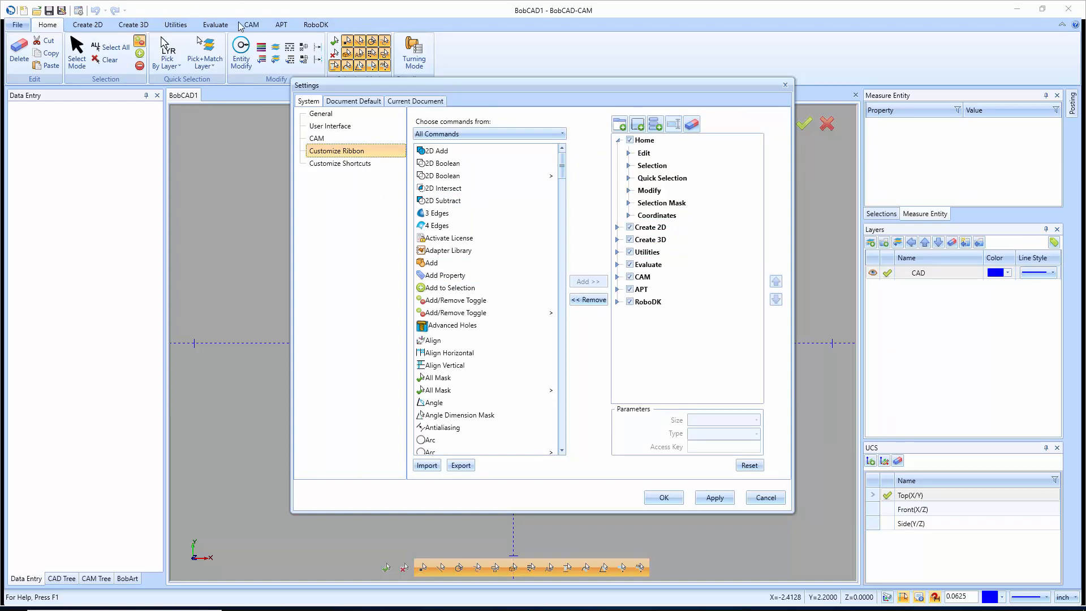
click(642, 276)
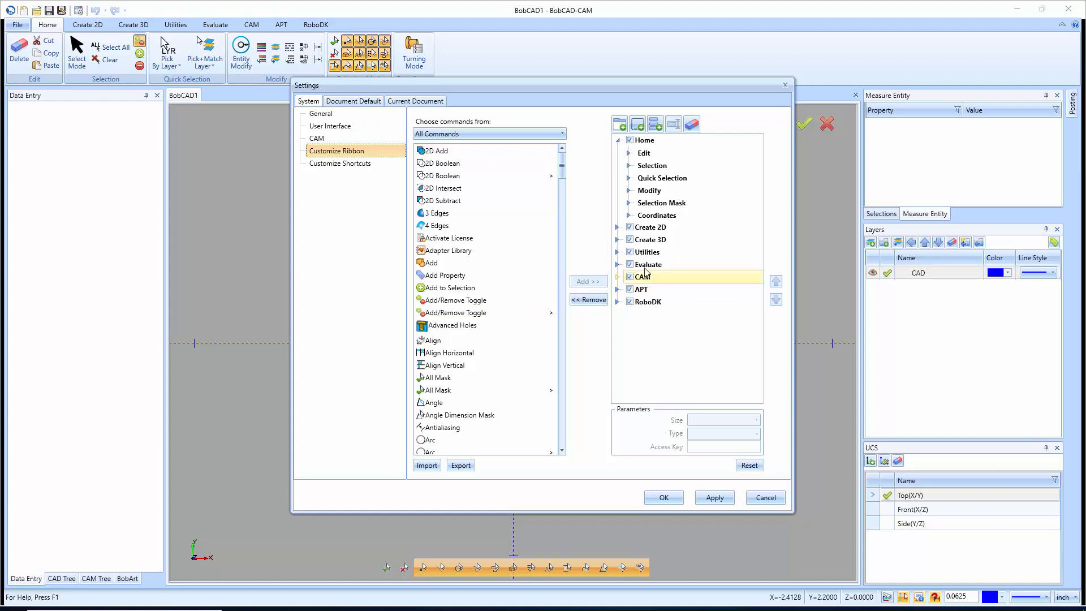
click(647, 301)
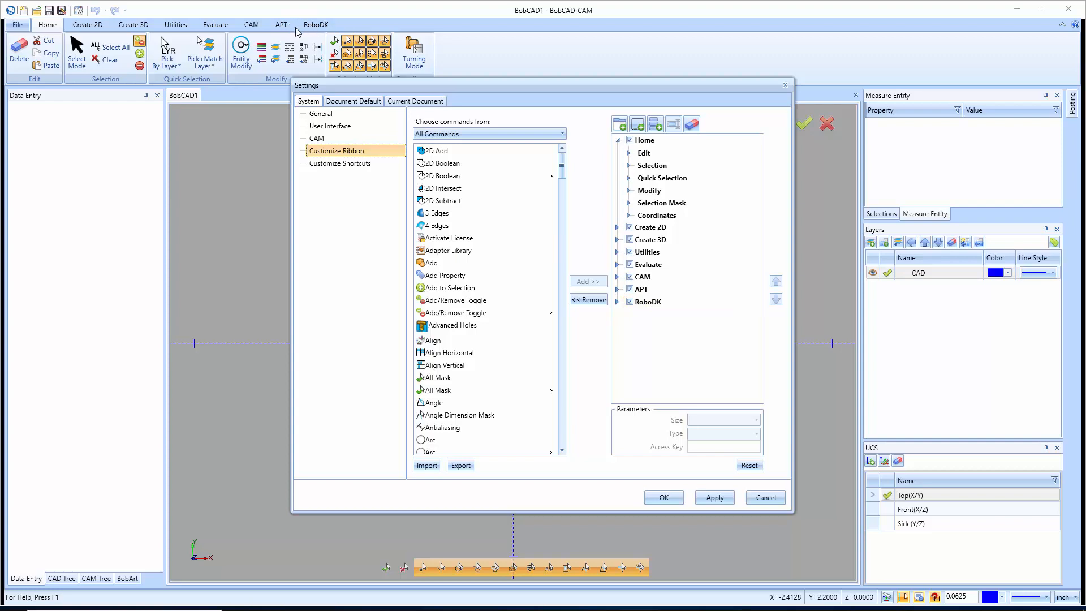
Delete the RoboDK and APT ribbon tabs, confirming each, leaving Home through CAM
click(647, 301)
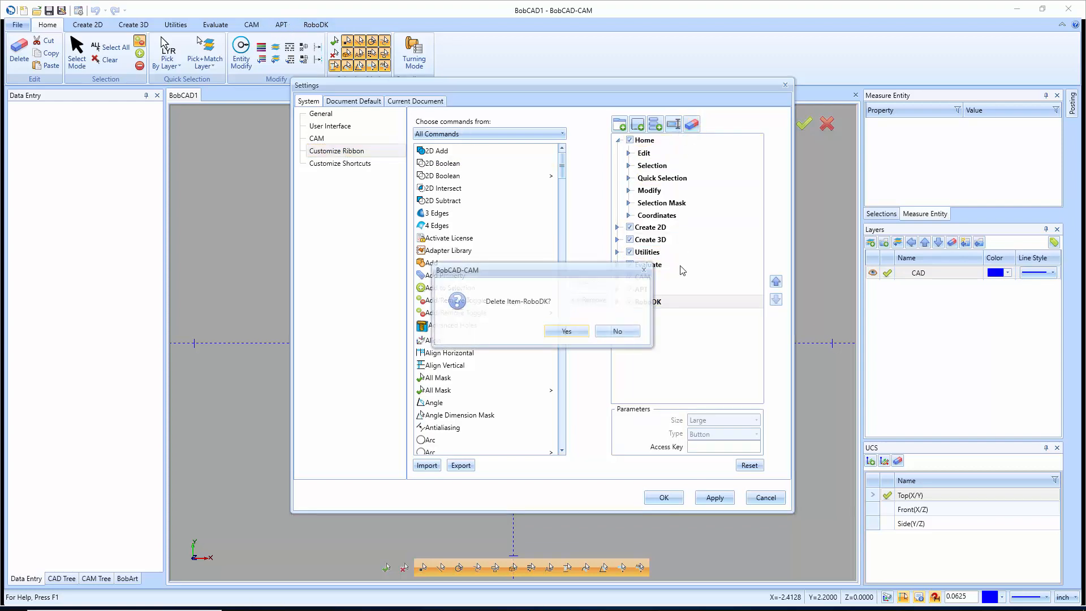
click(566, 330)
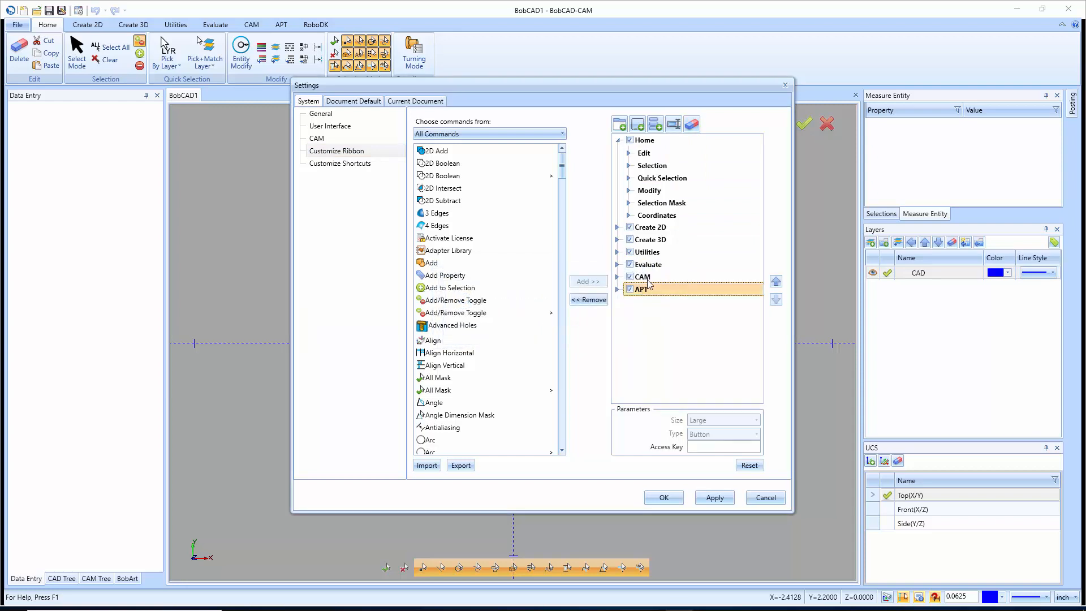
click(588, 298)
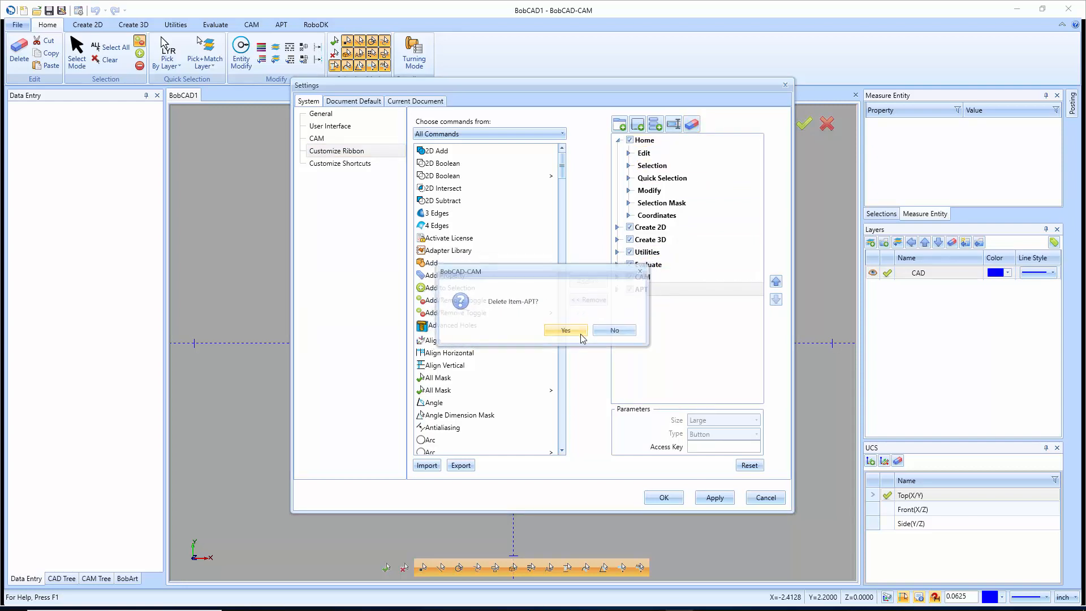
click(565, 330)
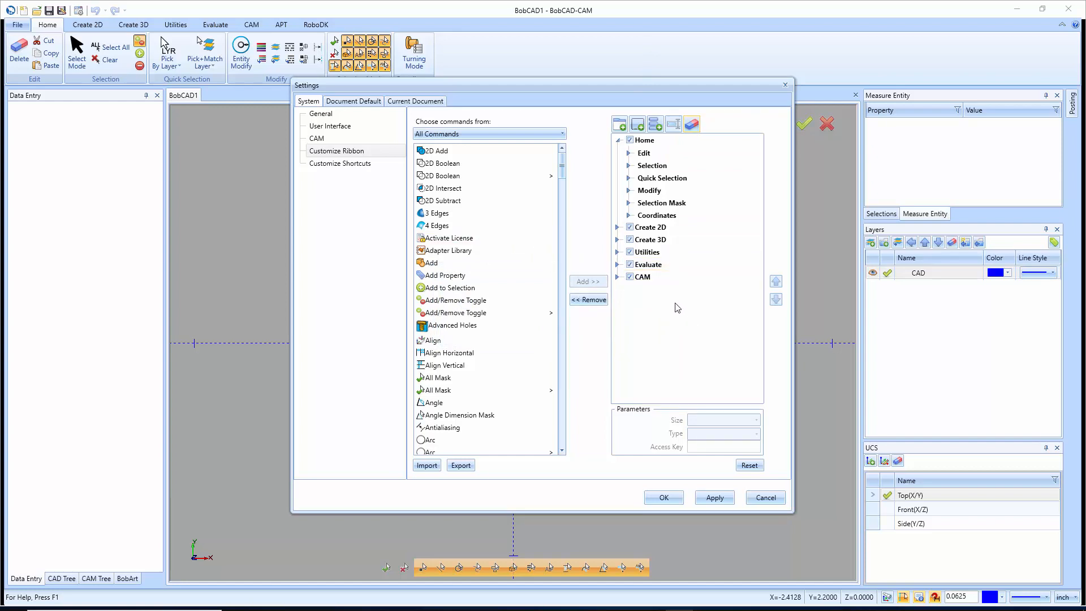
Expand Create 2D and its Utilities group to list Offset, Extract Edges and the other commands
click(650, 227)
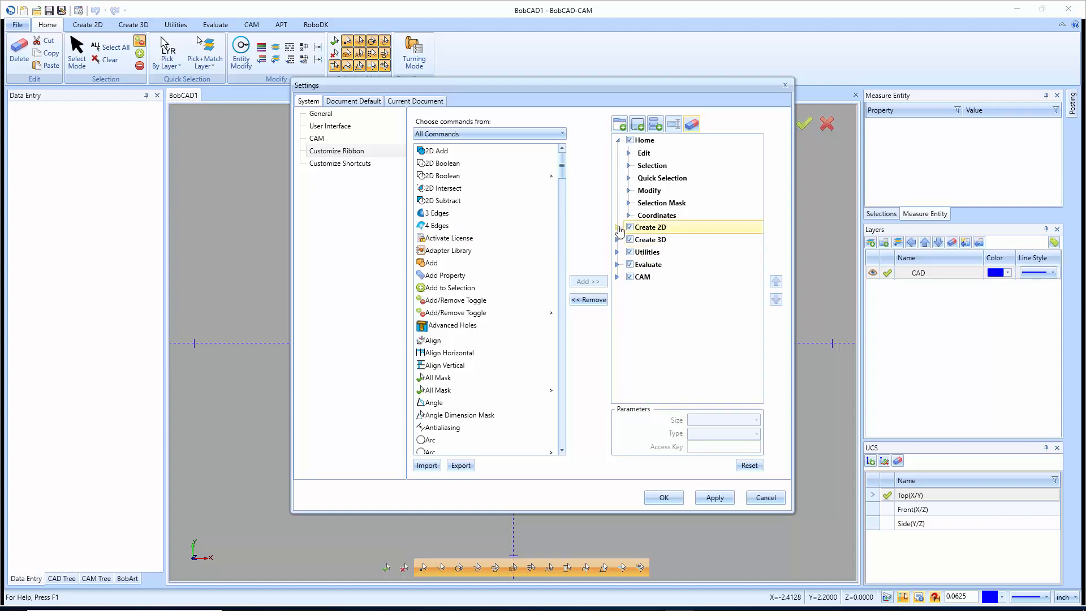
click(618, 228)
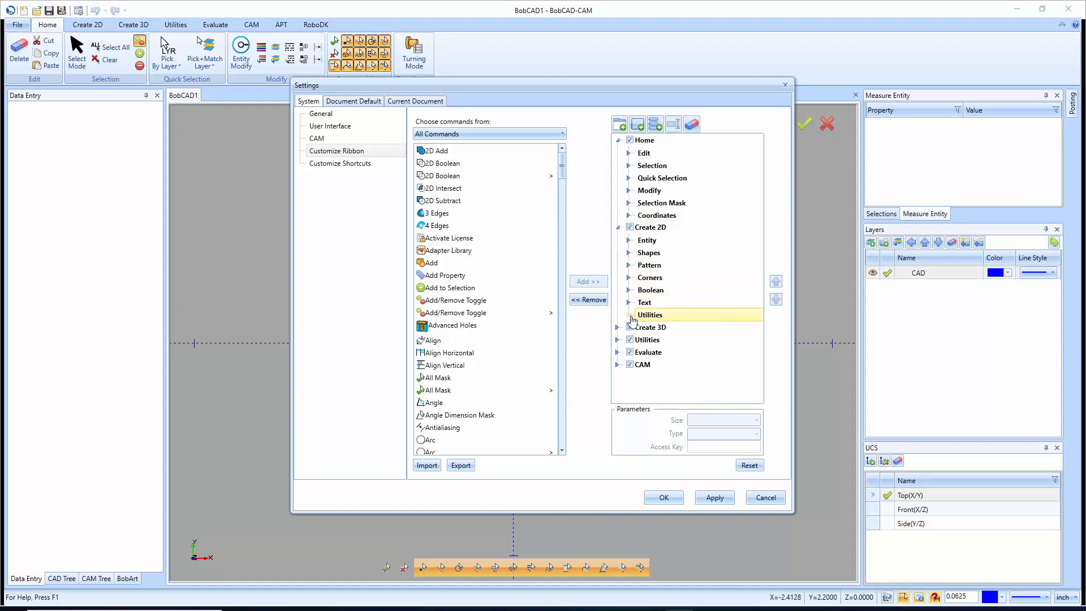
click(649, 314)
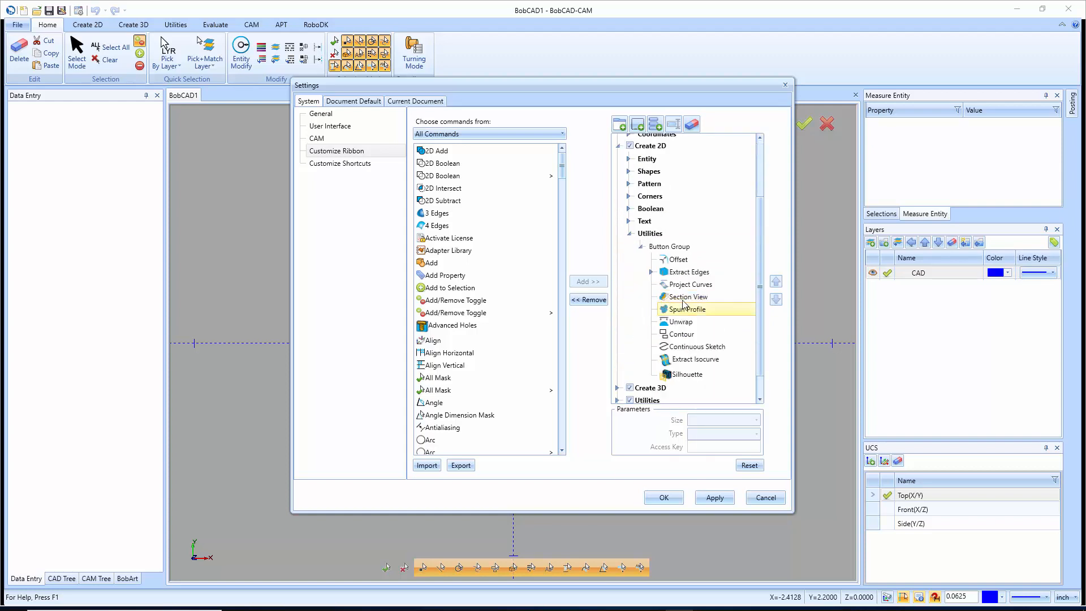
scroll(up, 3)
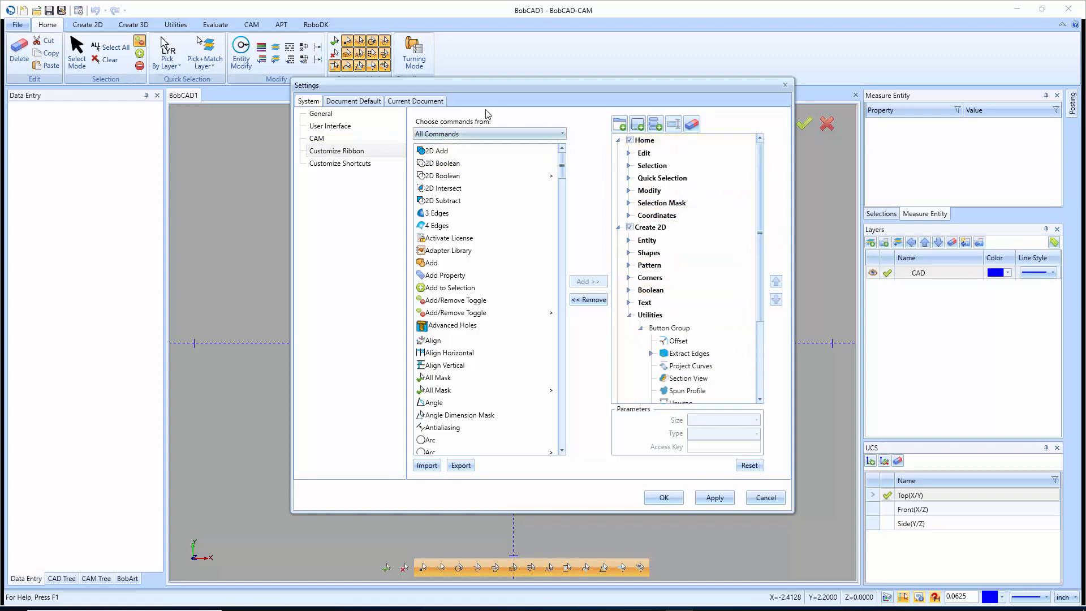
mouse_move(572, 94)
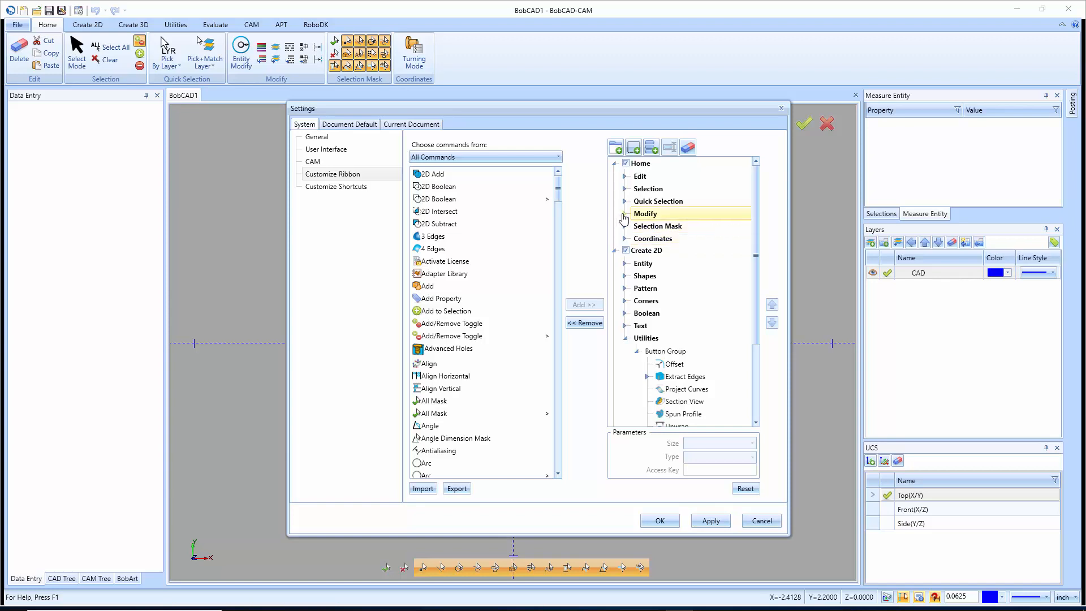
click(626, 214)
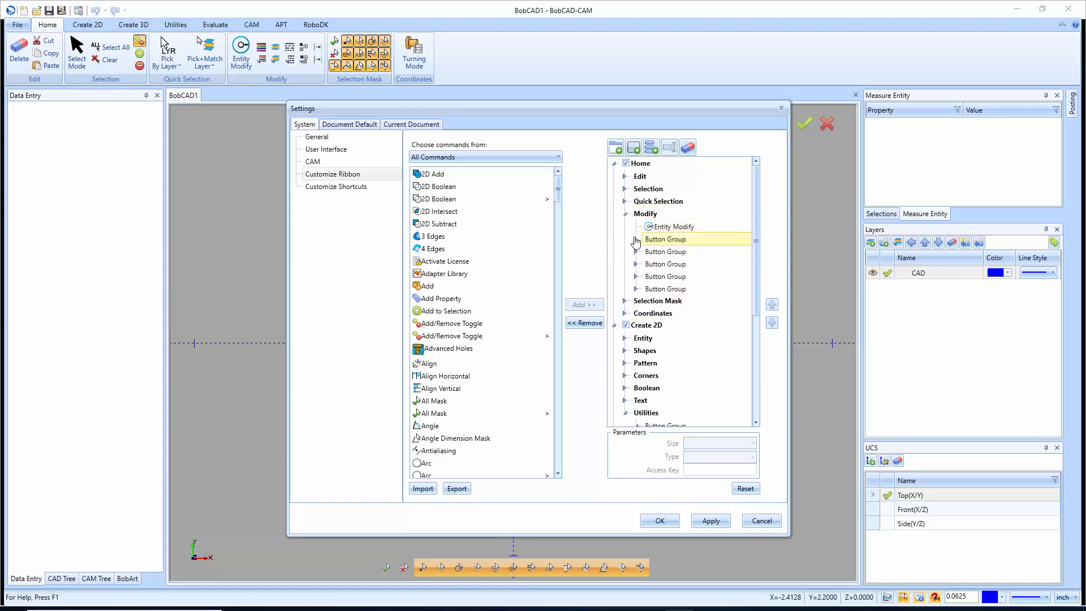
click(636, 238)
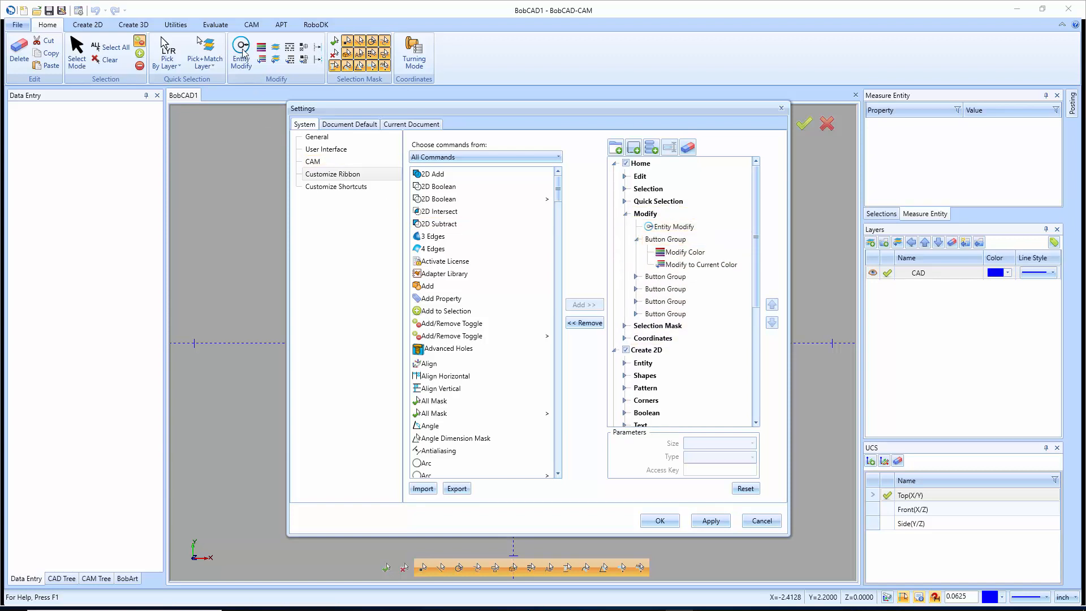
click(672, 226)
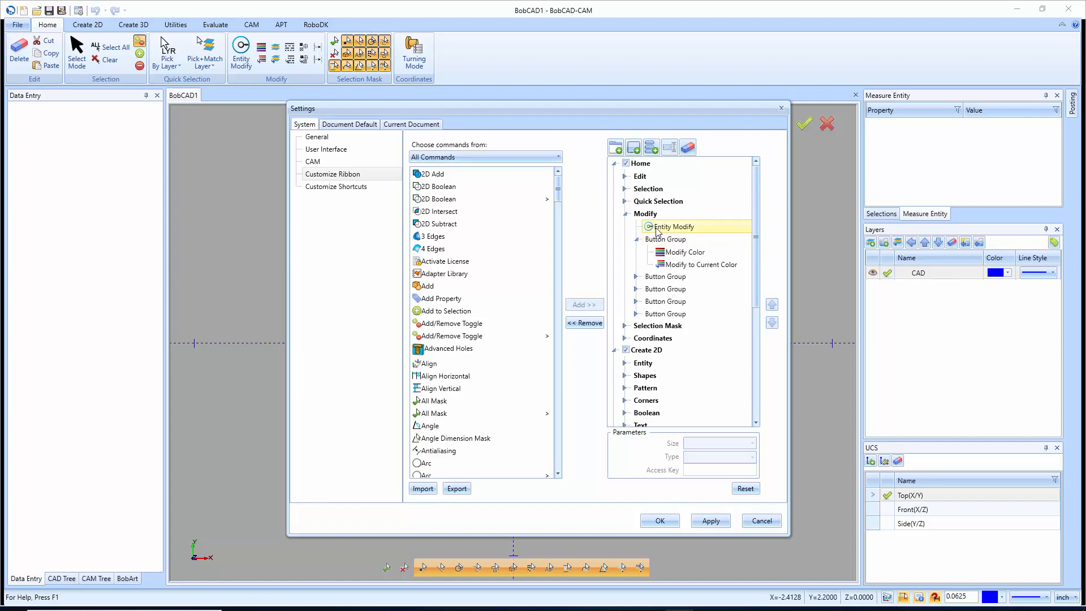
click(672, 227)
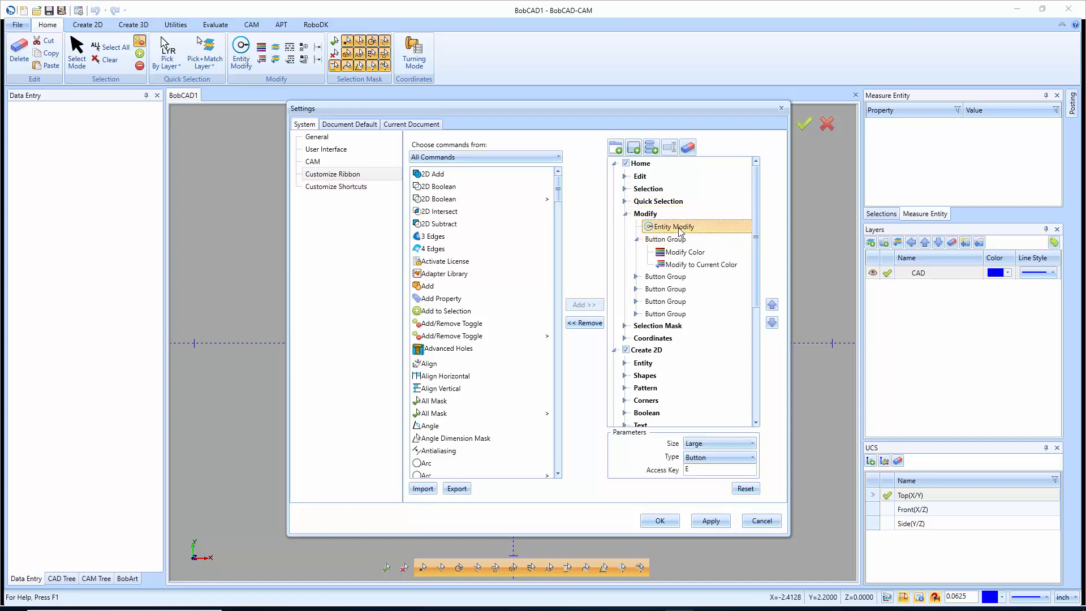
click(664, 239)
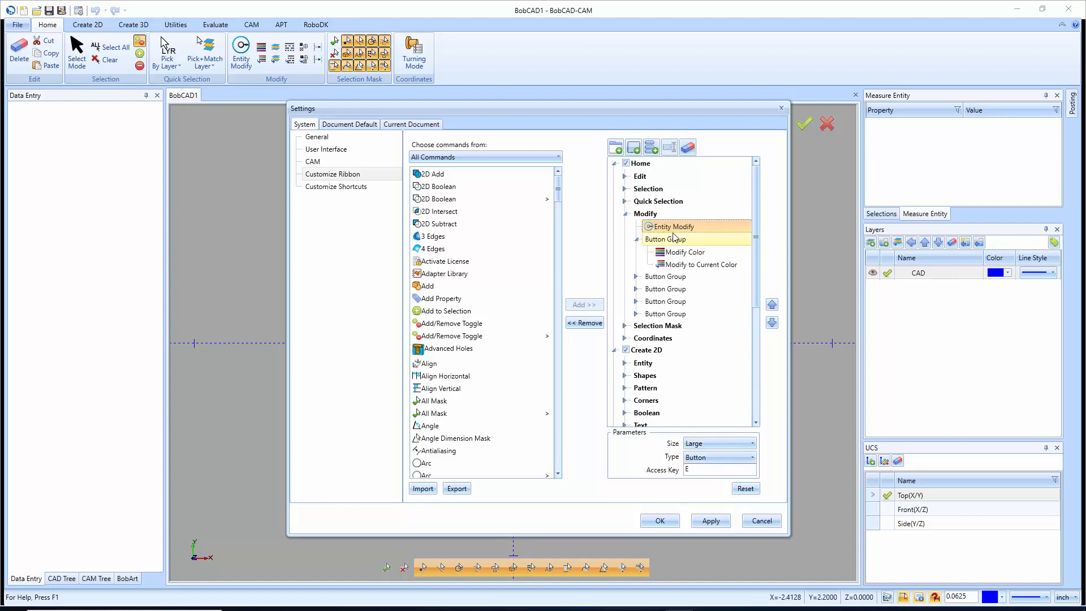
click(666, 239)
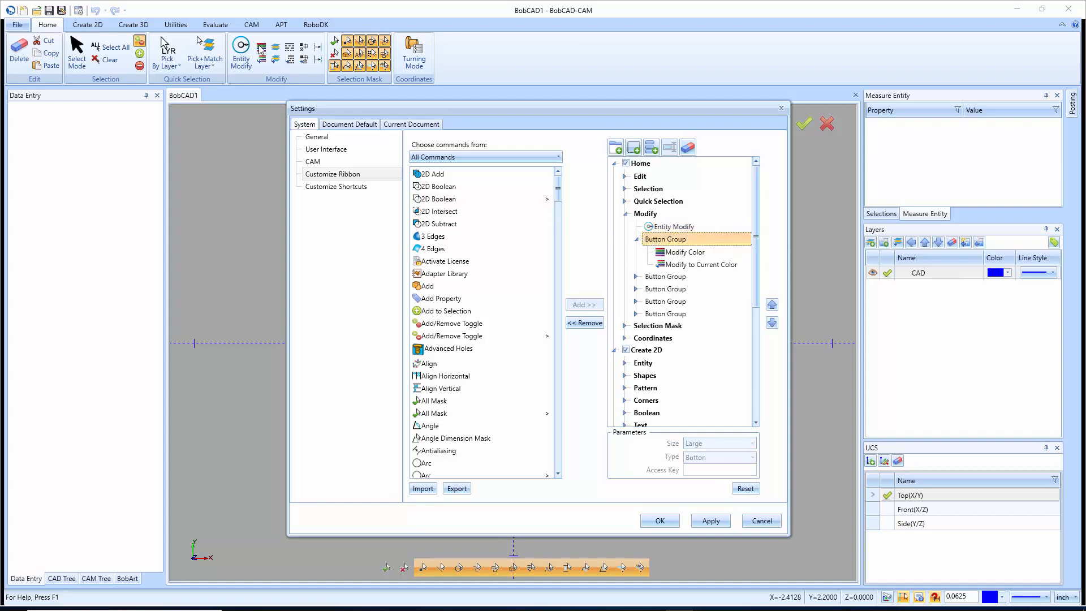
click(686, 251)
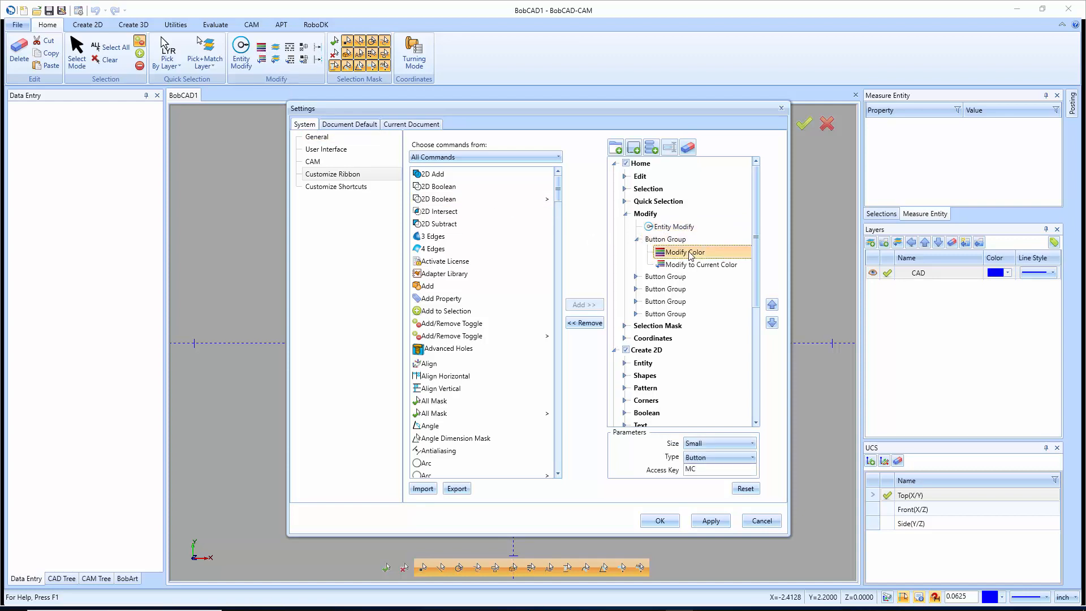
click(696, 264)
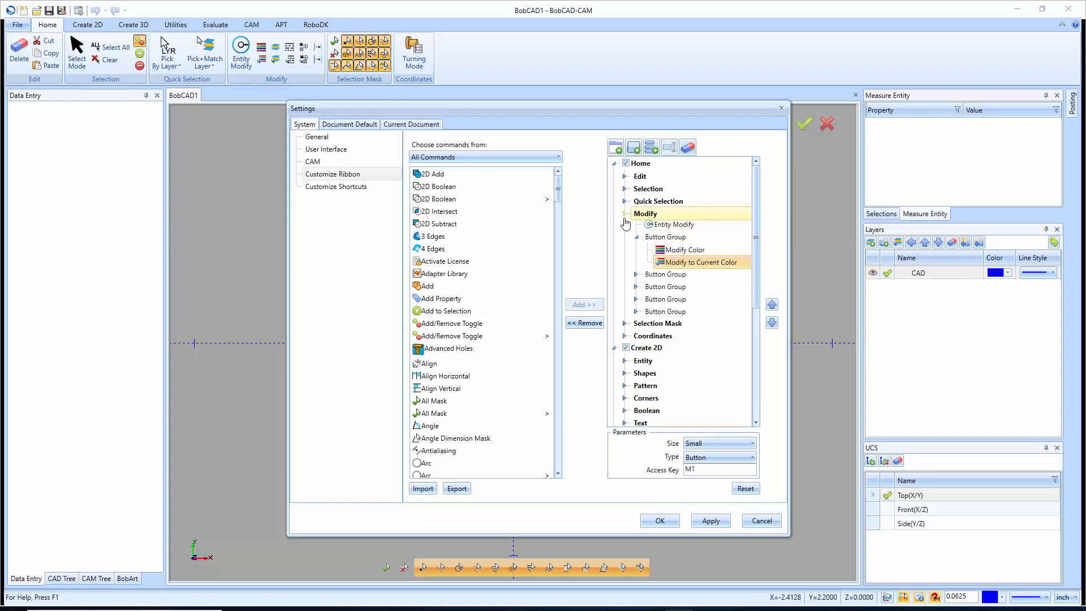
click(624, 214)
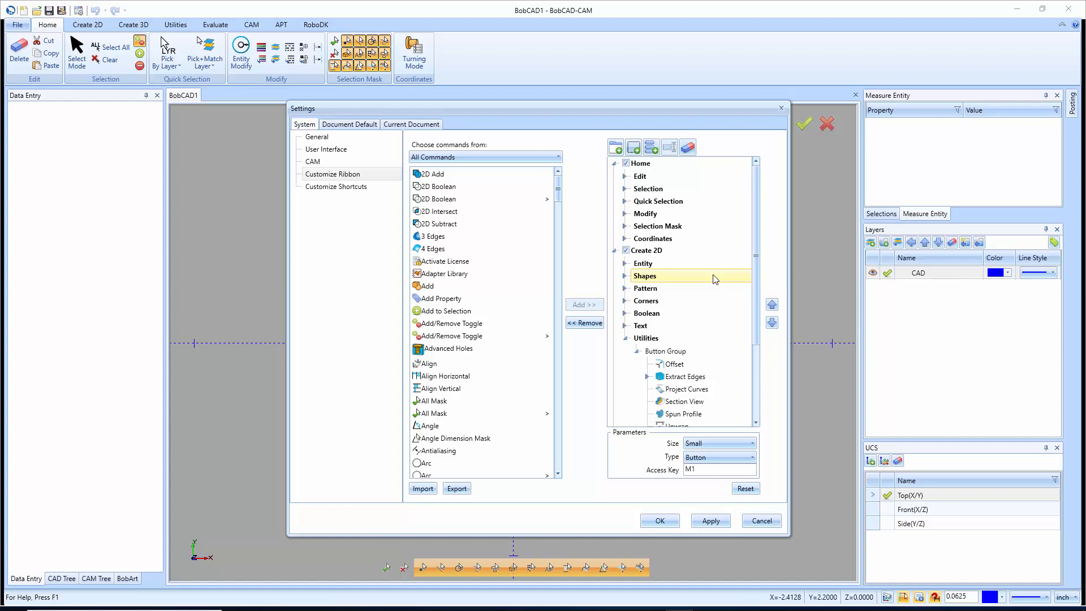
Insert Extract Edges into Create 2D Utilities directly below Silhouette
click(645, 338)
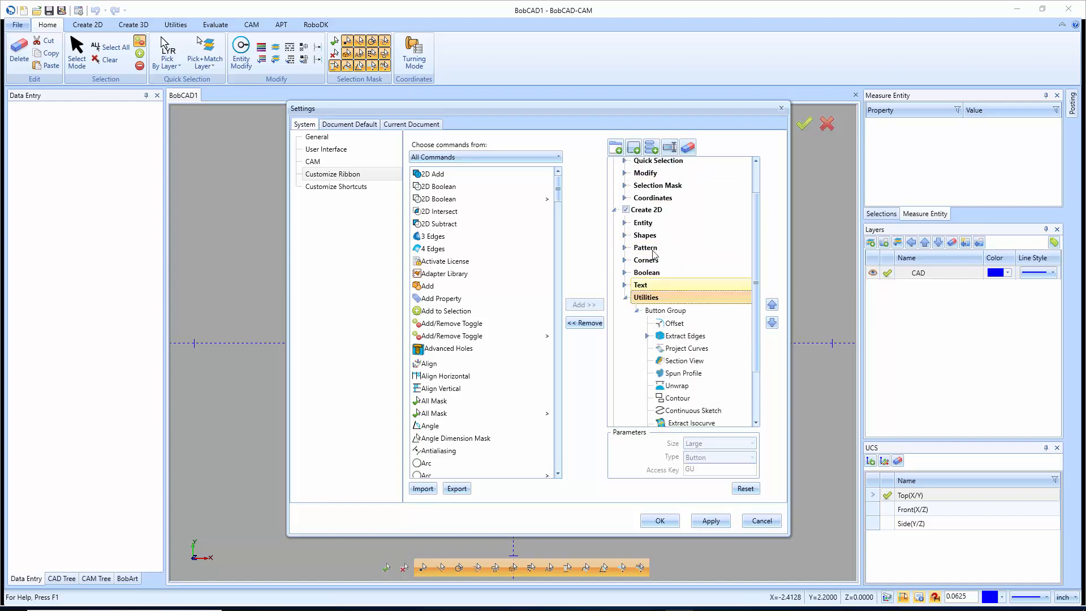
scroll(down, 3)
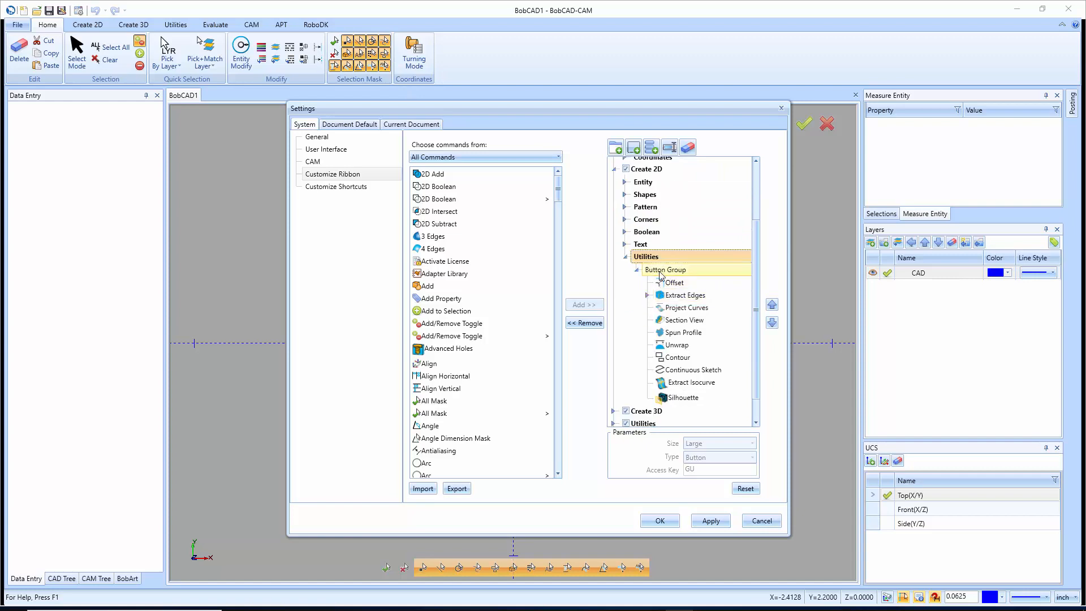
click(682, 397)
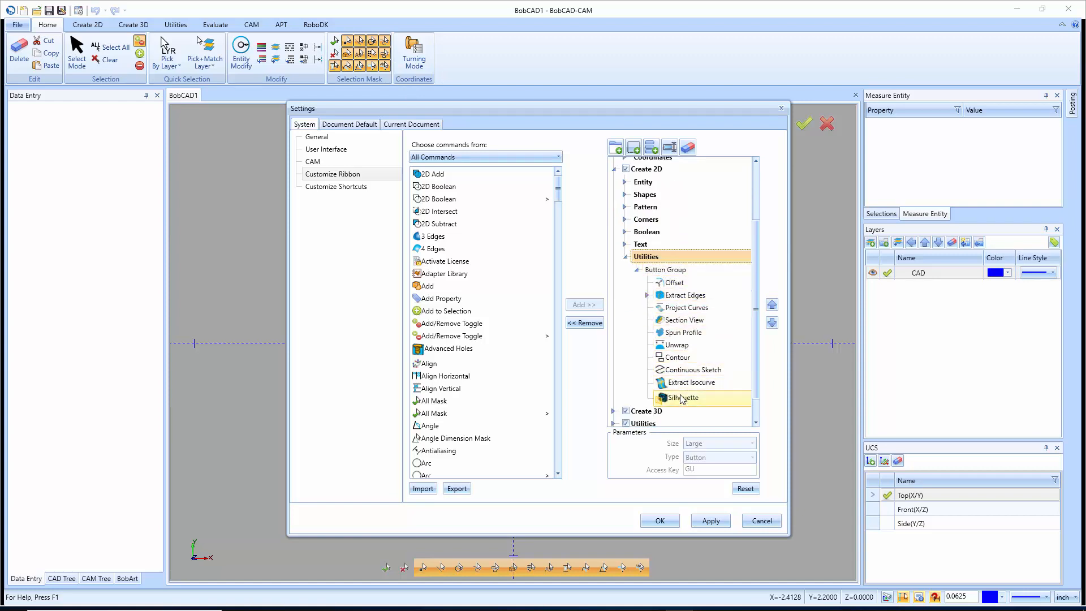
click(686, 397)
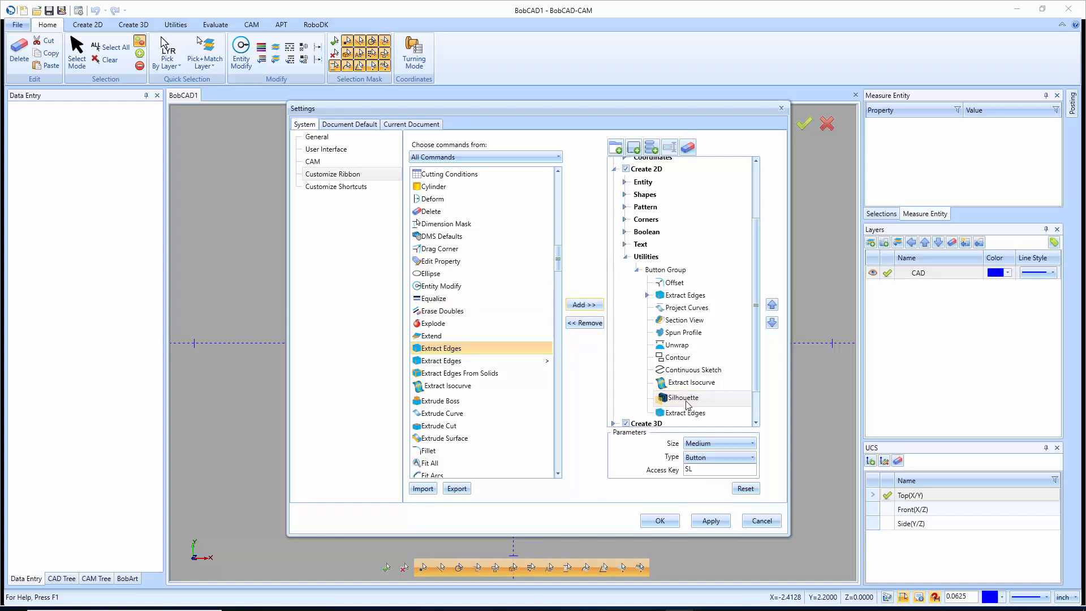
scroll(down, 3)
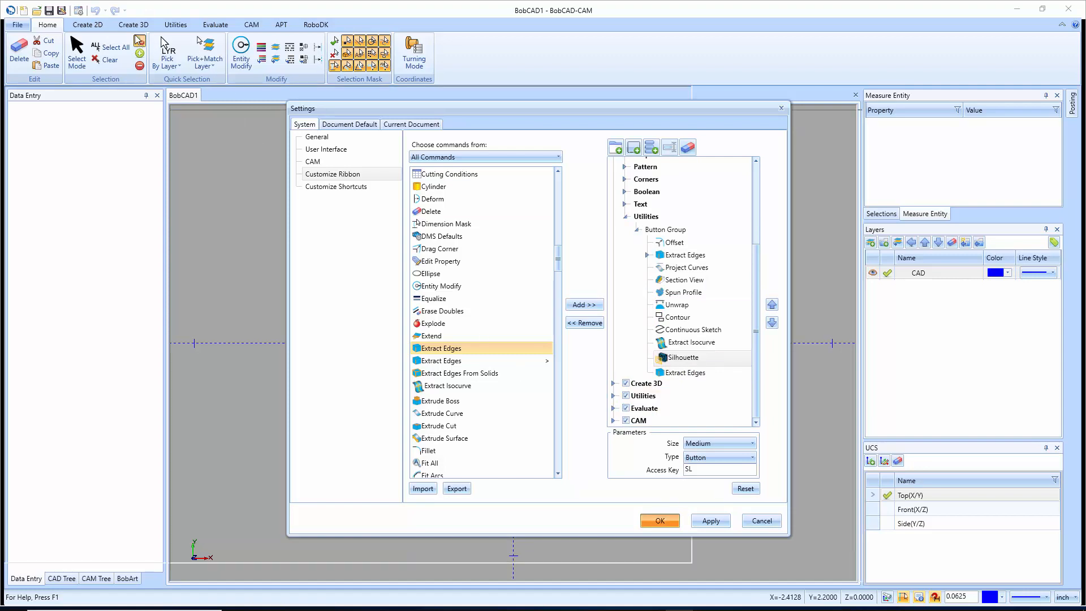
Confirm the ribbon changes with OK and check Extract Edges under Silhouette on the Create 2D ribbon
click(658, 520)
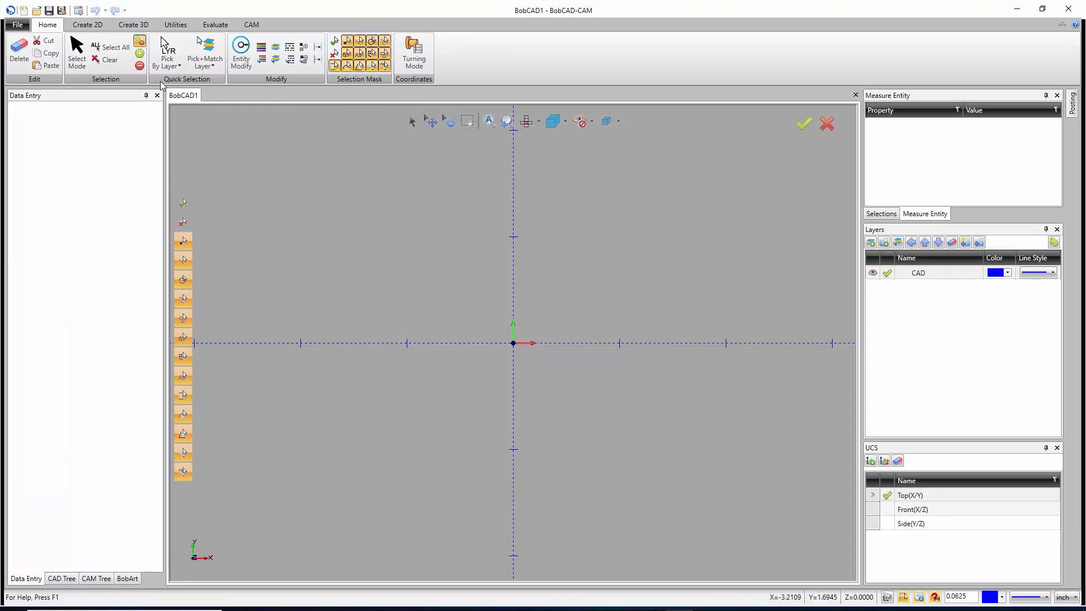
click(87, 24)
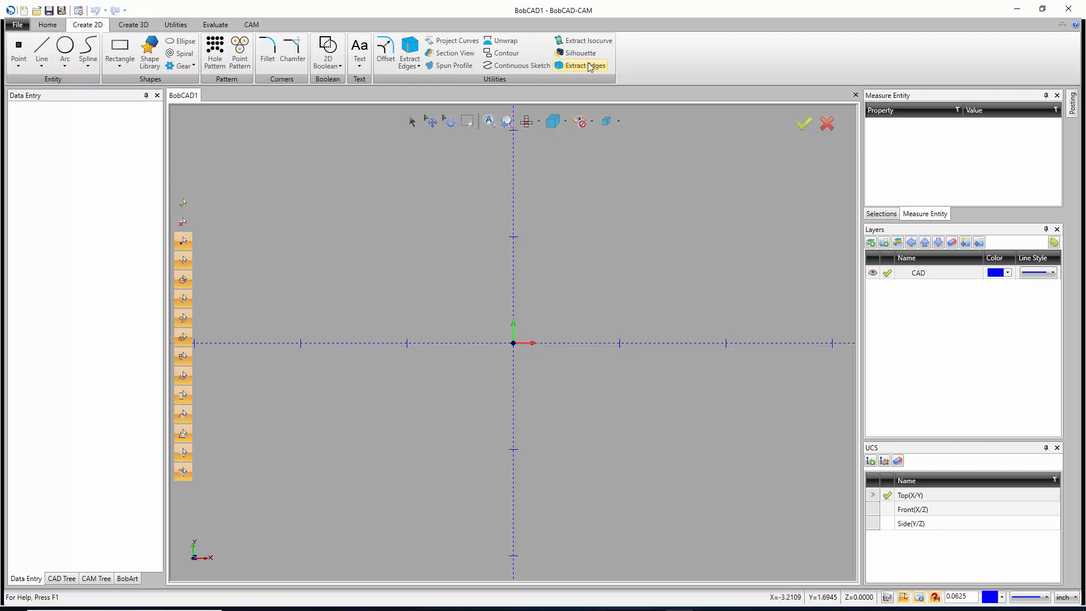
mouse_move(585, 66)
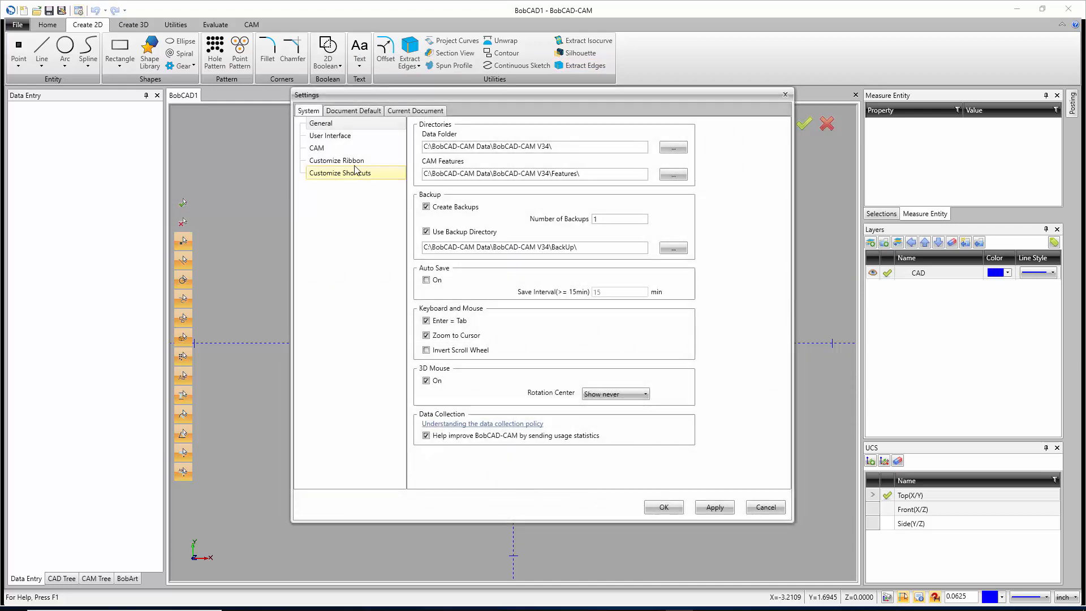
Return to Customize Ribbon and expand Create 2D Utilities, now ending at Silhouette
click(337, 159)
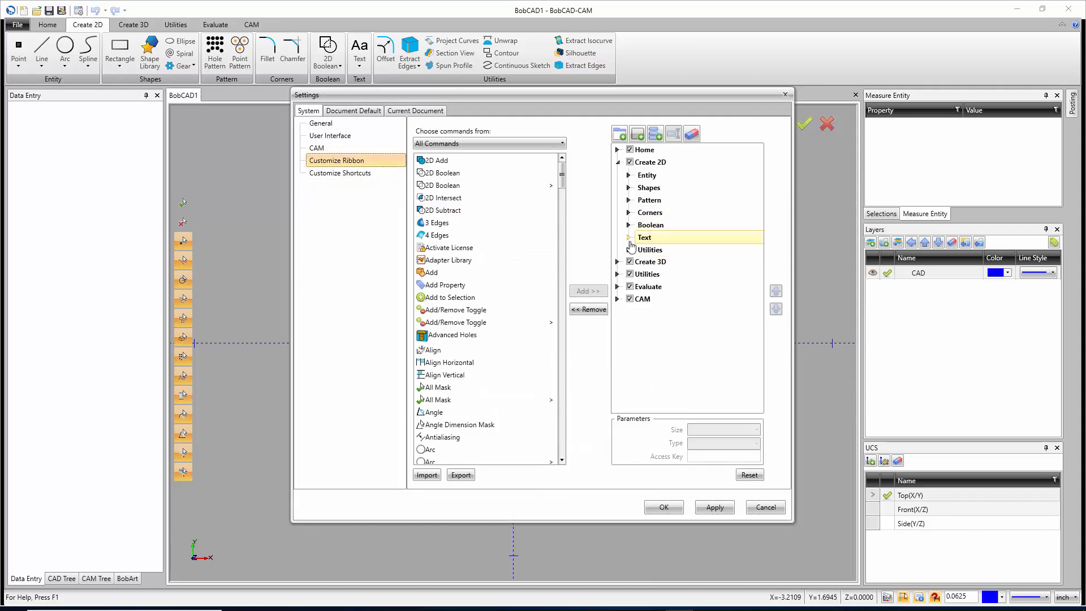
click(618, 249)
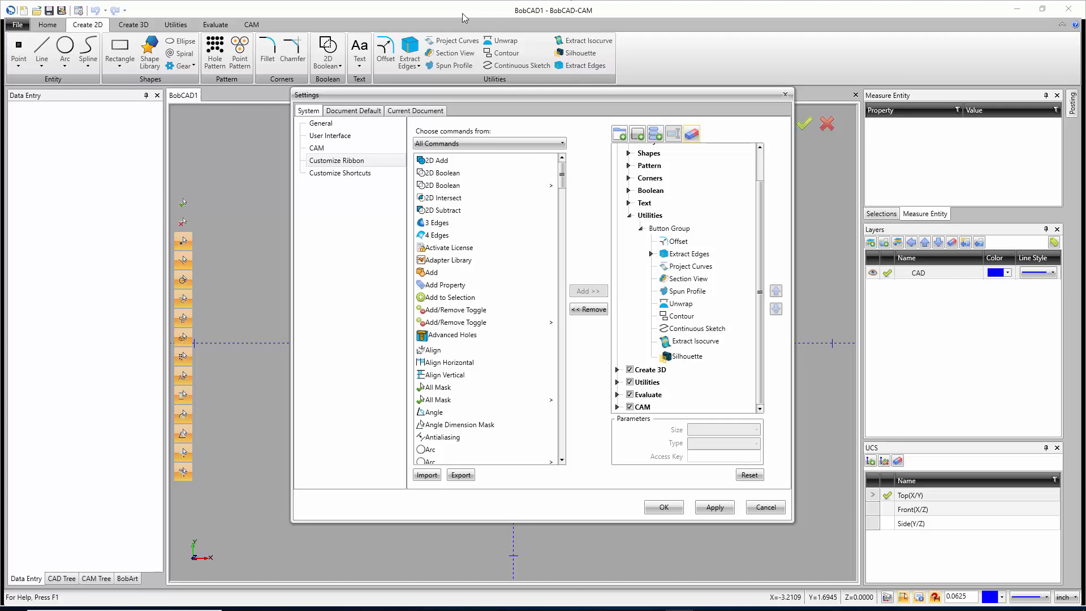
mouse_move(409, 58)
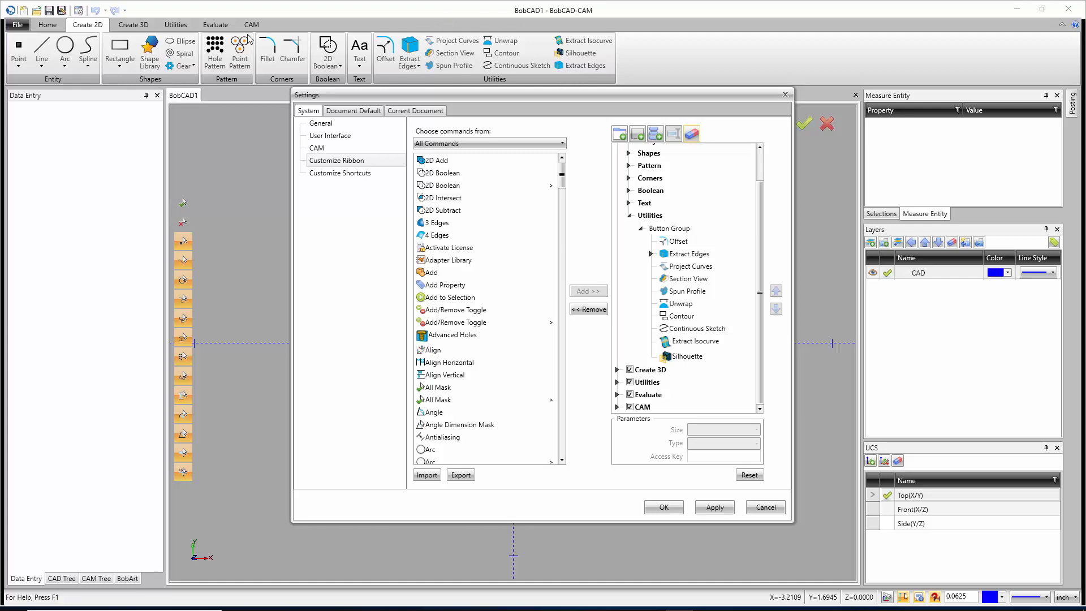
mouse_move(184, 32)
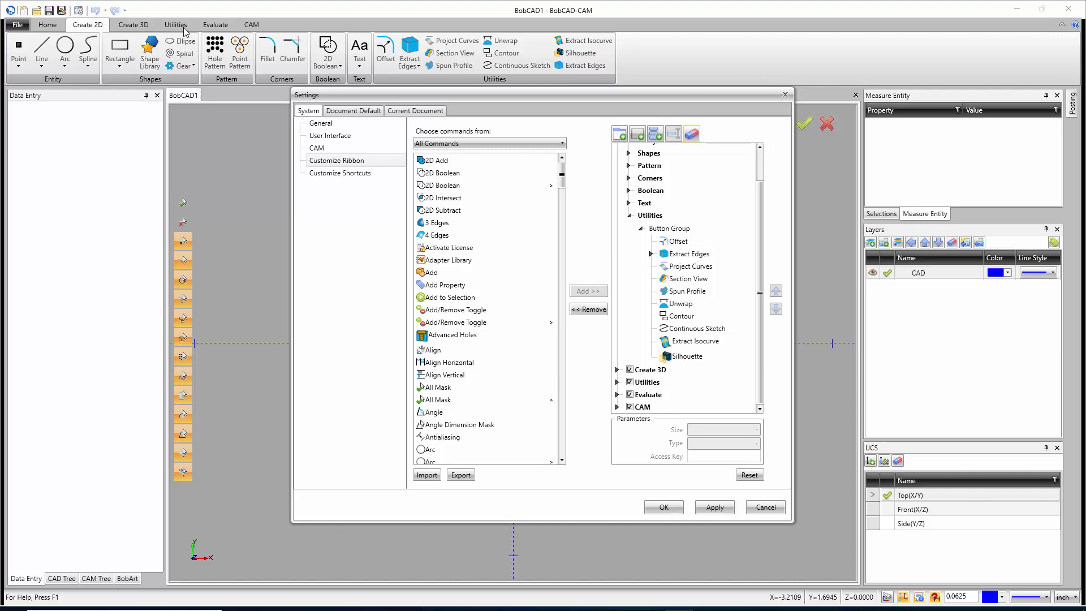
mouse_move(339, 185)
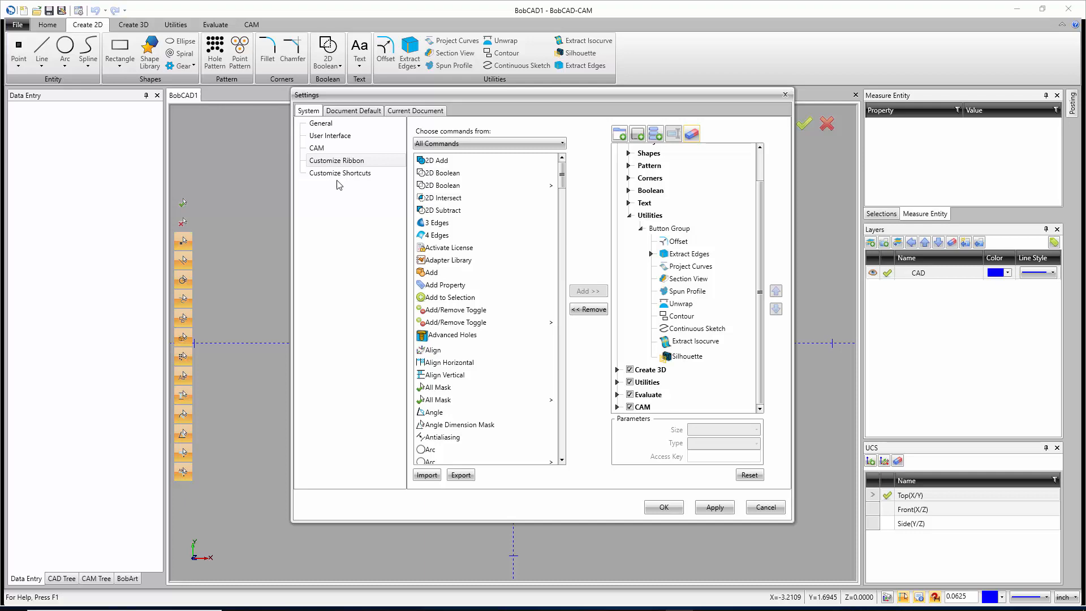
Switch to Customize Shortcuts and check the existing shortcut of the ISO 2 view command
click(340, 172)
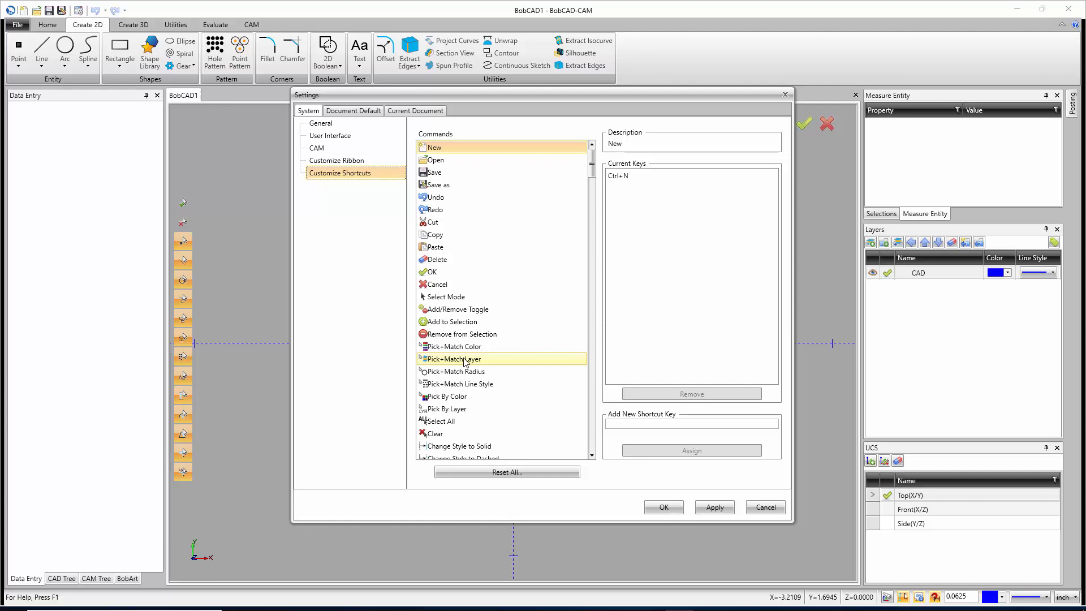
scroll(down, 3)
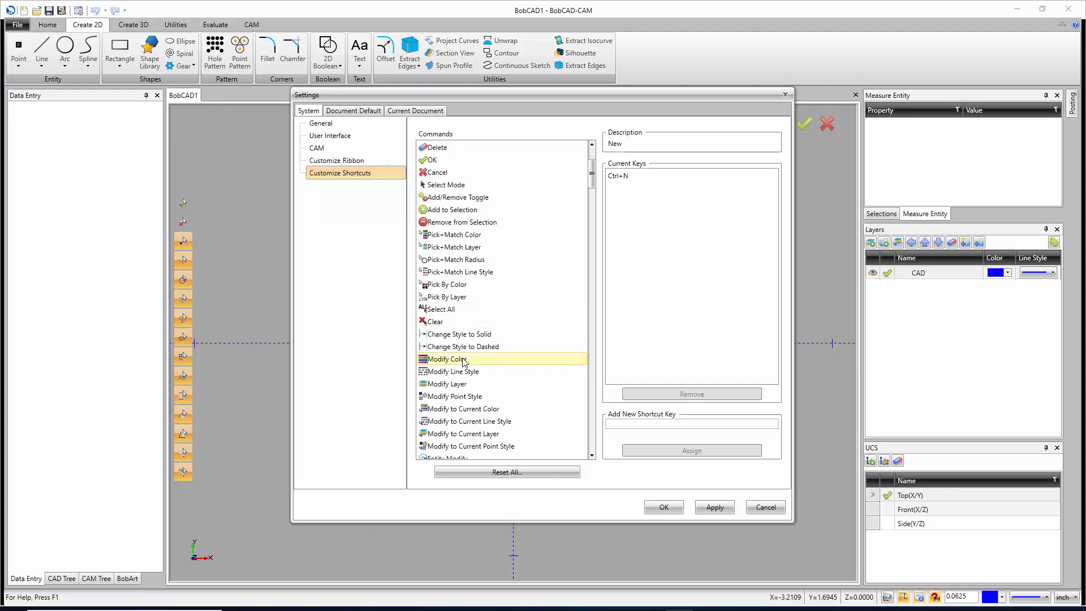
scroll(down, 3)
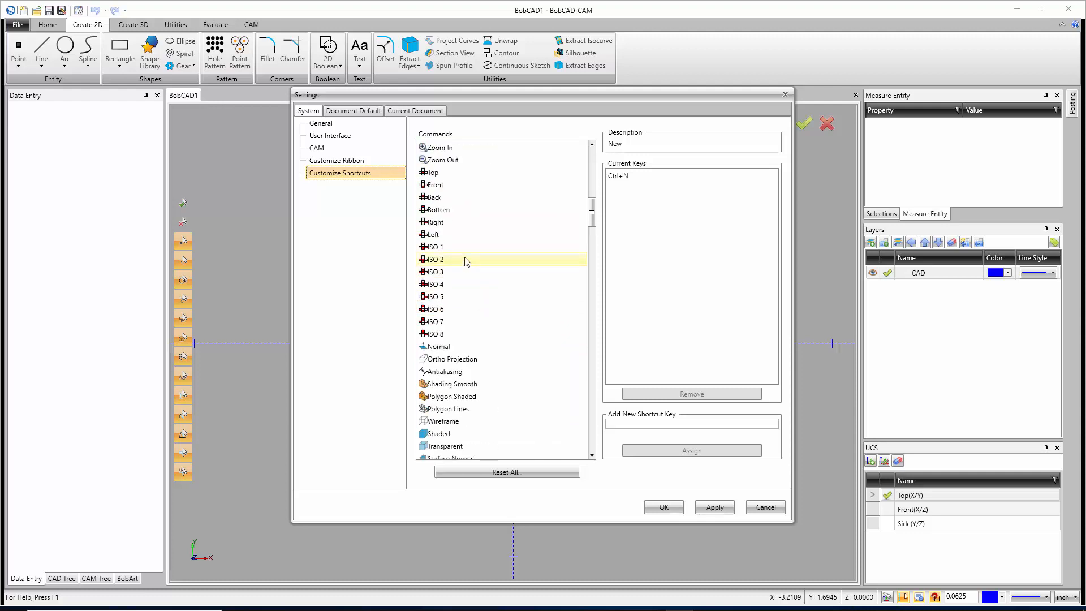
click(433, 247)
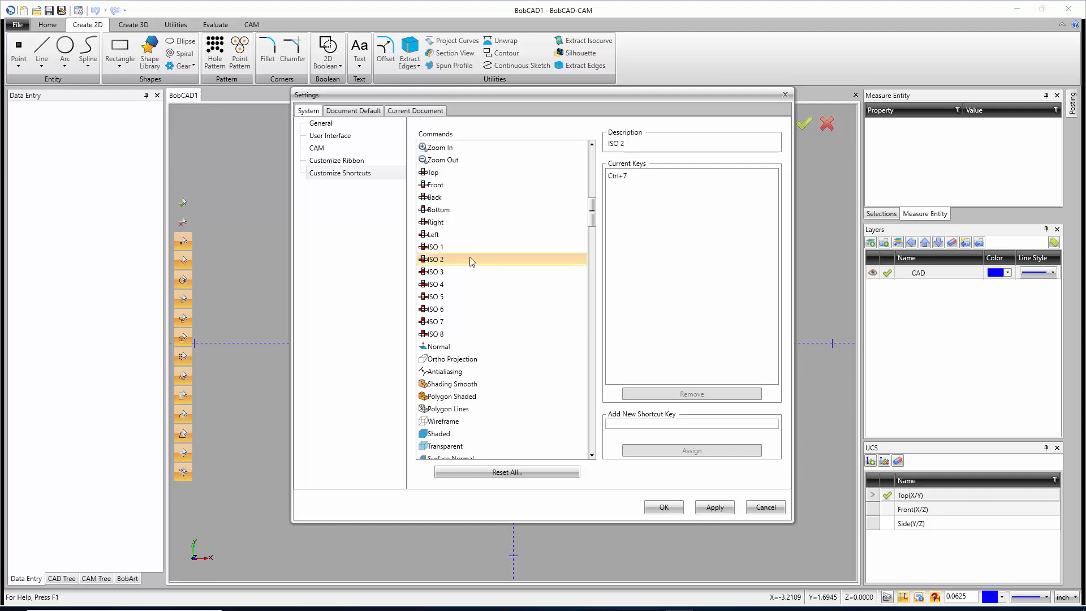
mouse_move(625, 190)
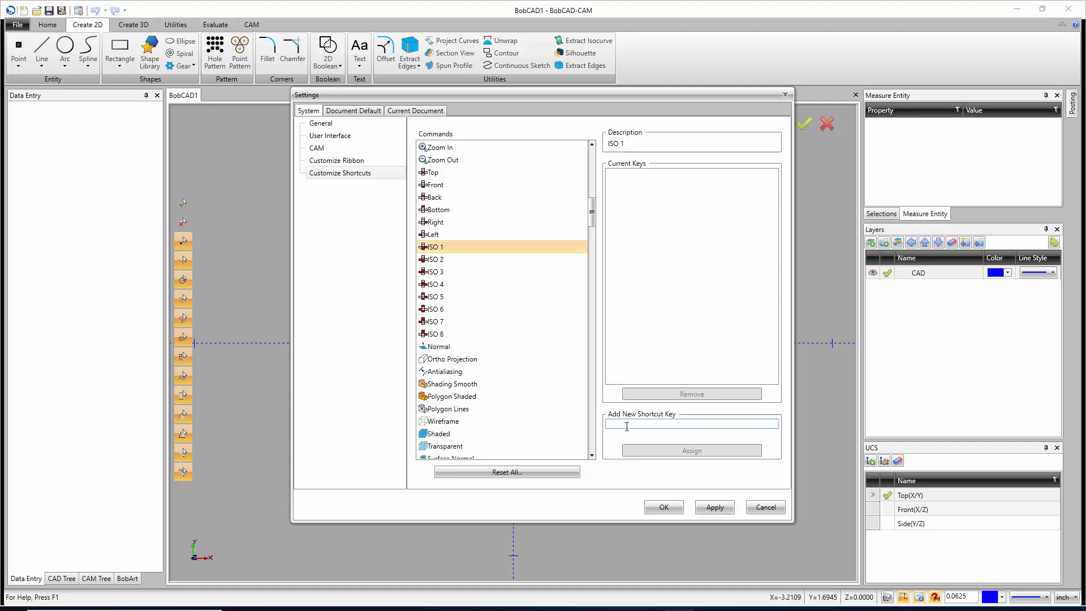
Assign Ctrl+9 as the new shortcut key for the ISO 1 view command
text(Ctrl+9)
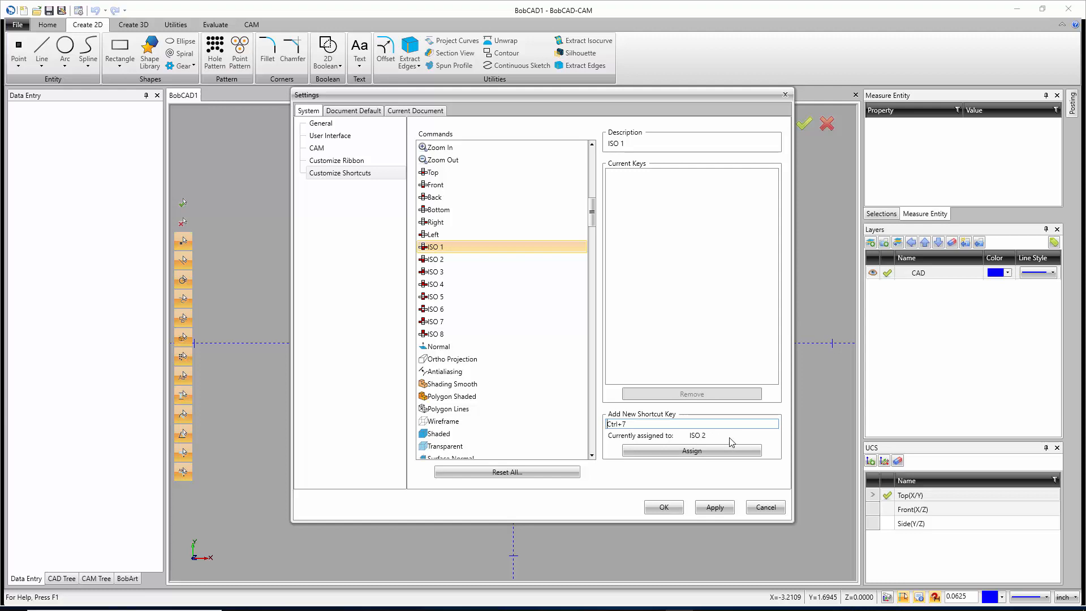
mouse_move(702, 441)
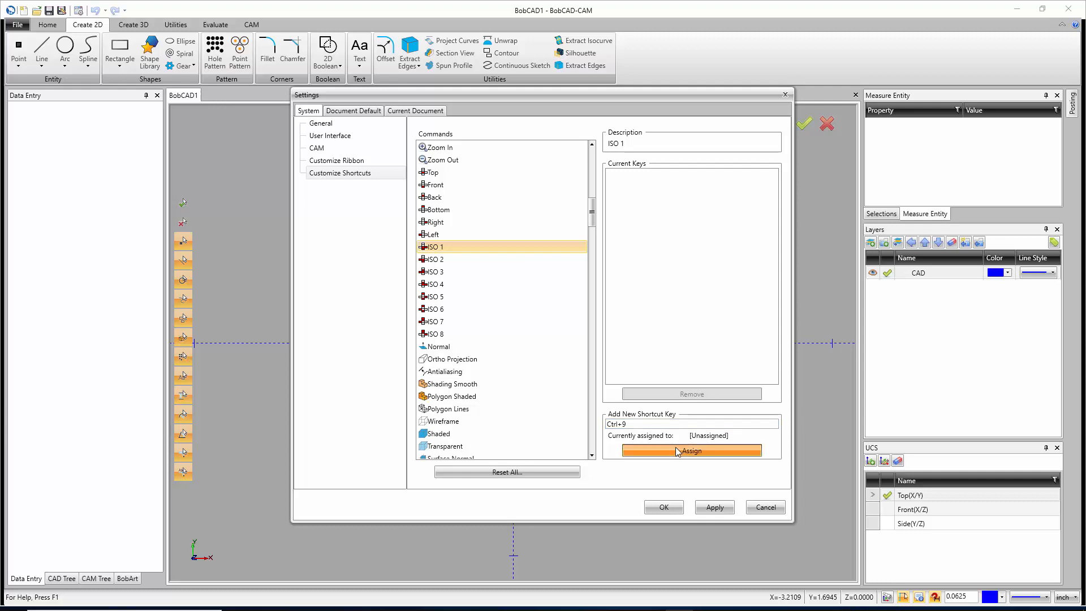
click(690, 450)
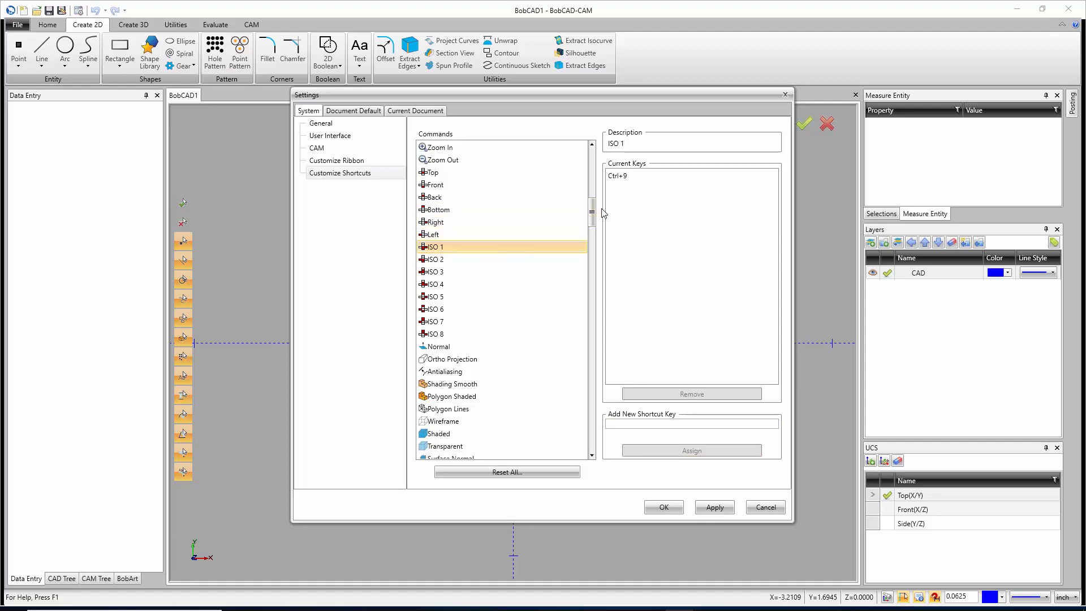
mouse_move(642, 224)
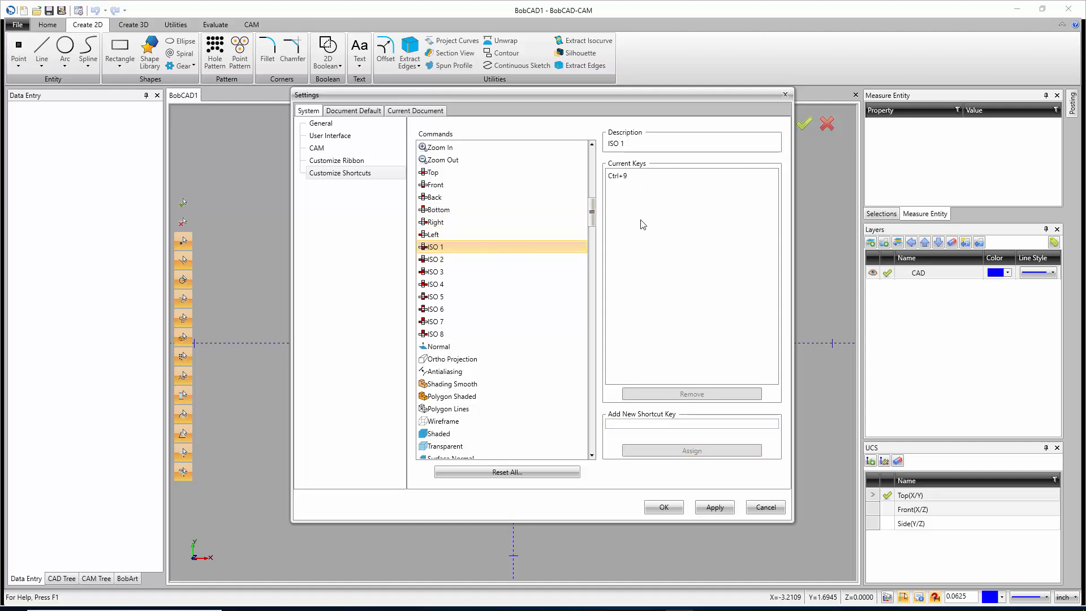
click(439, 346)
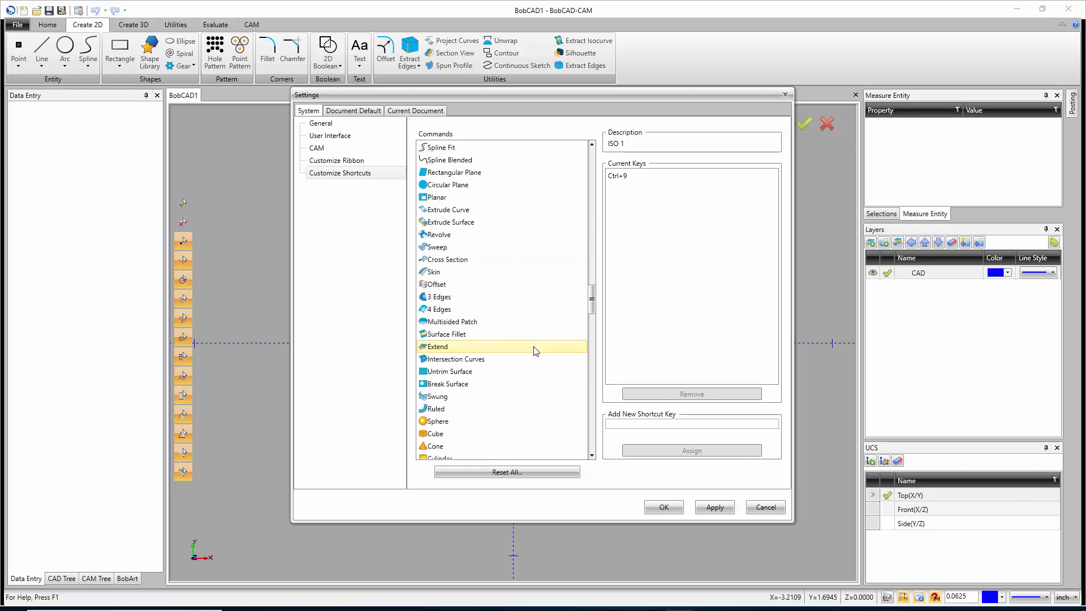
scroll(down, 3)
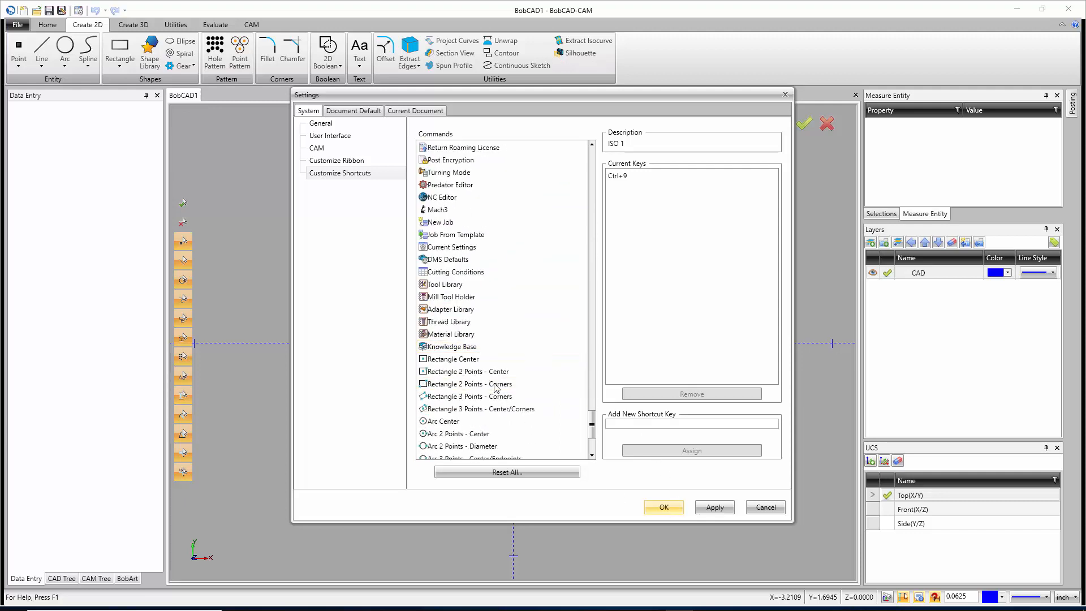
Save the shortcut settings with OK, keeping Ctrl+9 for ISO 1, and return to the drawing
click(662, 507)
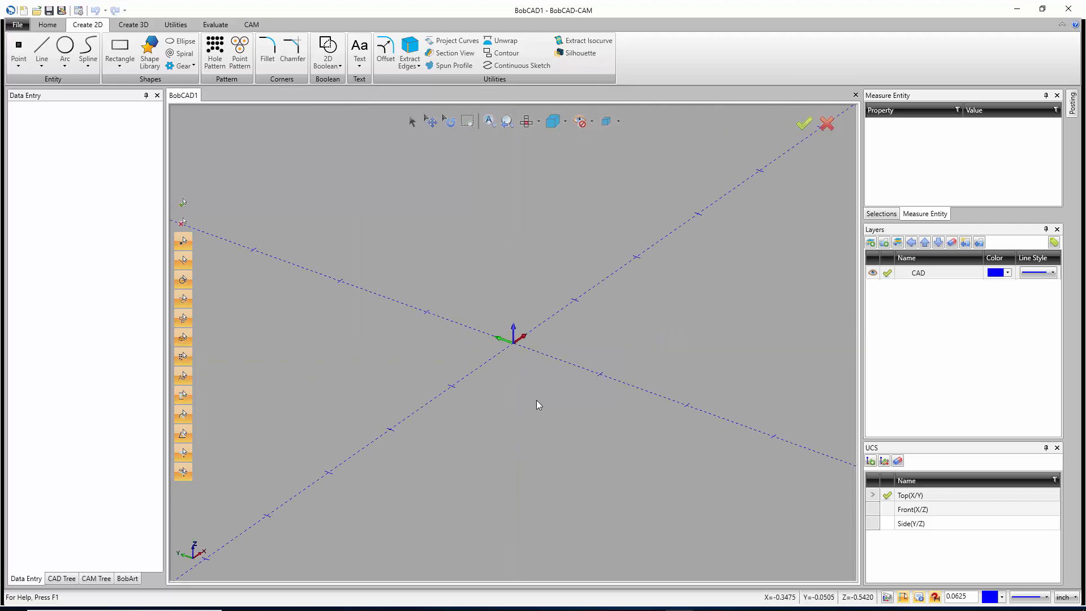
mouse_move(564, 363)
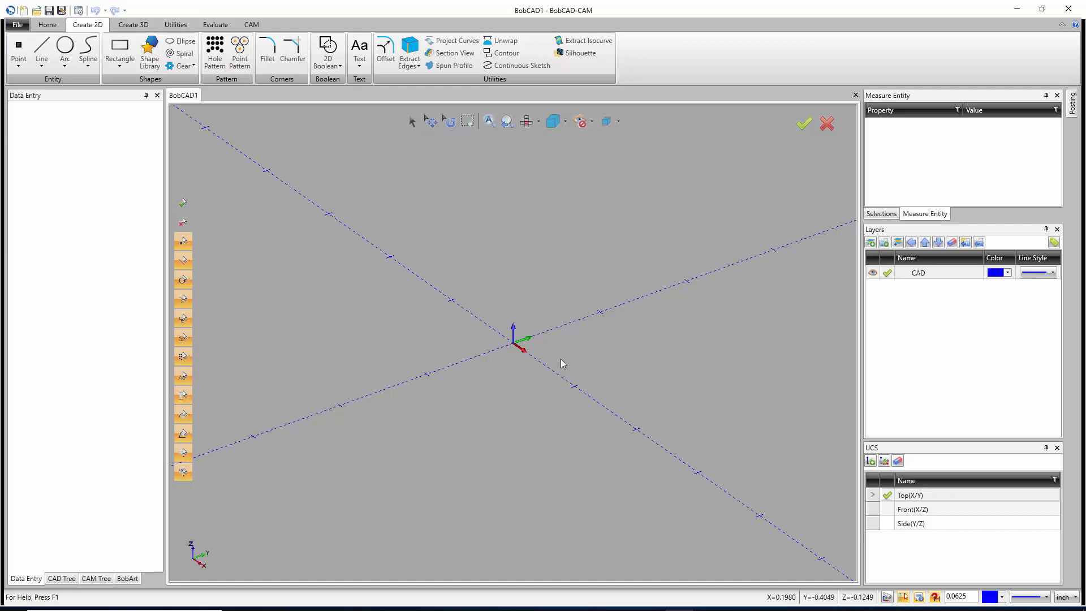
mouse_move(546, 397)
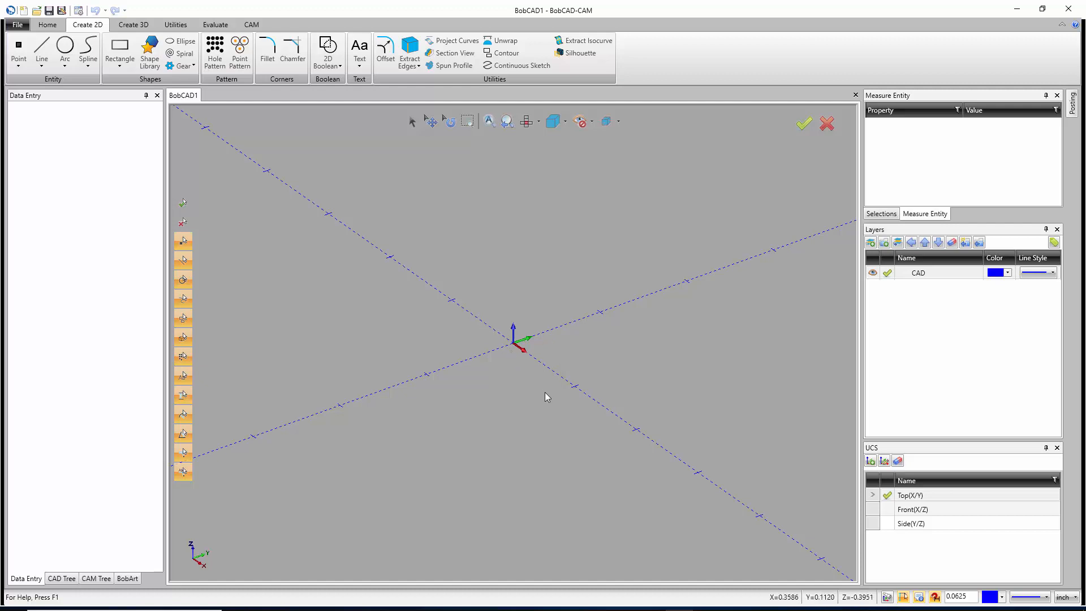
mouse_move(535, 384)
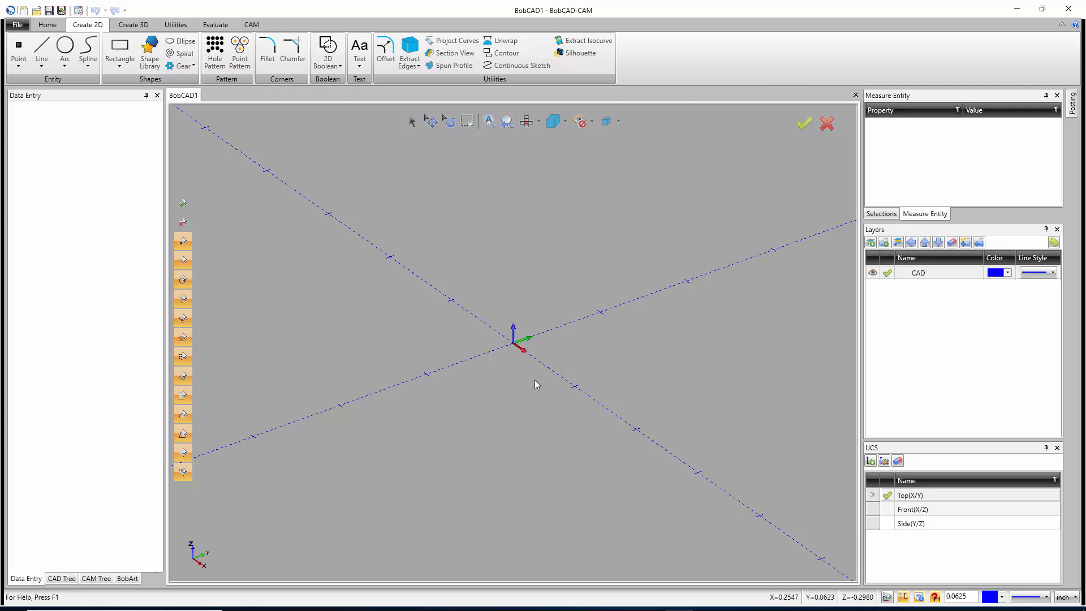